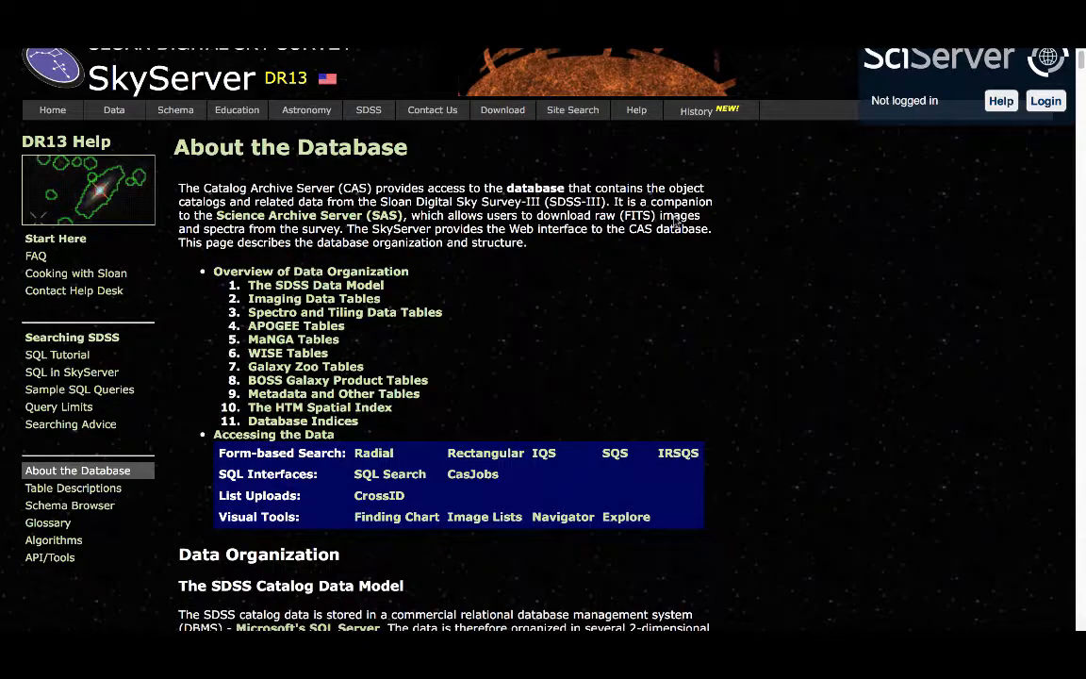
Scroll the About the Database page down to the Data Organization / SDSS Catalog Data Model text.
scroll("up", 3)
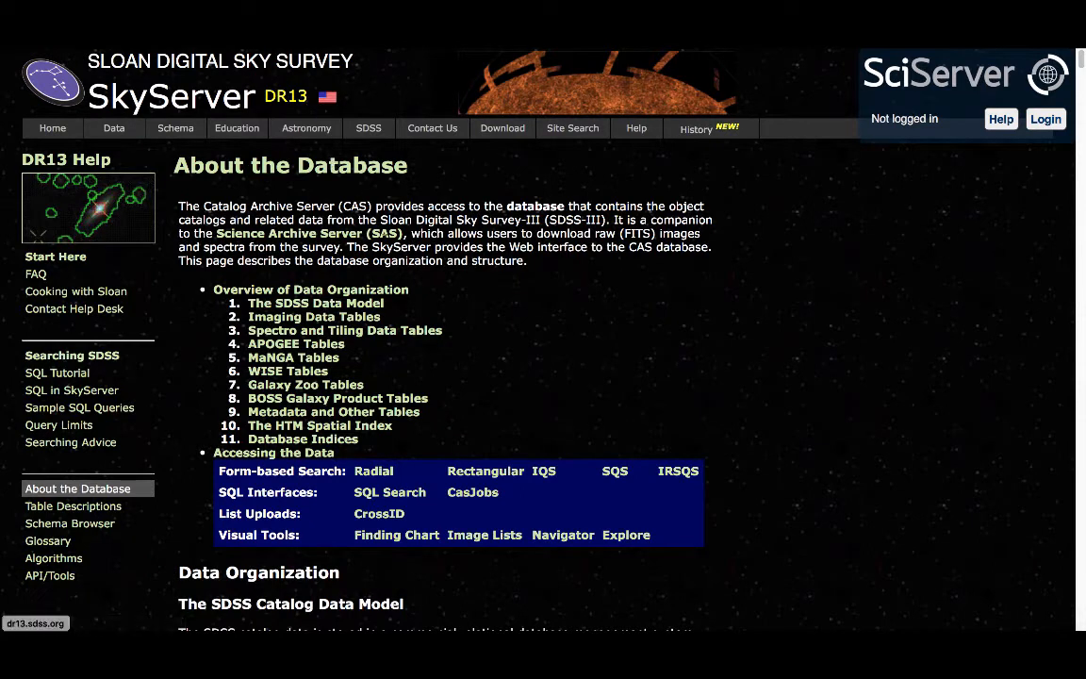
mouse_move(539, 328)
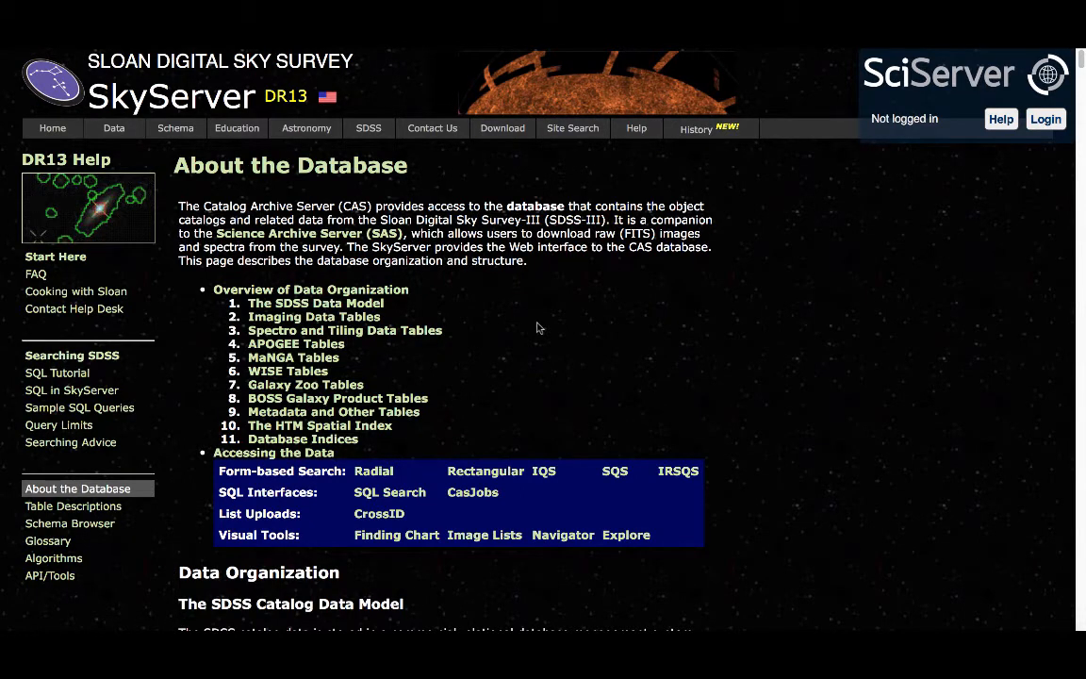
mouse_move(618, 343)
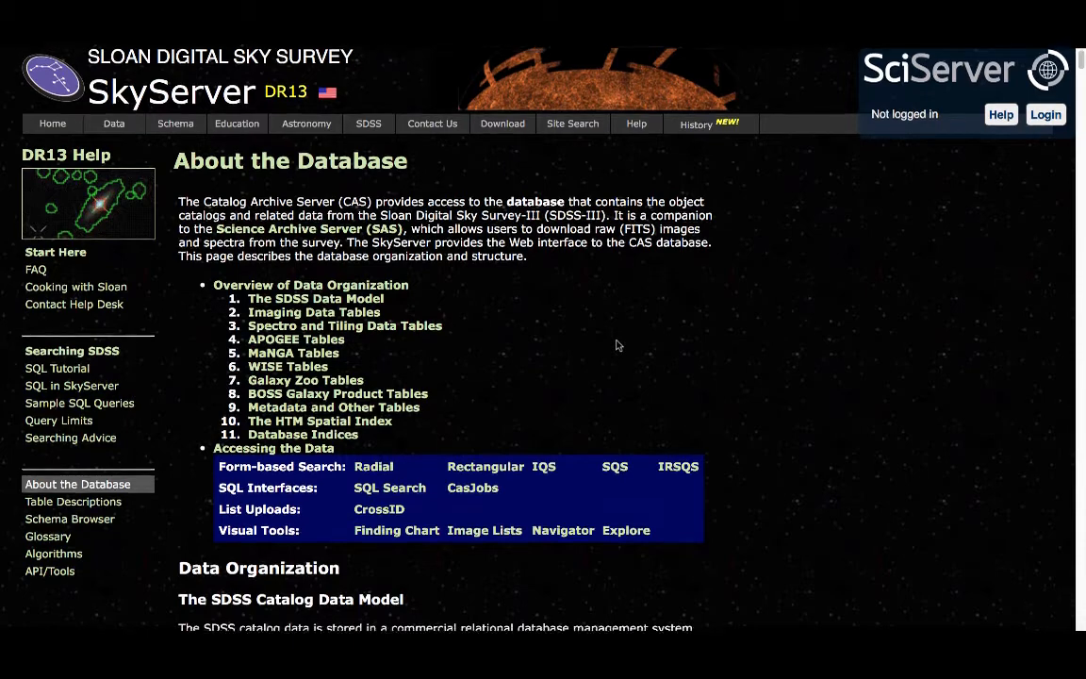
scroll("down", 3)
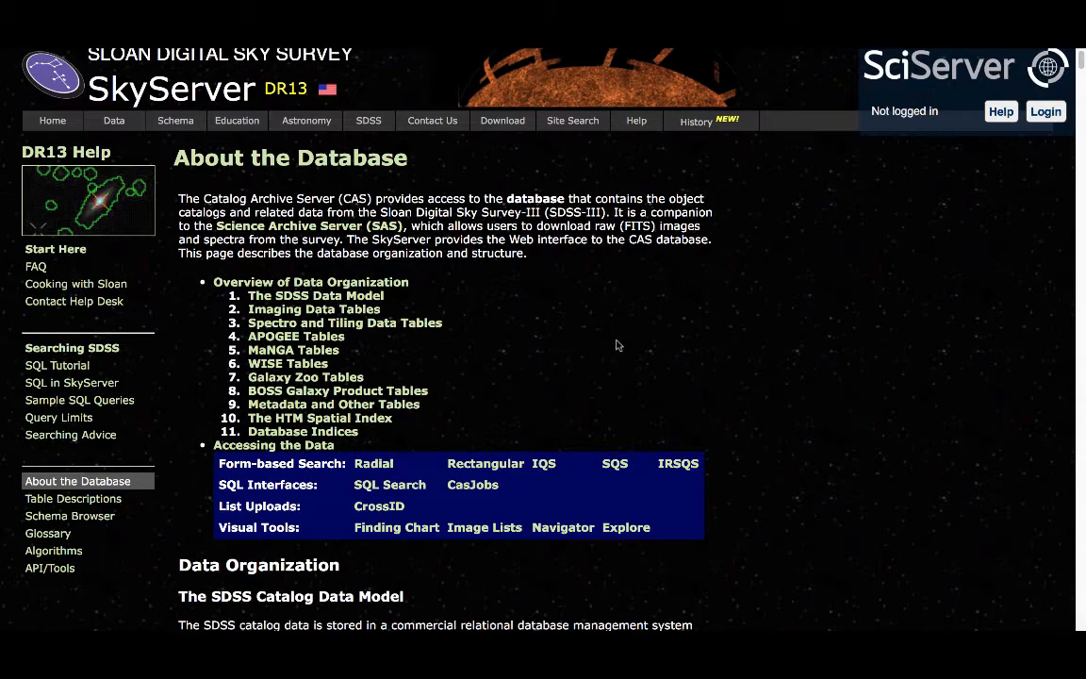
scroll("down", 3)
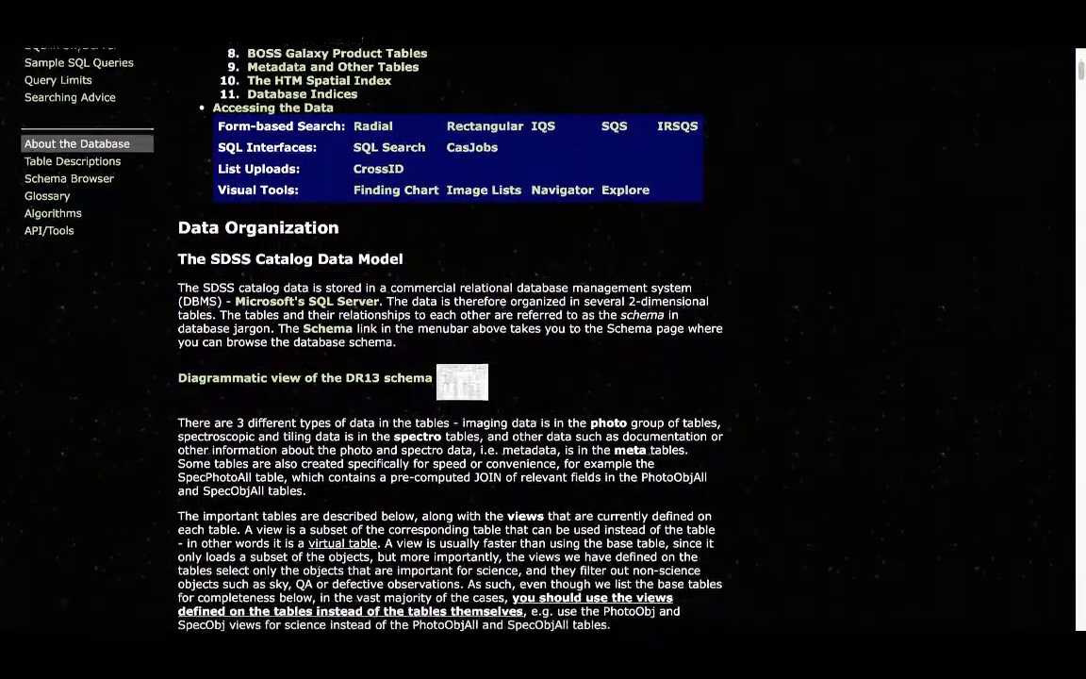
scroll("down", 3)
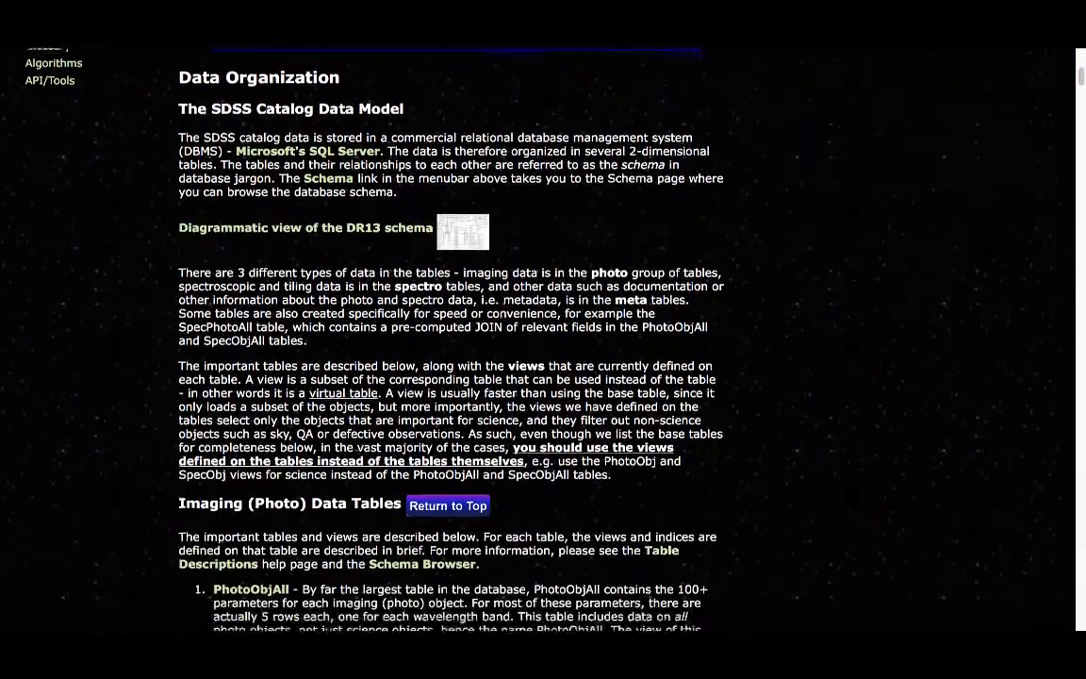
Scroll to the Spectro/Tiling/SPP Data Tables section listing PlateX and SpecObjAll indices.
scroll("up", 3)
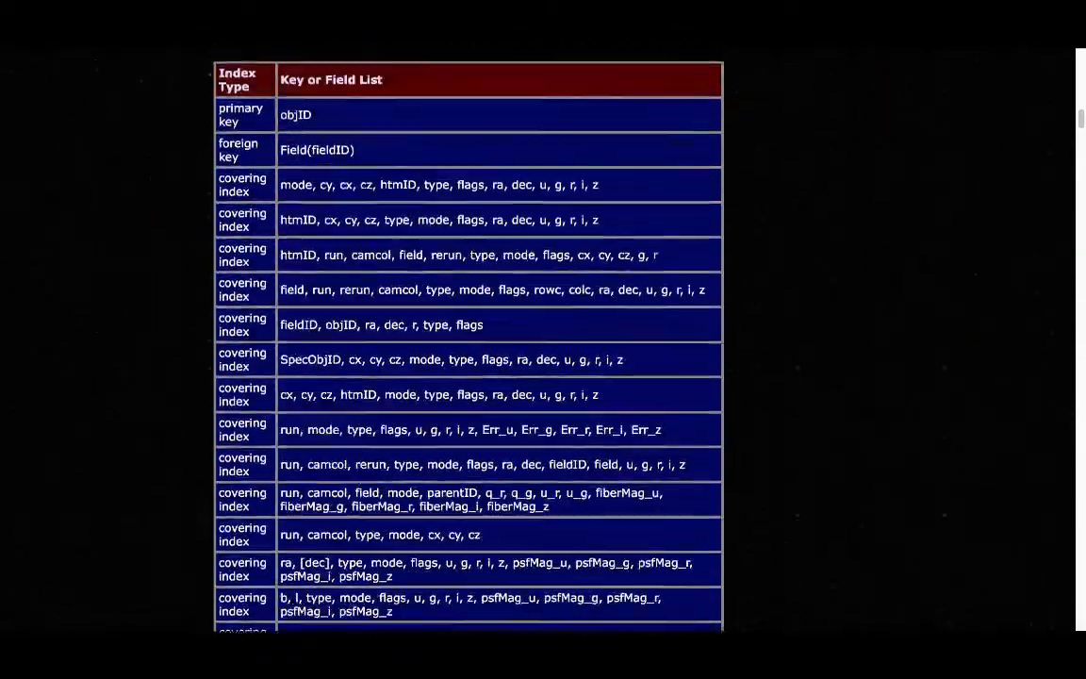
scroll("up", 3)
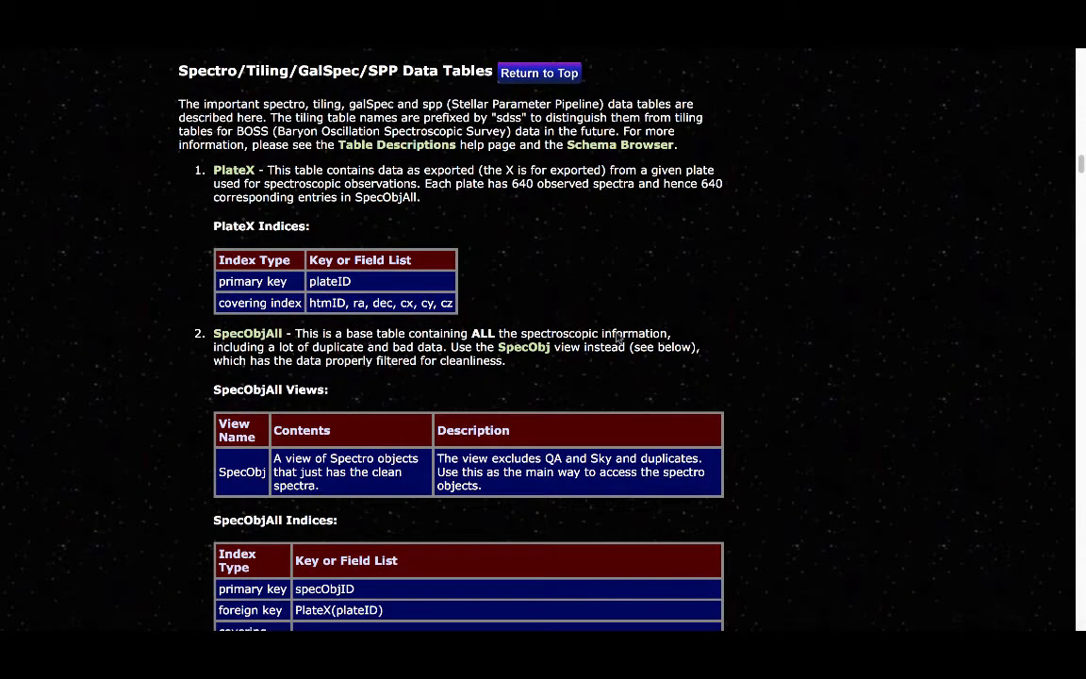
mouse_move(151, 300)
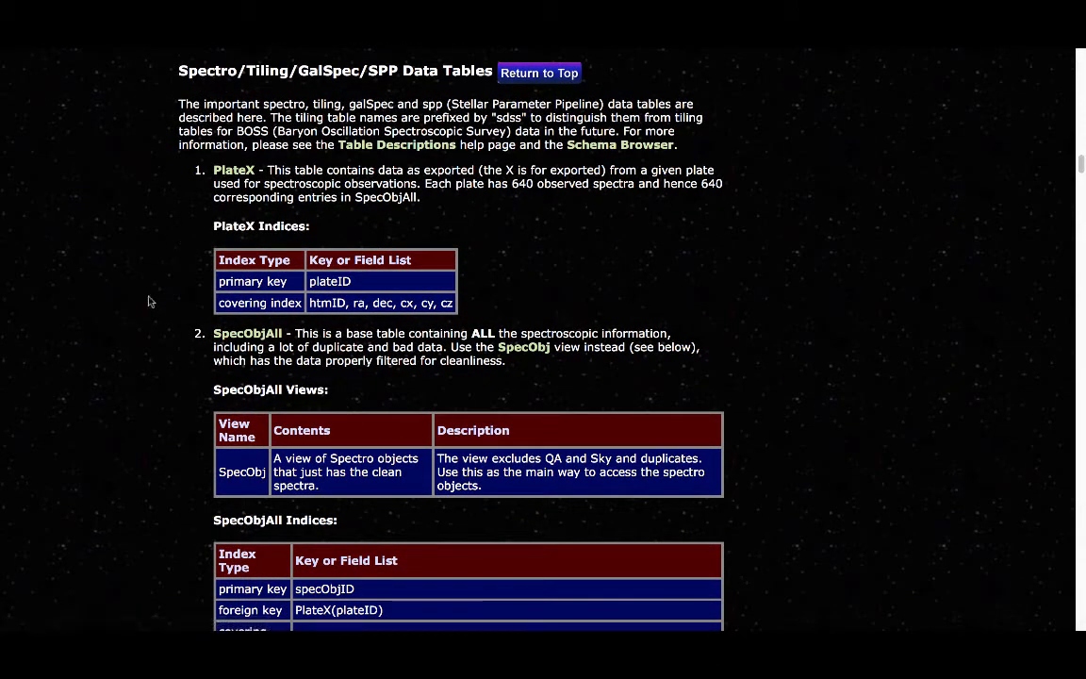
mouse_move(185, 366)
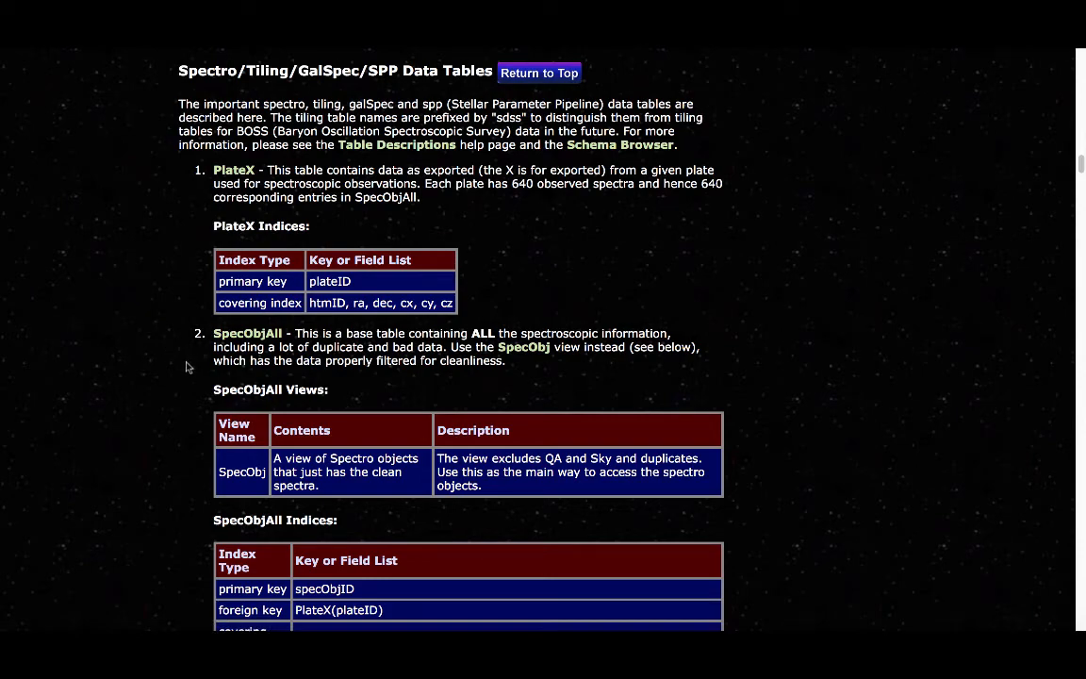
scroll("down", 3)
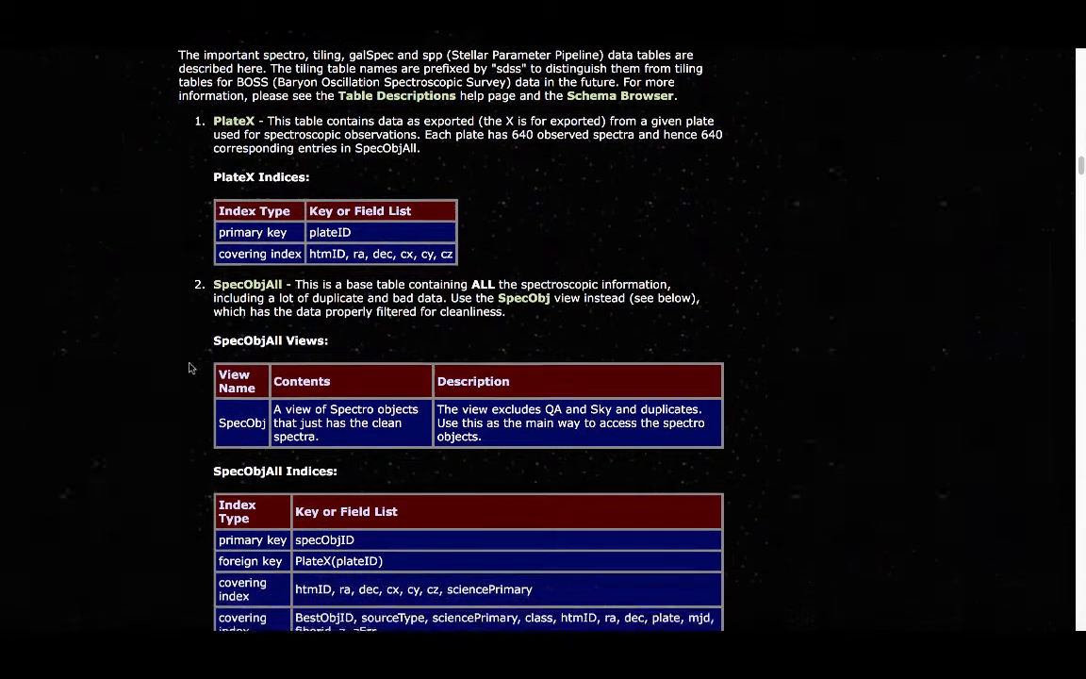
scroll("down", 3)
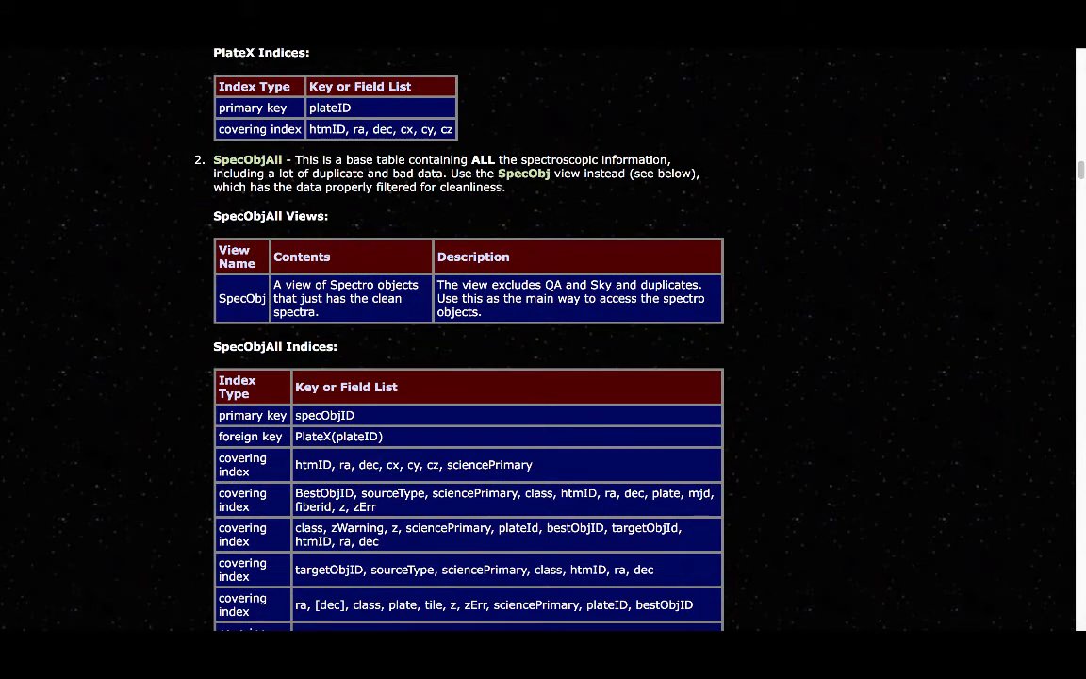
mouse_move(573, 189)
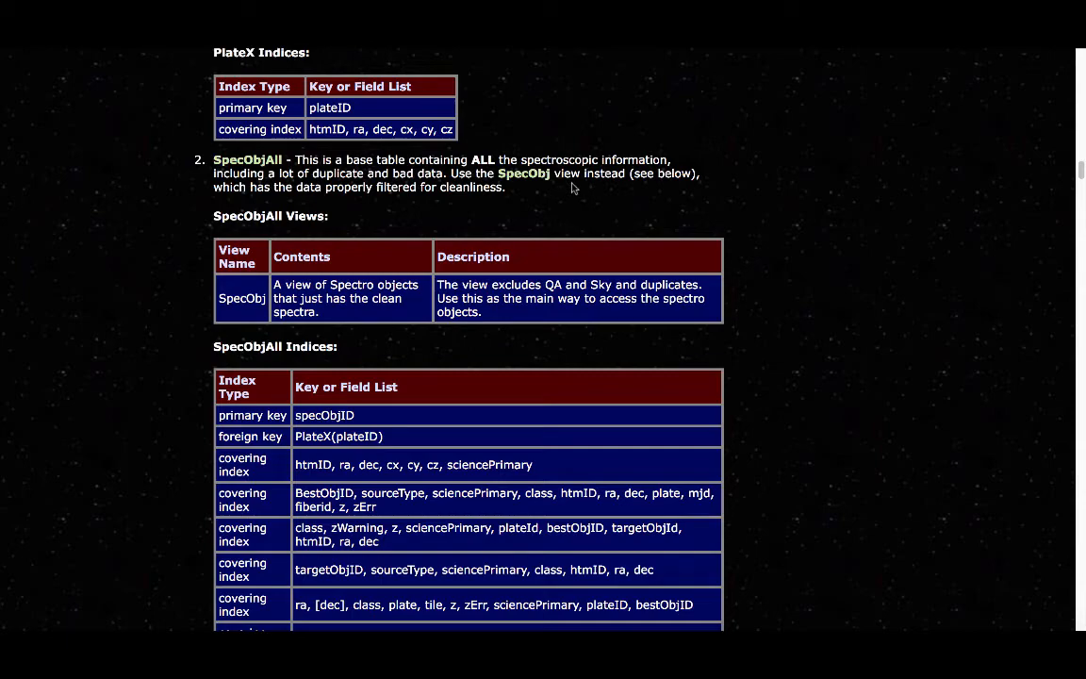
Scroll to the PlateX description (640 spectra per plate) and the SpecObjAll indices list.
scroll("down", 3)
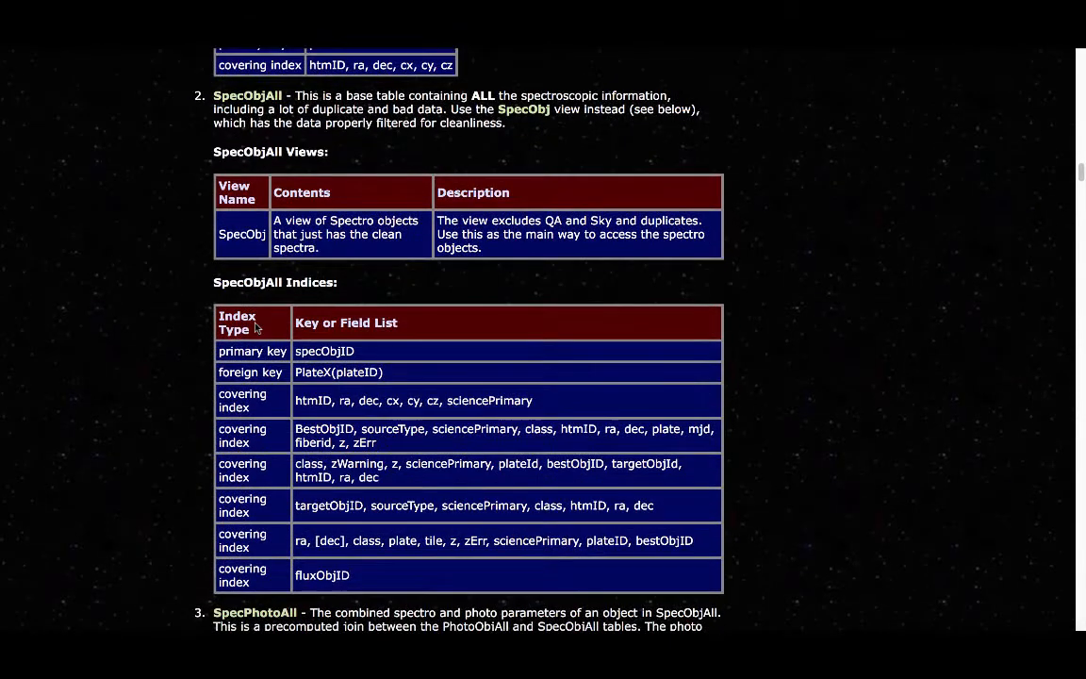
mouse_move(196, 611)
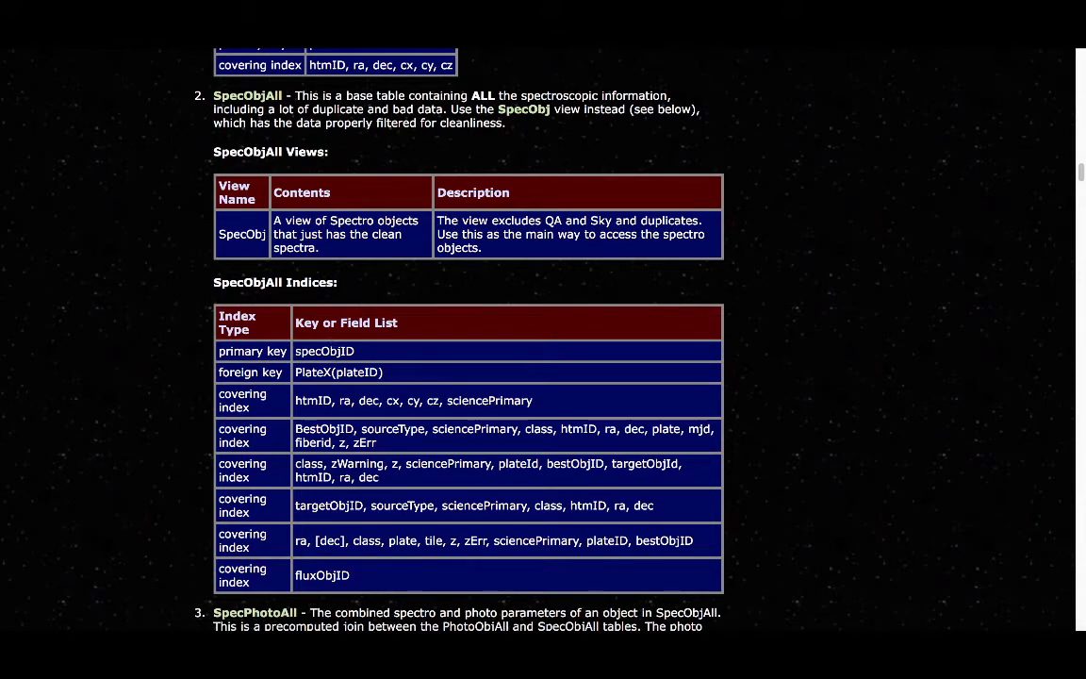
mouse_move(448, 571)
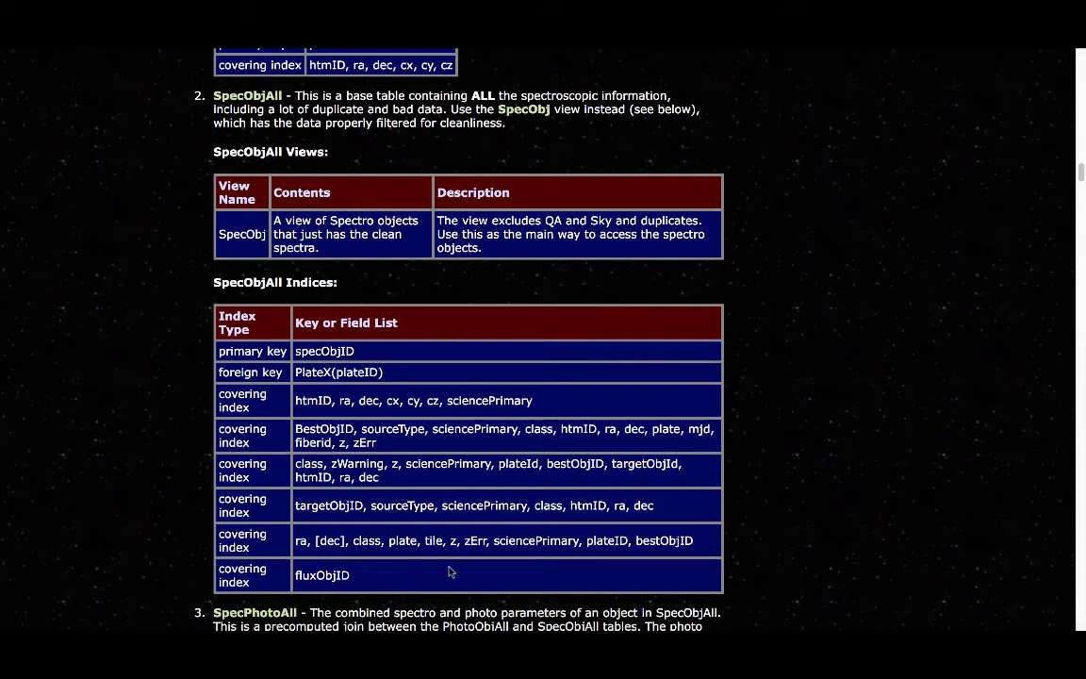
mouse_move(366, 386)
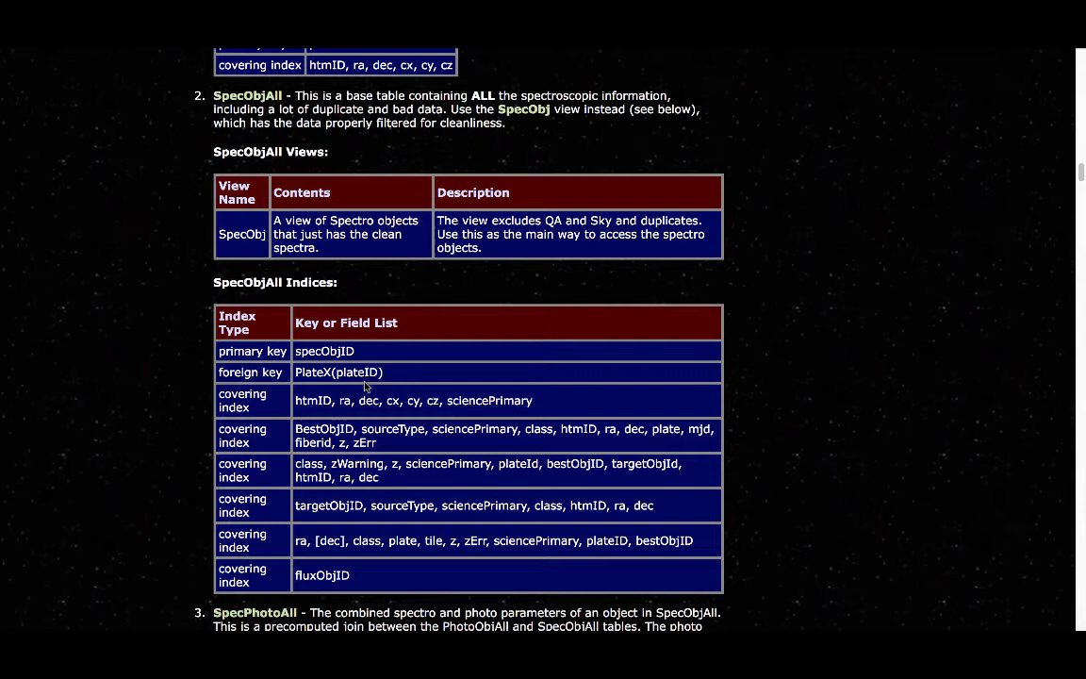
mouse_move(475, 395)
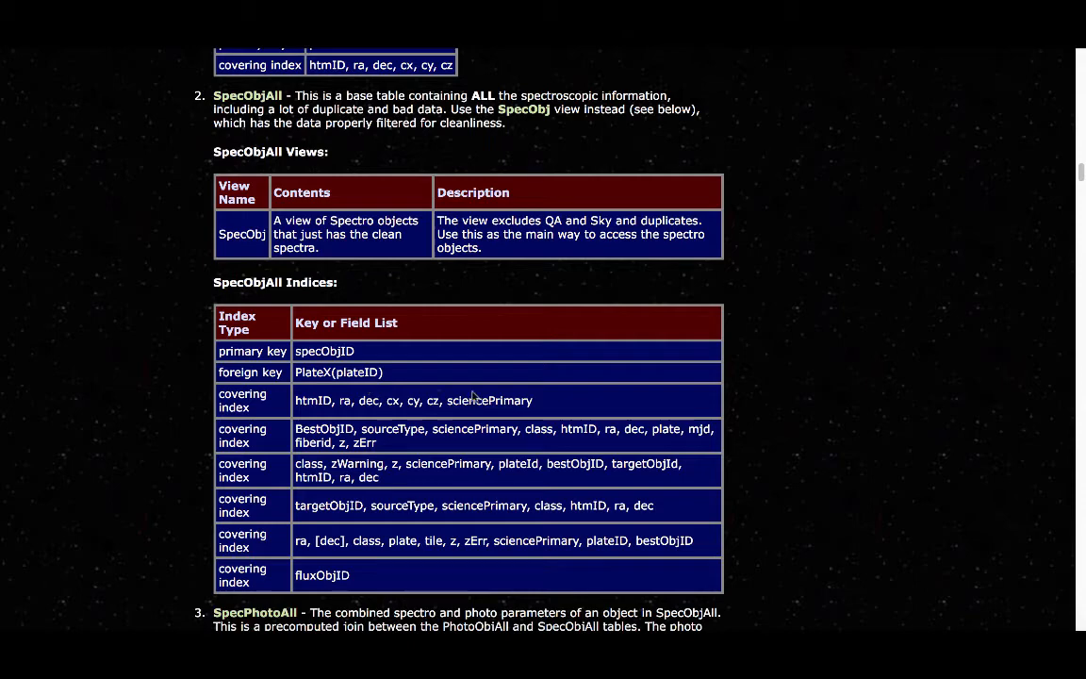
scroll("down", 3)
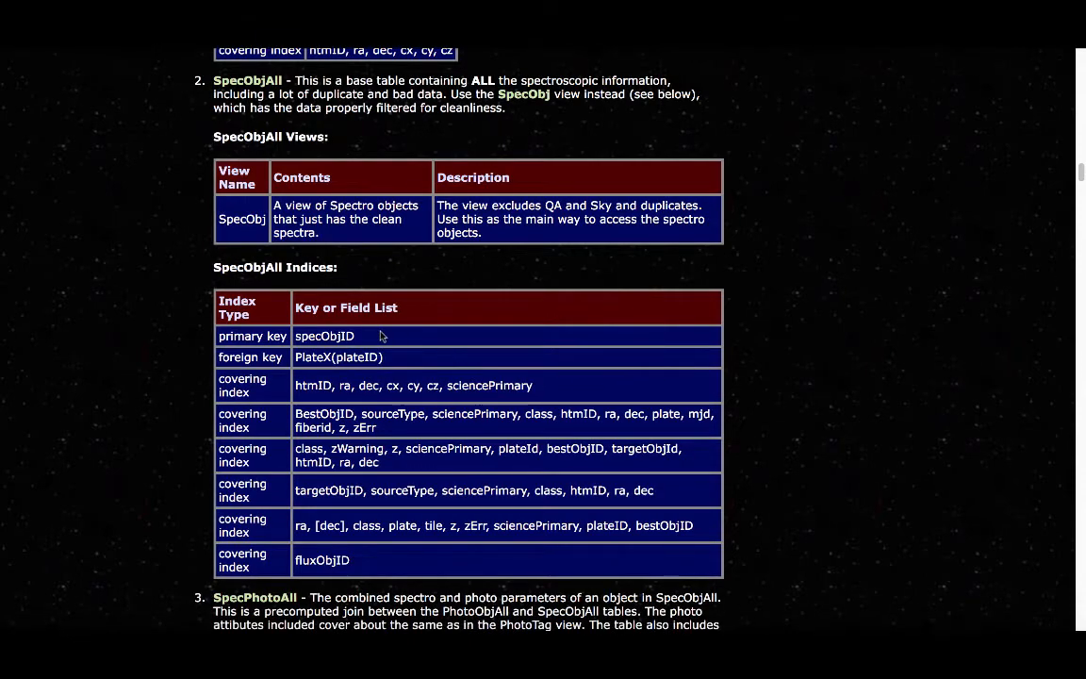
mouse_move(362, 341)
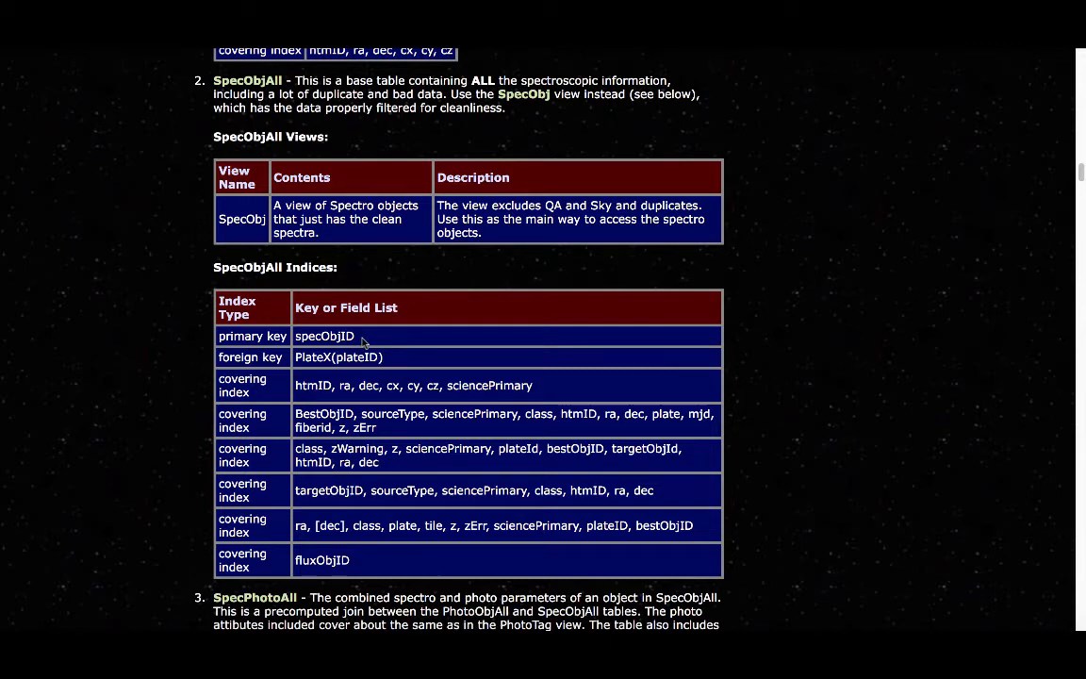
mouse_move(324, 369)
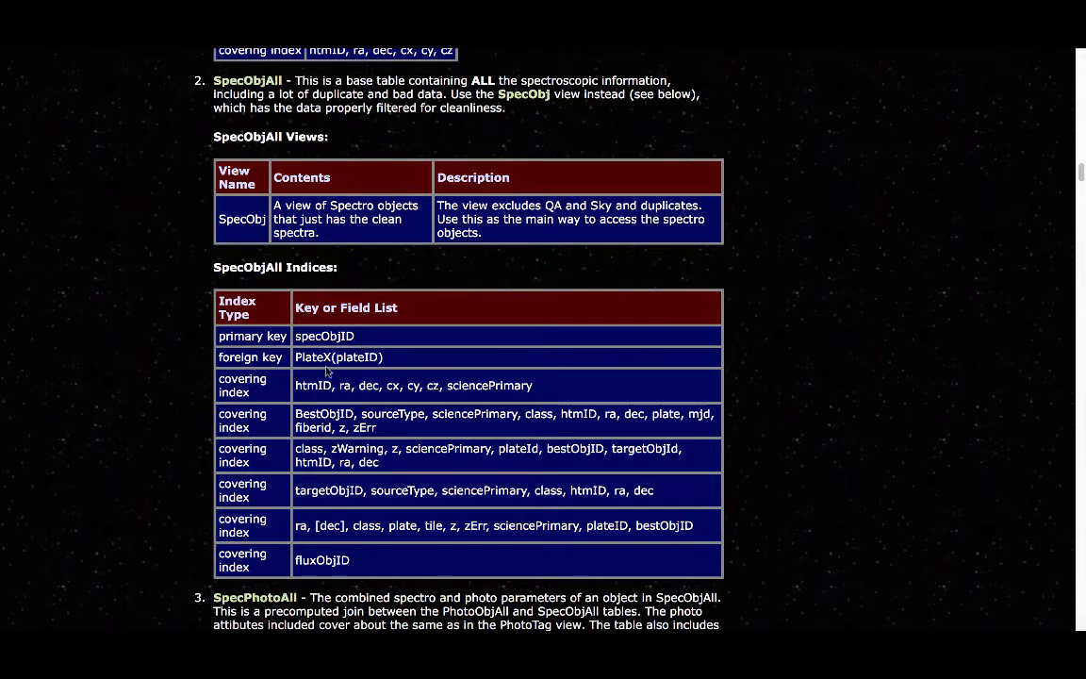
mouse_move(324, 369)
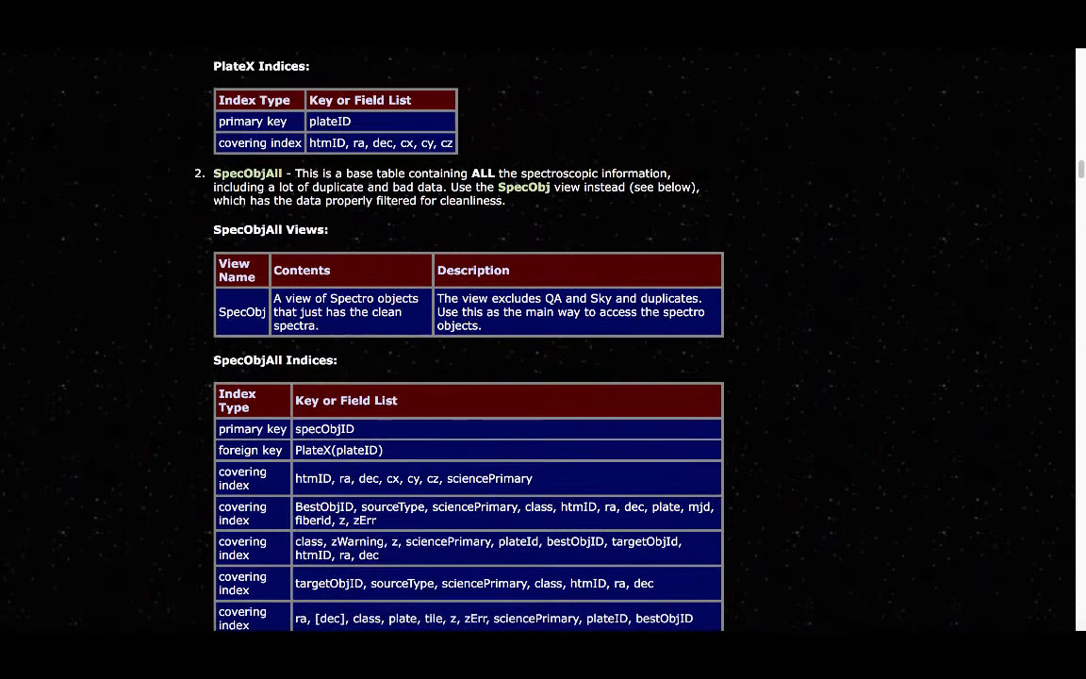
scroll("up", 3)
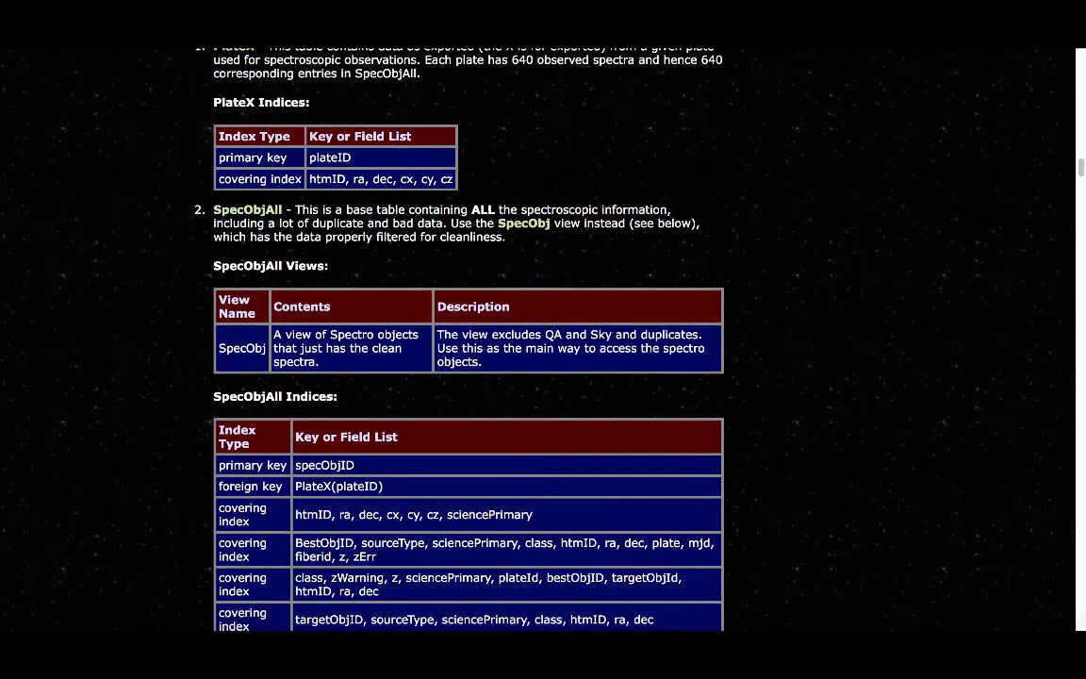
mouse_move(165, 206)
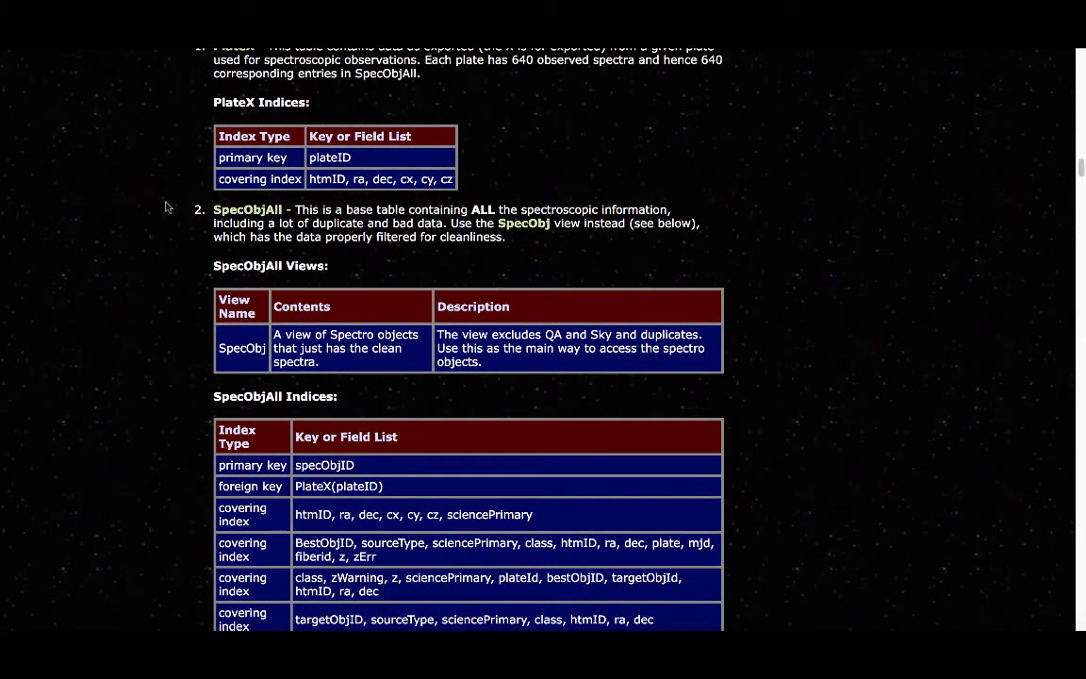
mouse_move(169, 479)
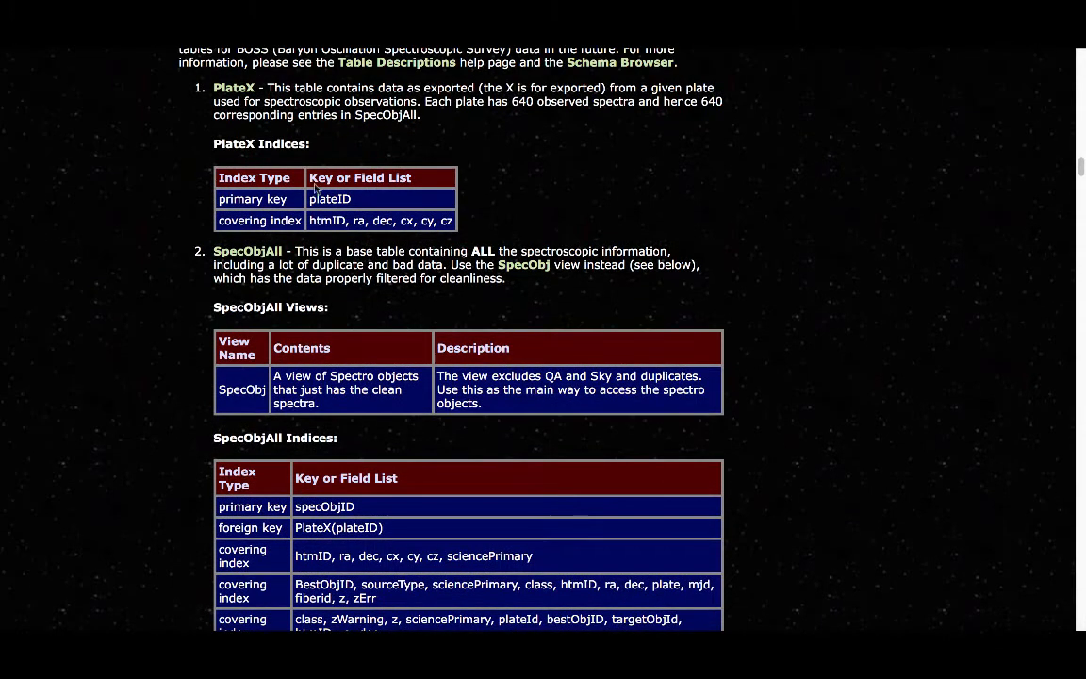
double_click(521, 102)
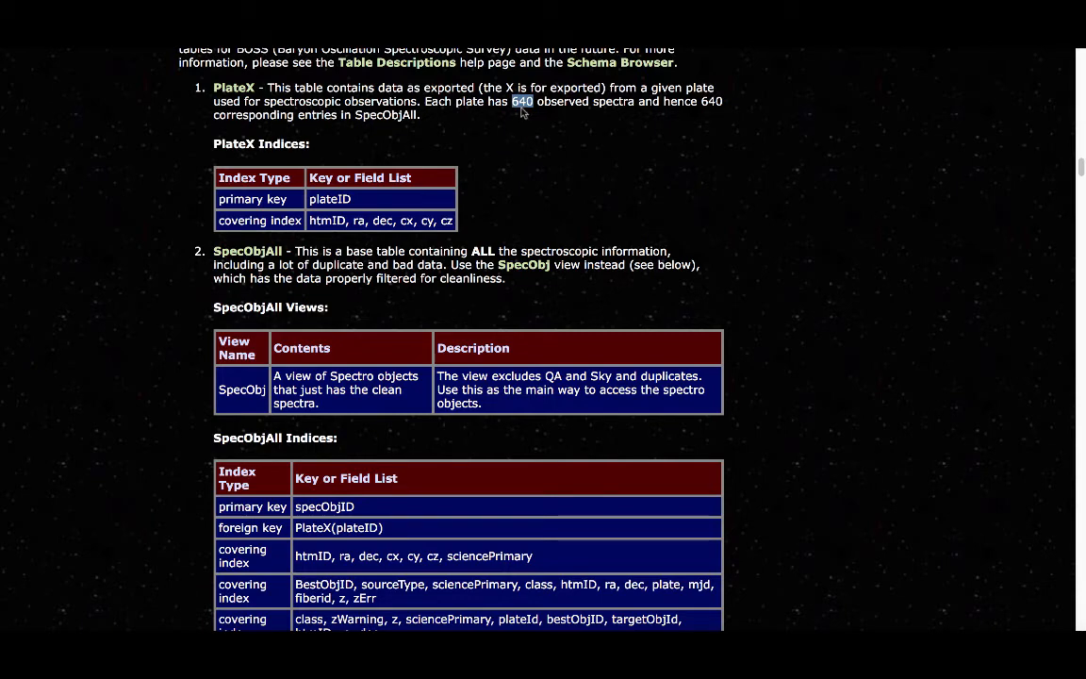
Review the SpecObjAll index fields, highlighting the ra, dec covering index, then return to the page top.
scroll("down", 3)
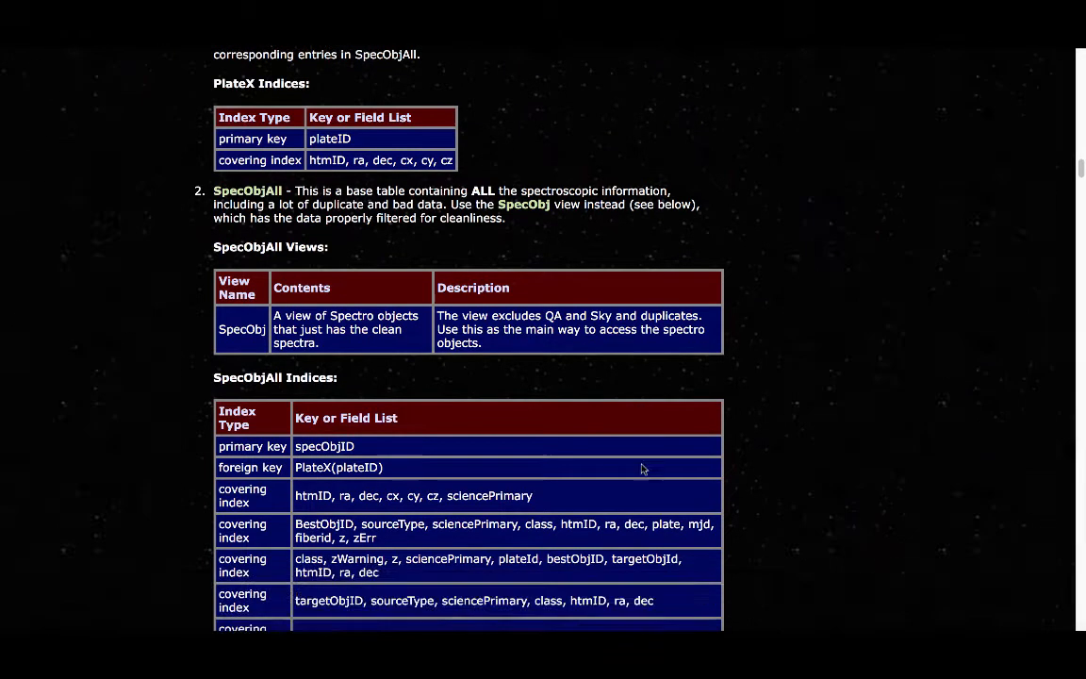
scroll("down", 3)
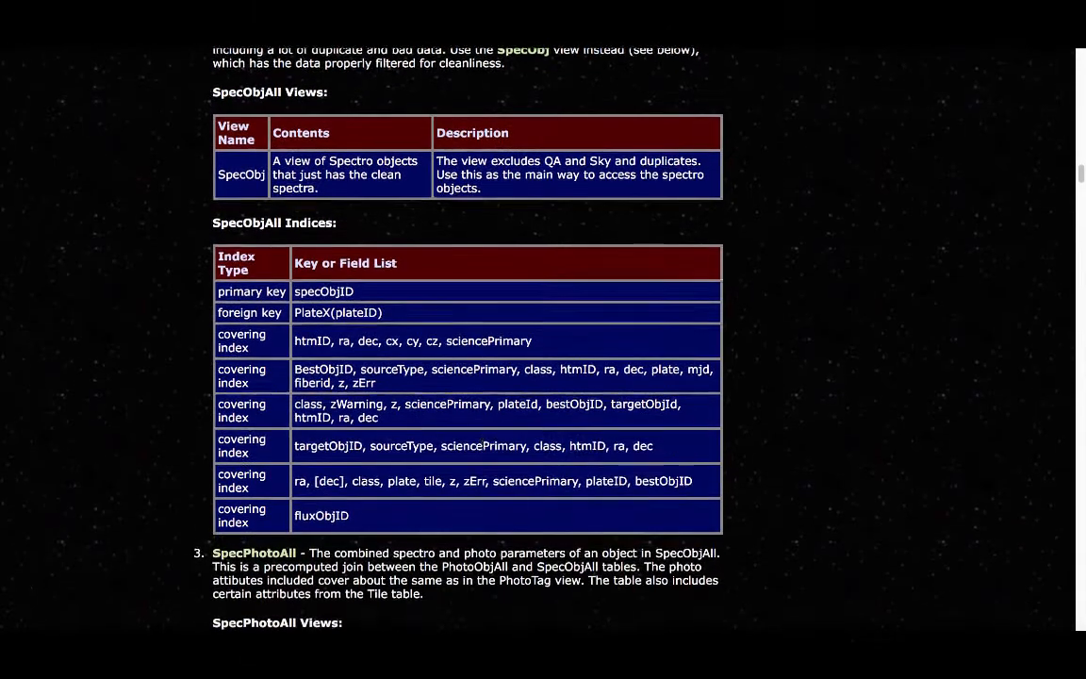
scroll("down", 3)
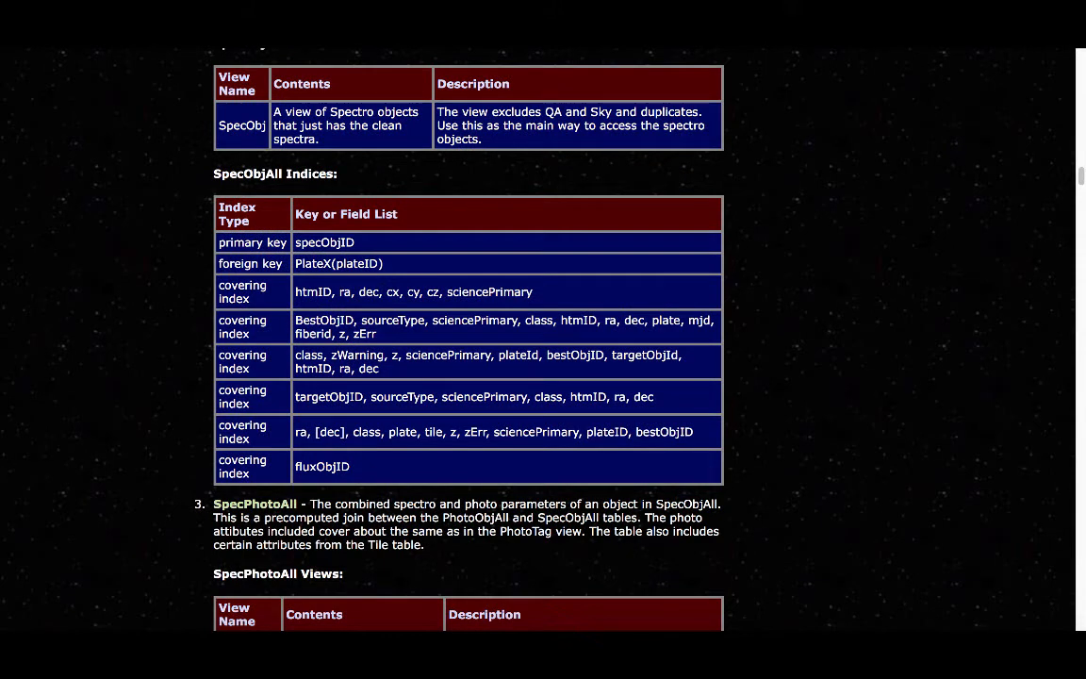
double_click(362, 291)
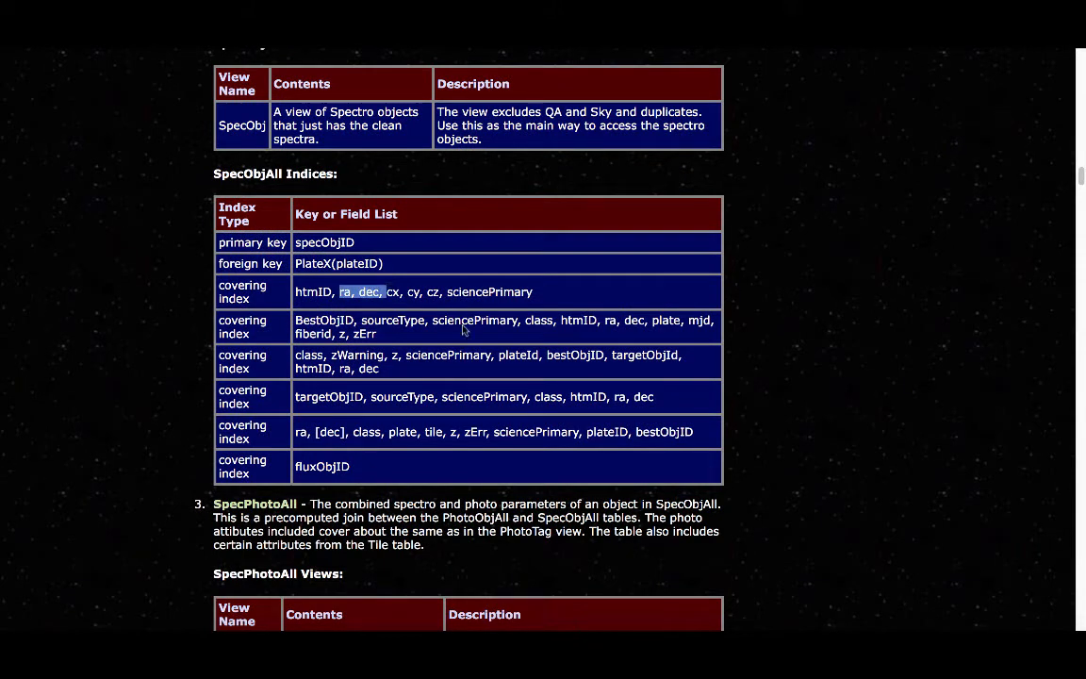
mouse_move(413, 464)
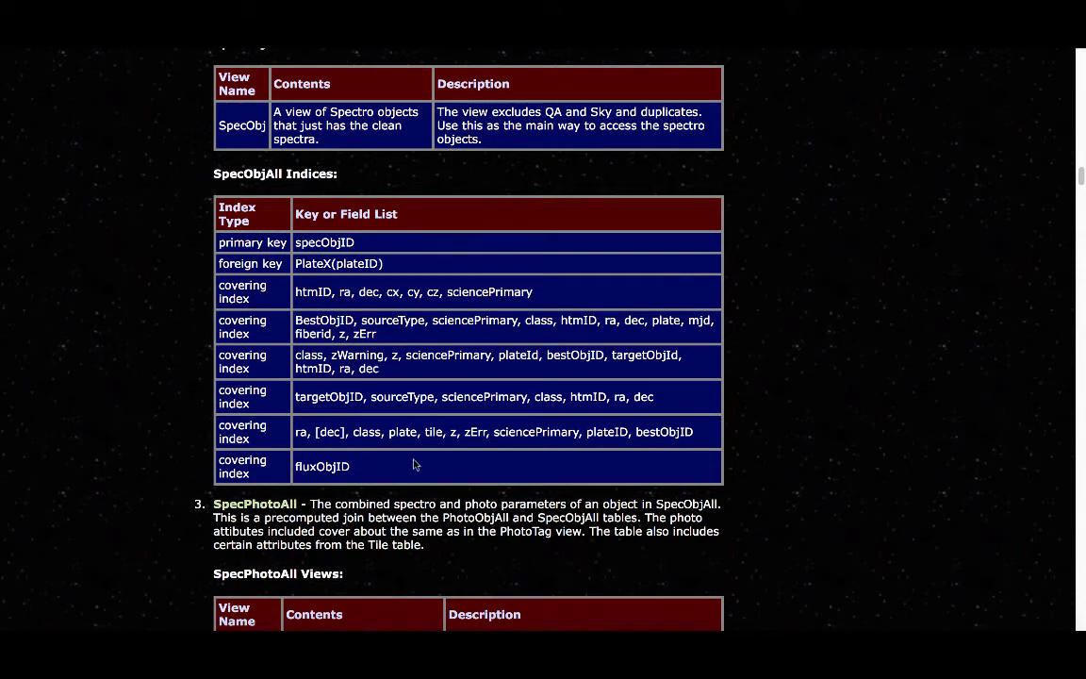
mouse_move(471, 477)
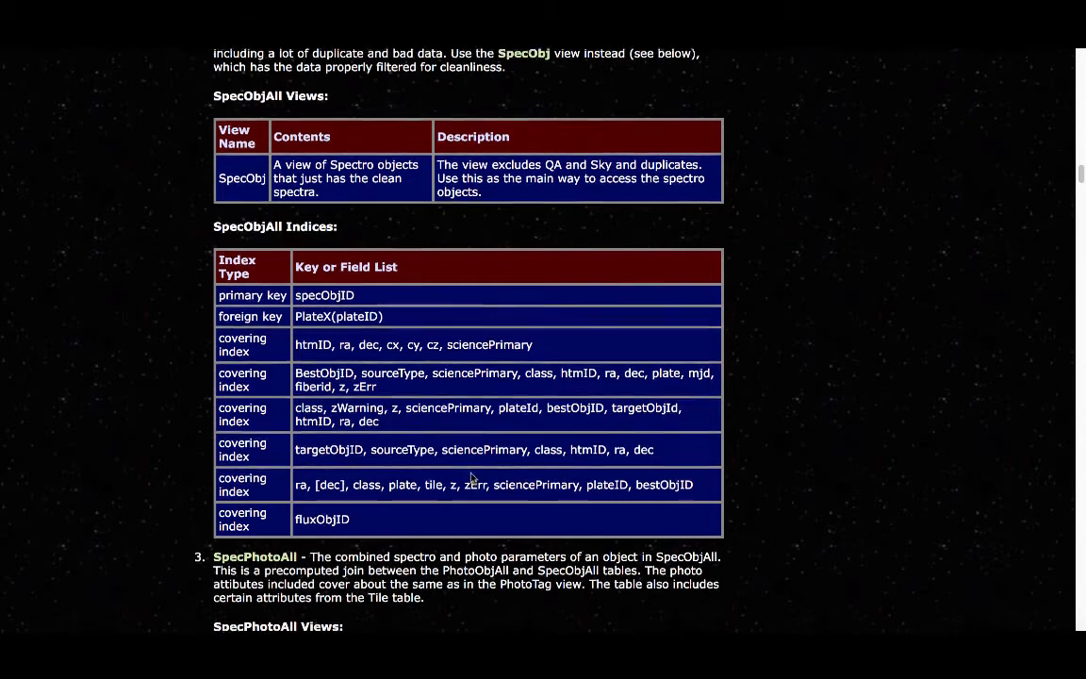
scroll("up", 3)
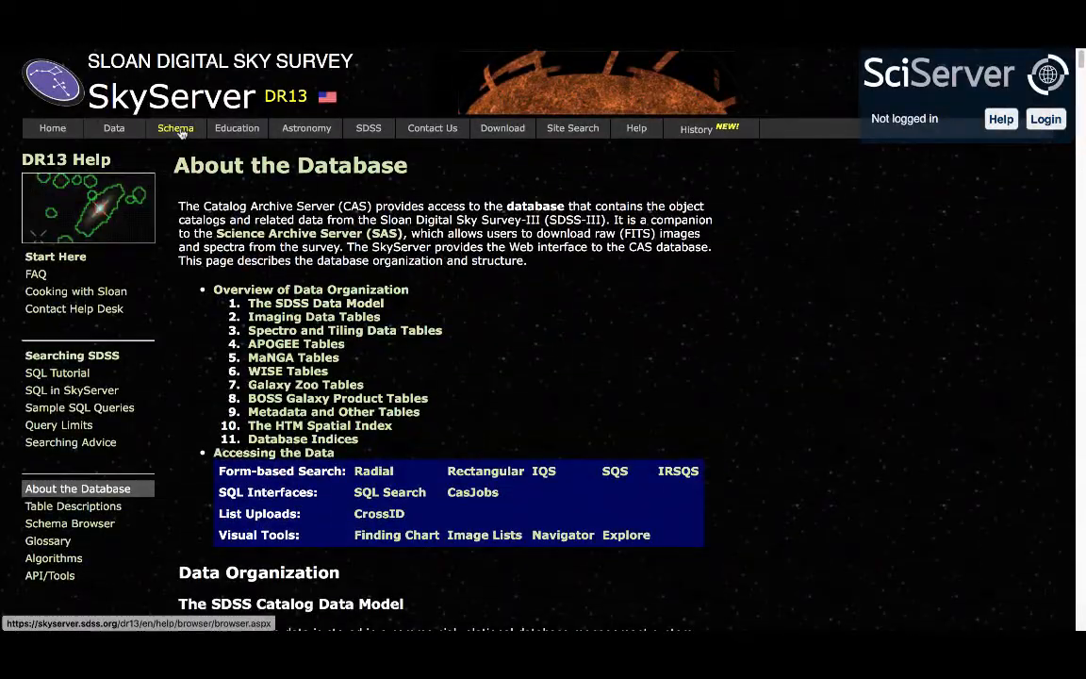
mouse_move(175, 128)
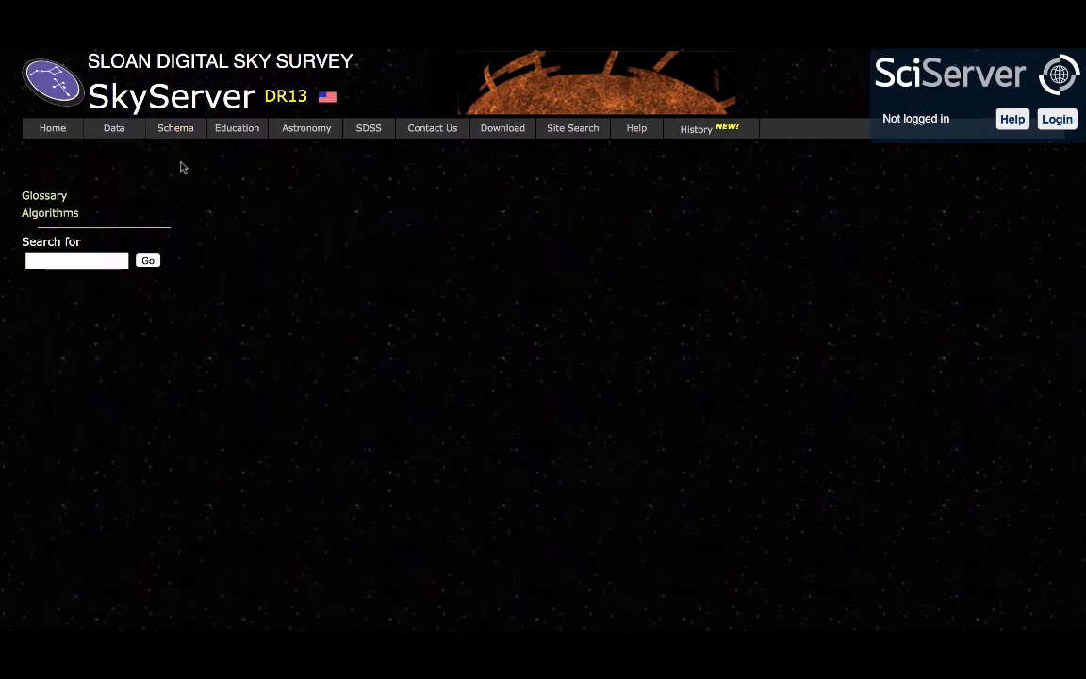
Show the Schema Browser's Views list and scroll to the SpecObj and SpecPhoto rows.
left_click(175, 128)
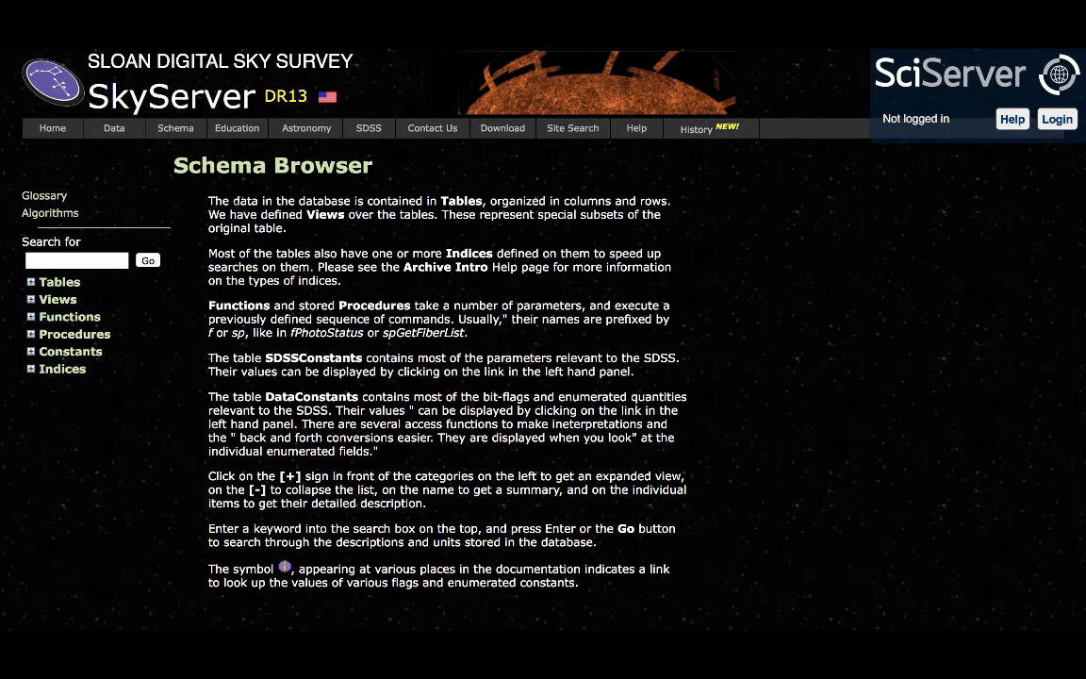
mouse_move(196, 441)
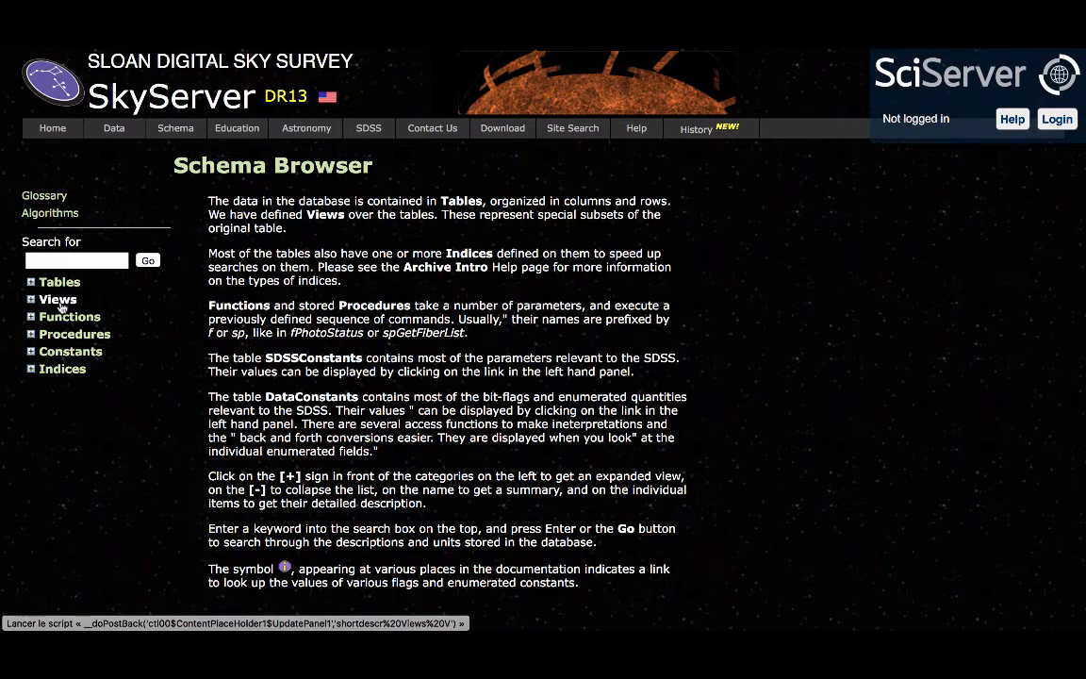
left_click(56, 298)
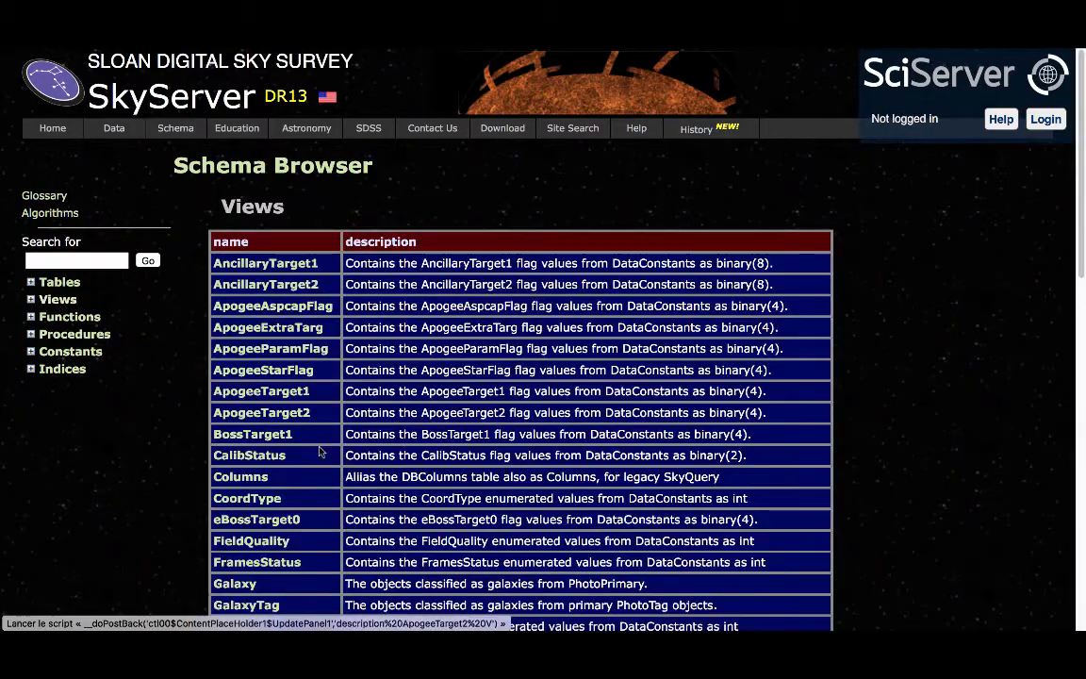
scroll("down", 3)
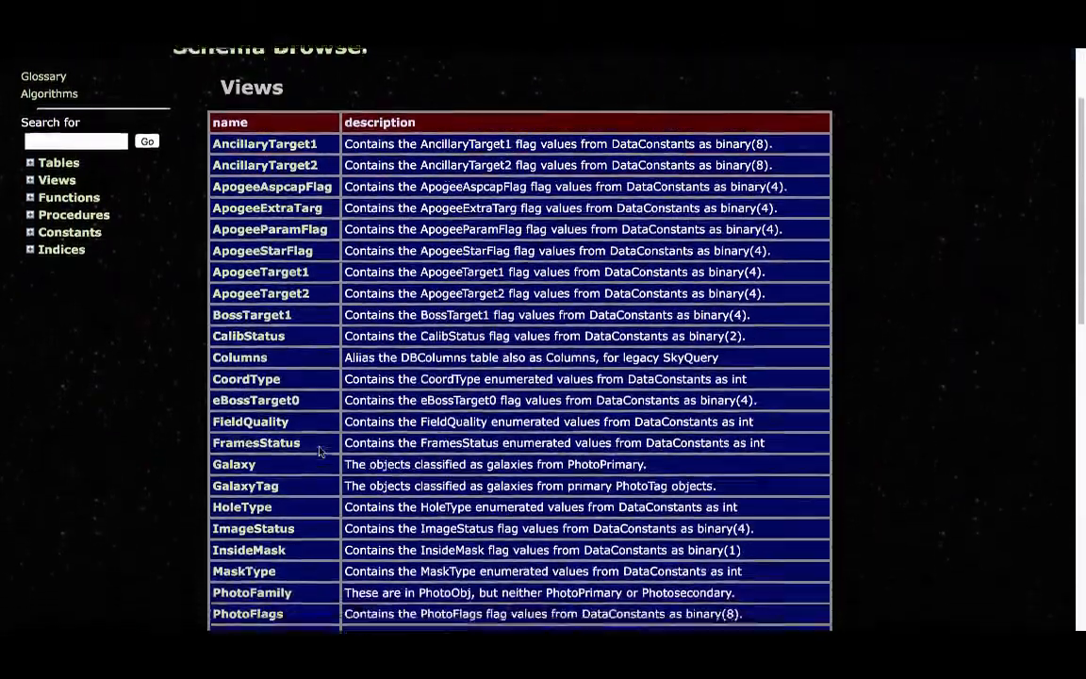
scroll("down", 3)
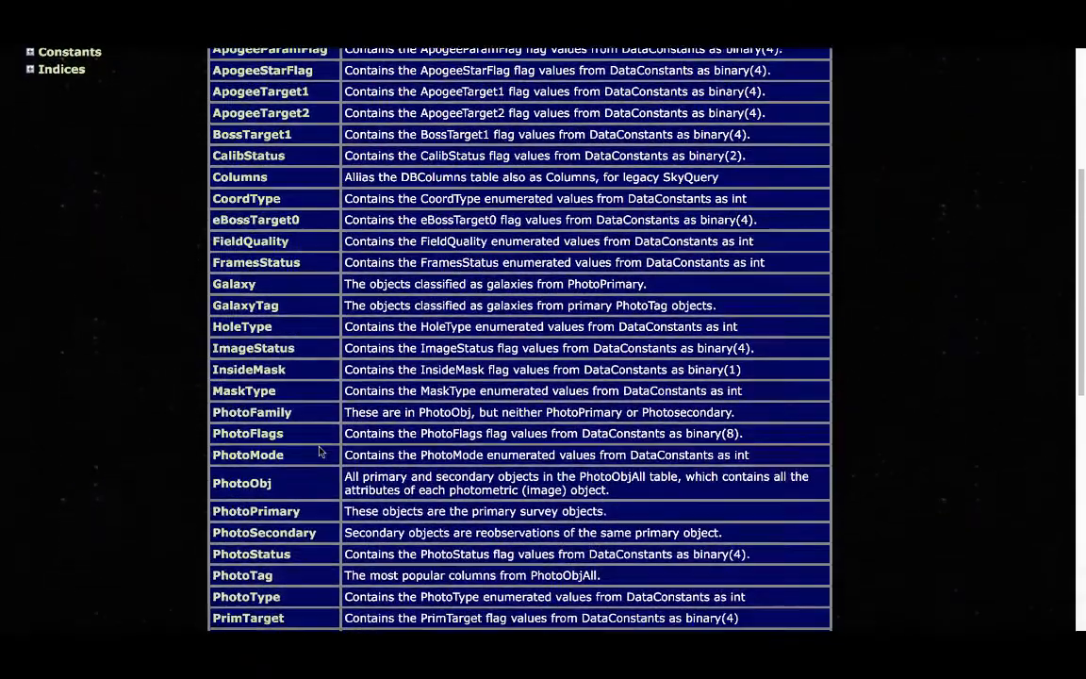
scroll("down", 3)
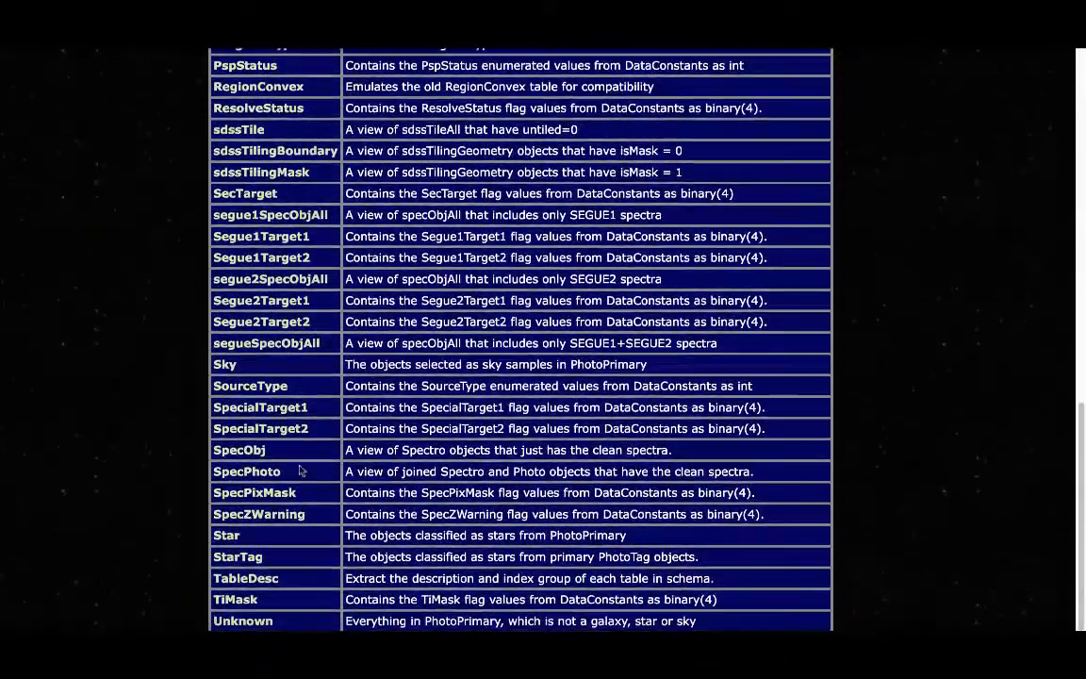
mouse_move(240, 448)
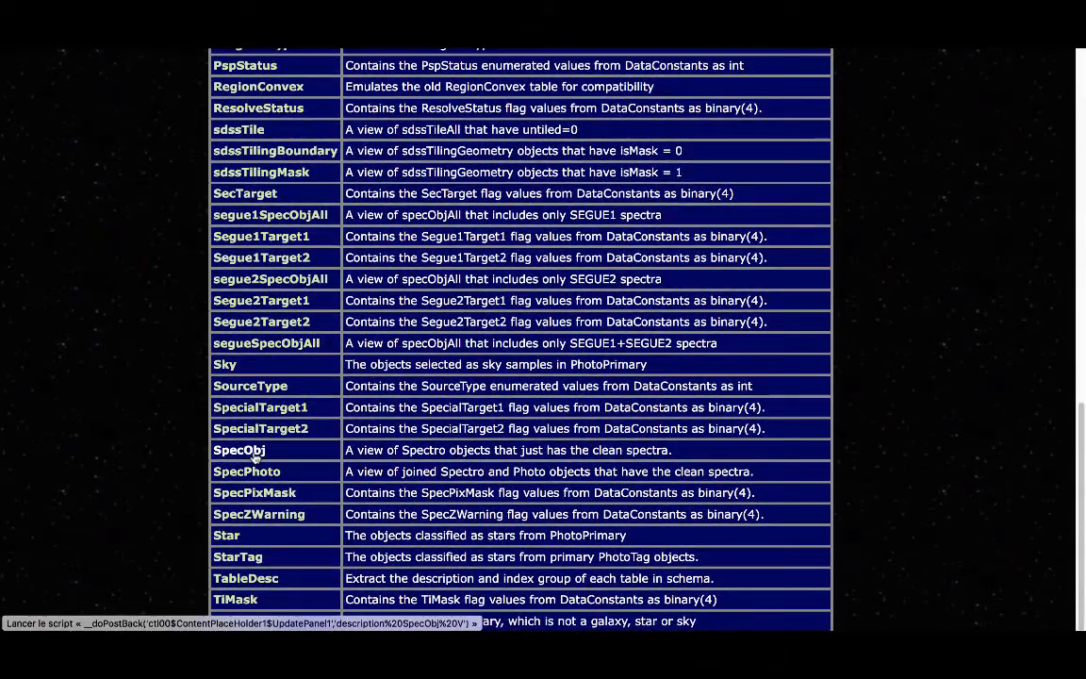
left_click(239, 449)
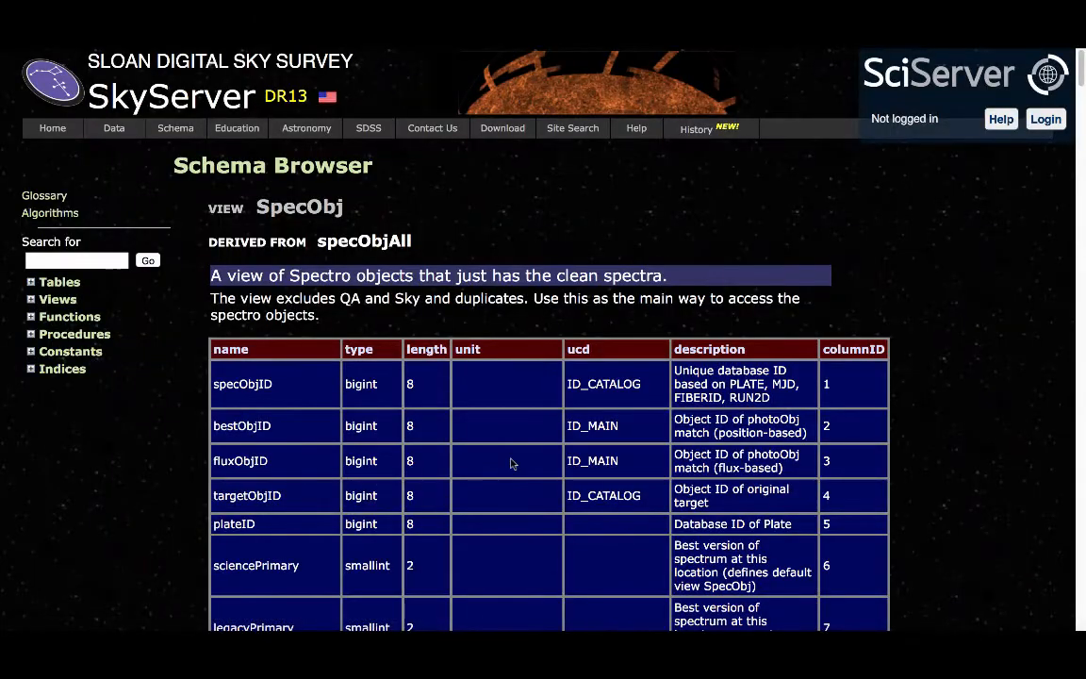
mouse_move(505, 381)
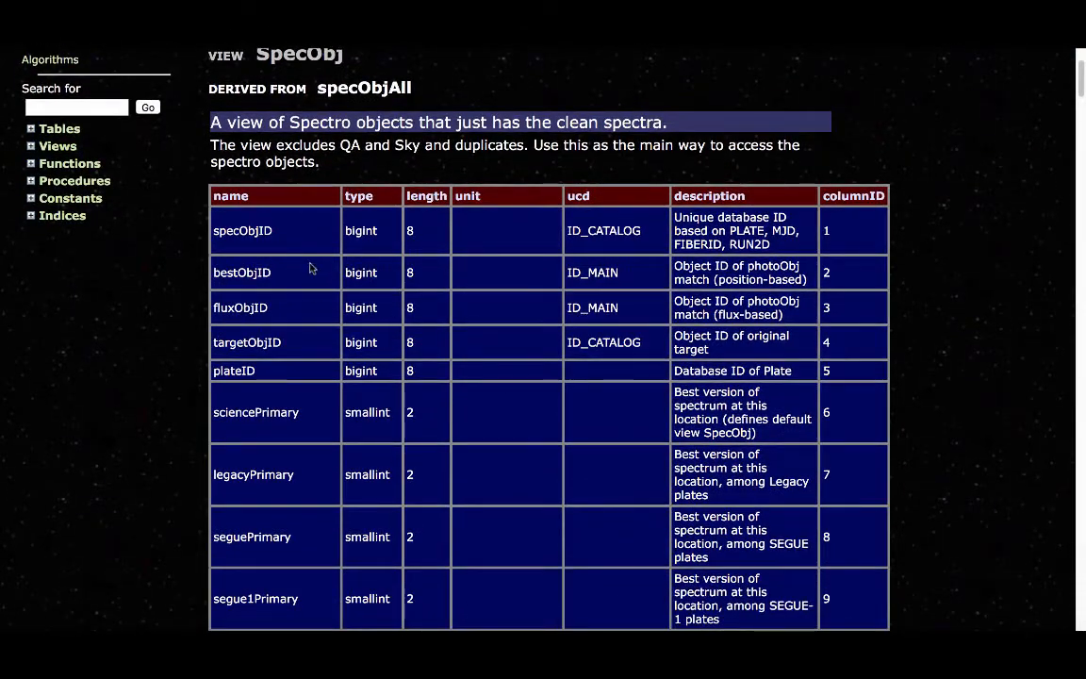
scroll("down", 3)
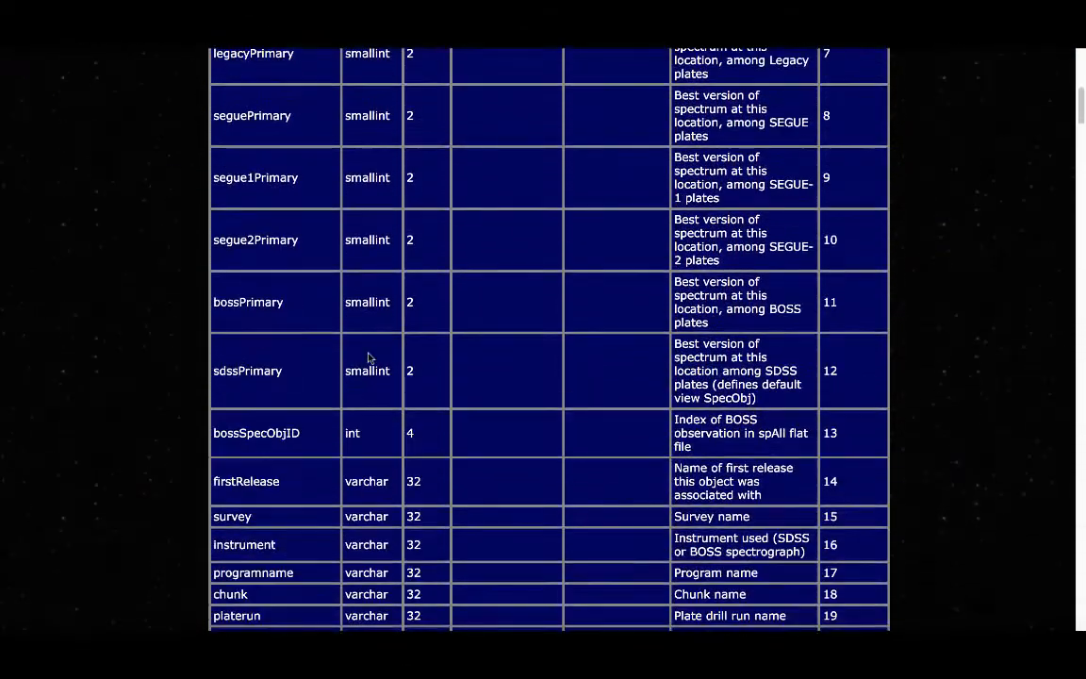
scroll("down", 3)
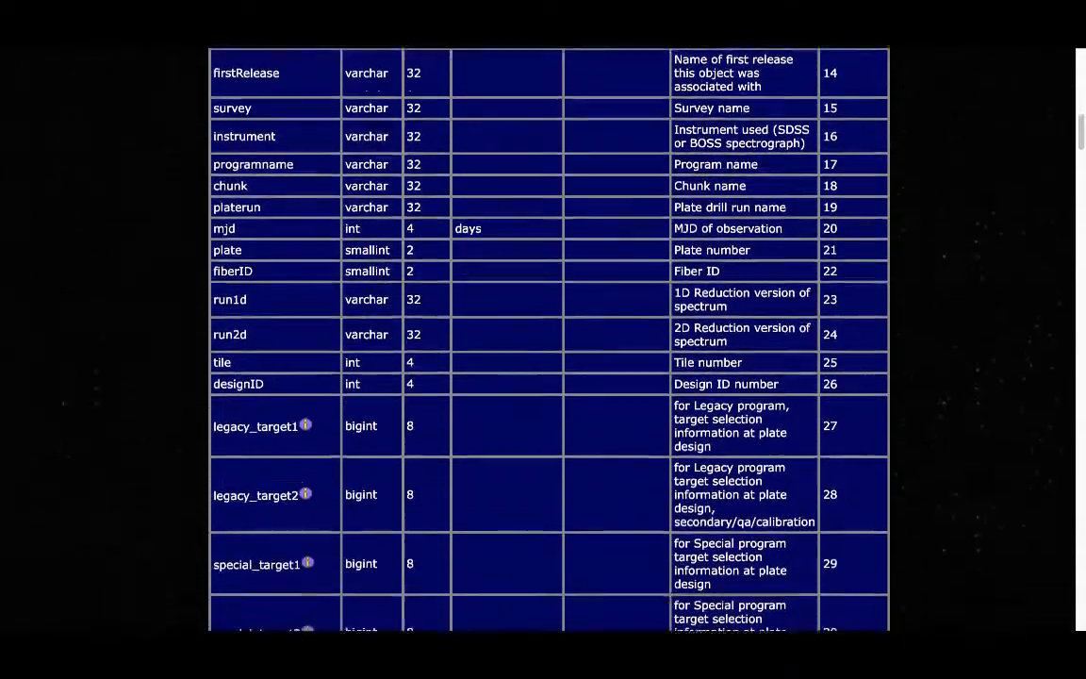
scroll("down", 3)
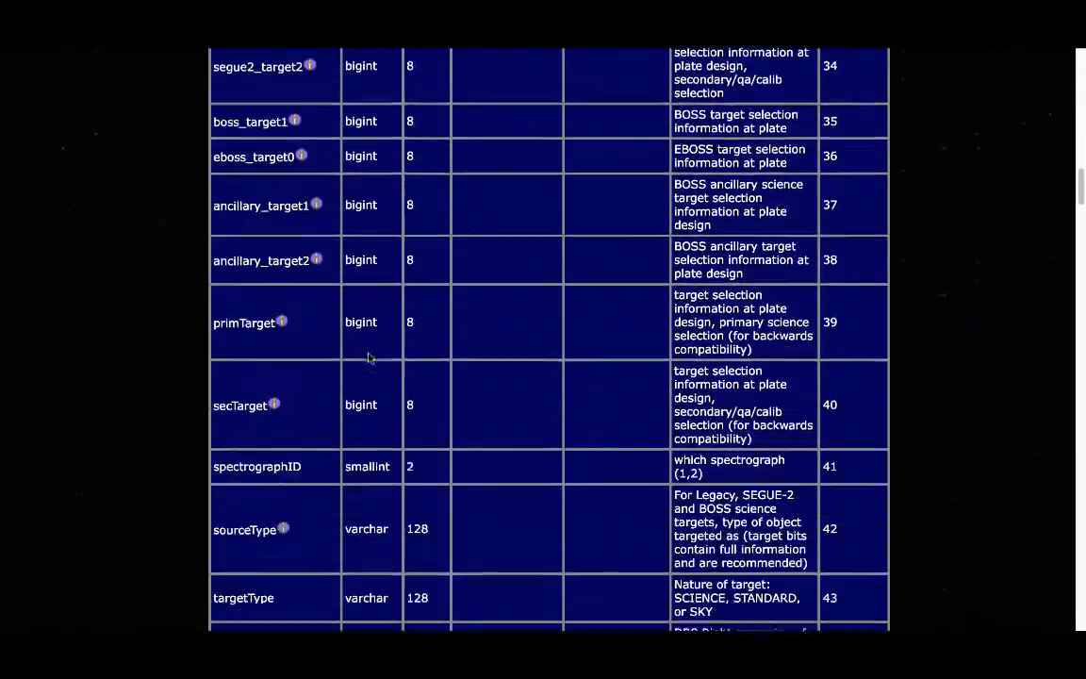
scroll("down", 3)
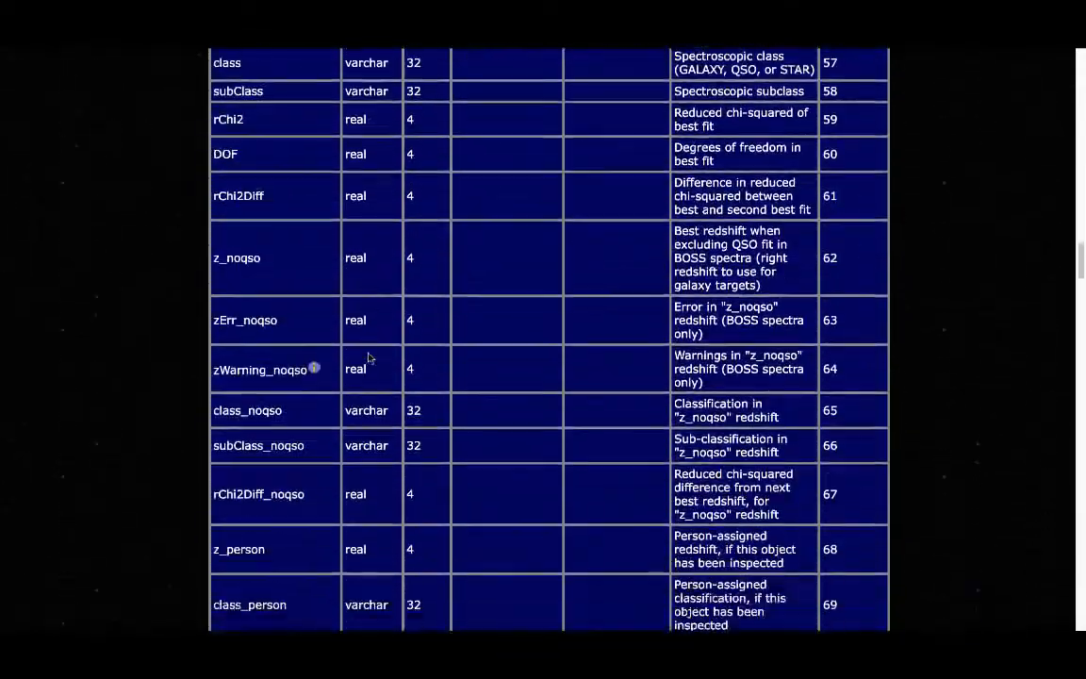
scroll("down", 3)
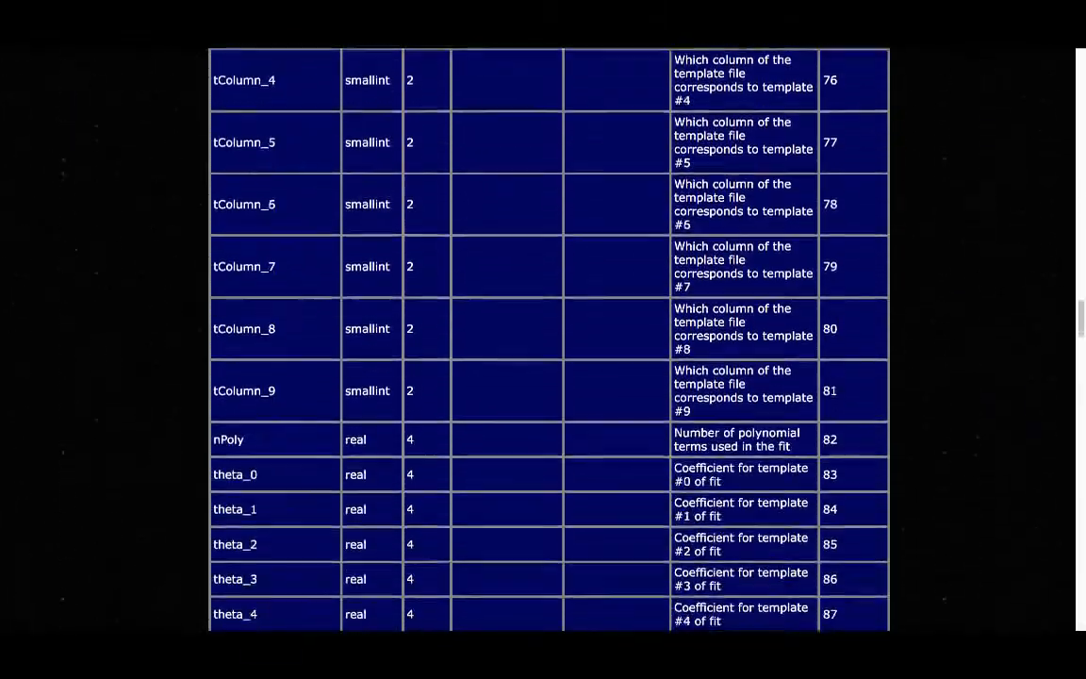
scroll("down", 3)
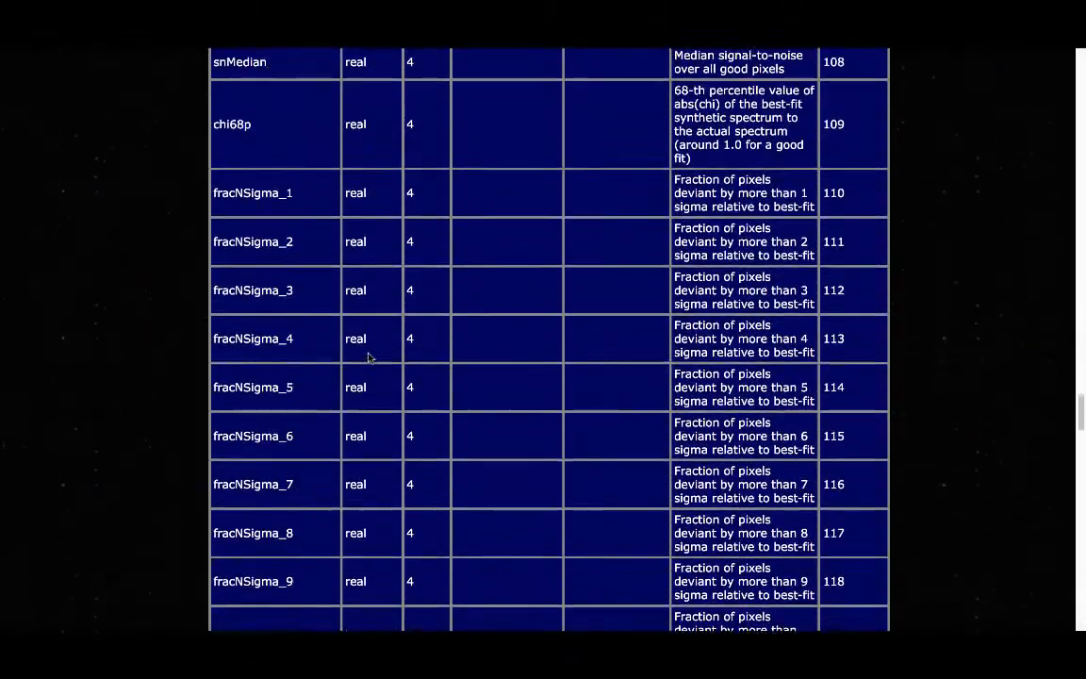
scroll("down", 3)
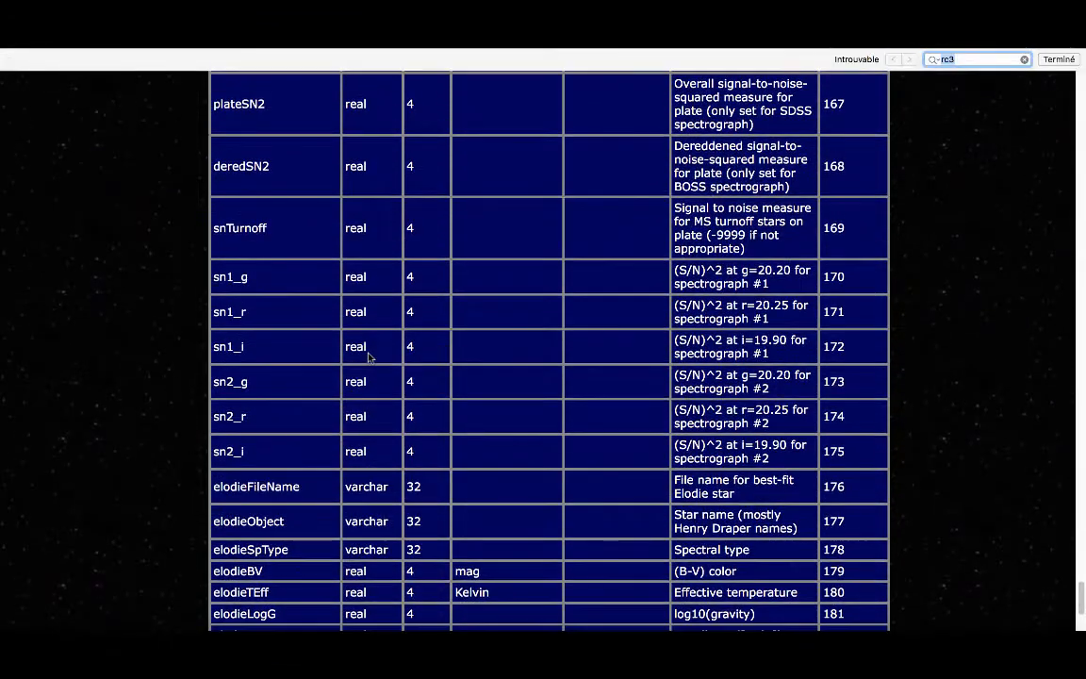
scroll("up", 3)
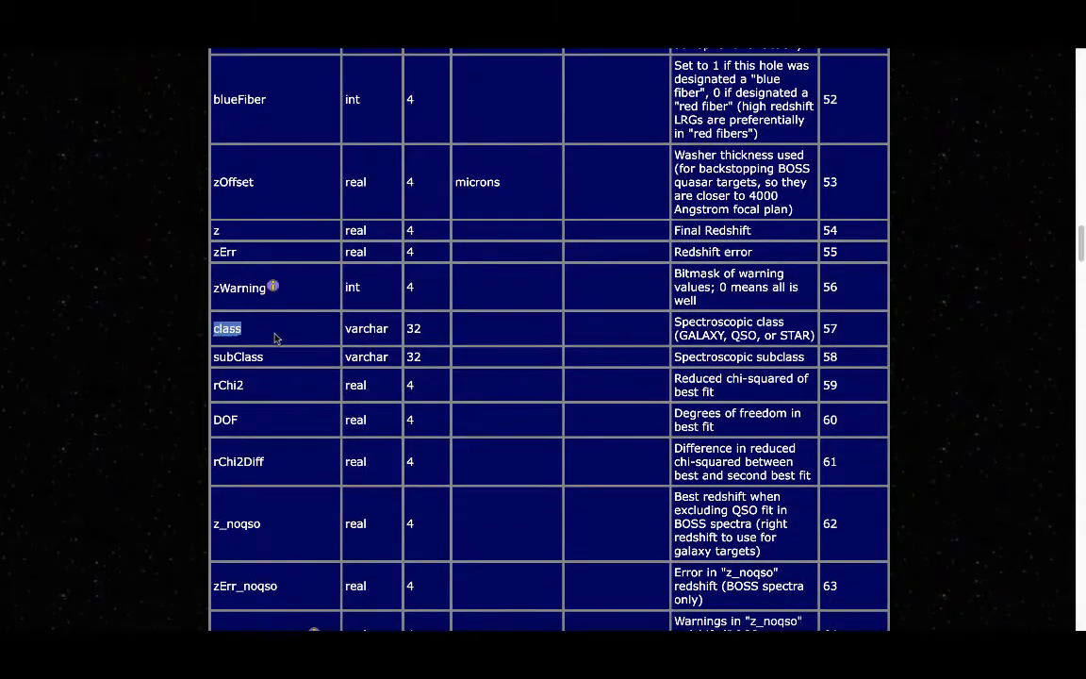
mouse_move(613, 335)
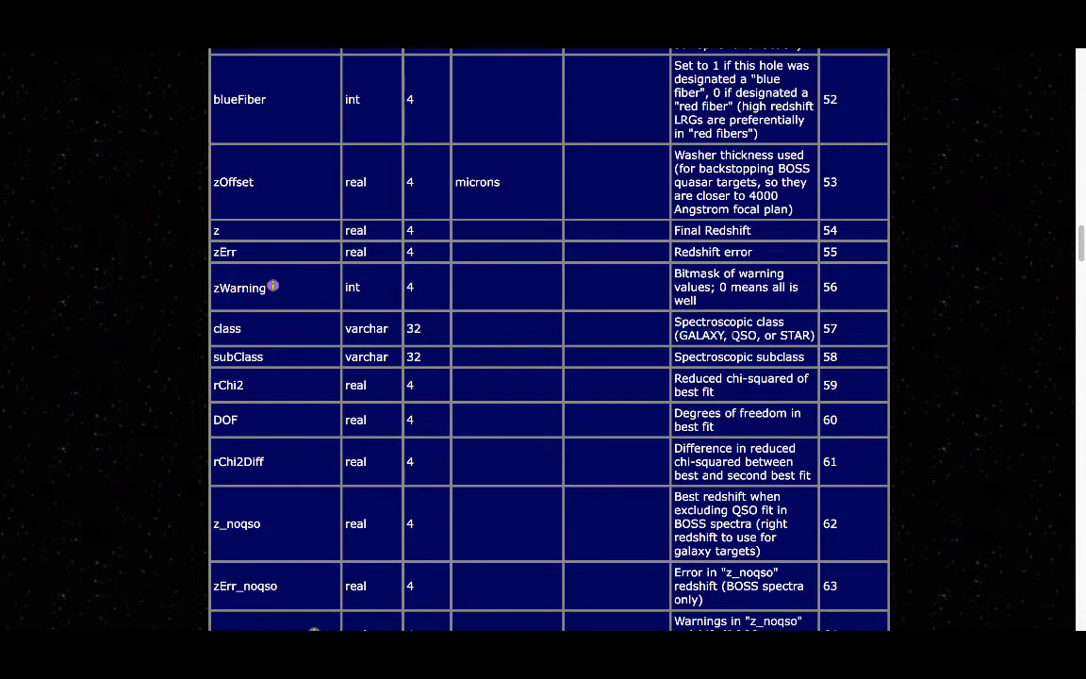
left_click(743, 336)
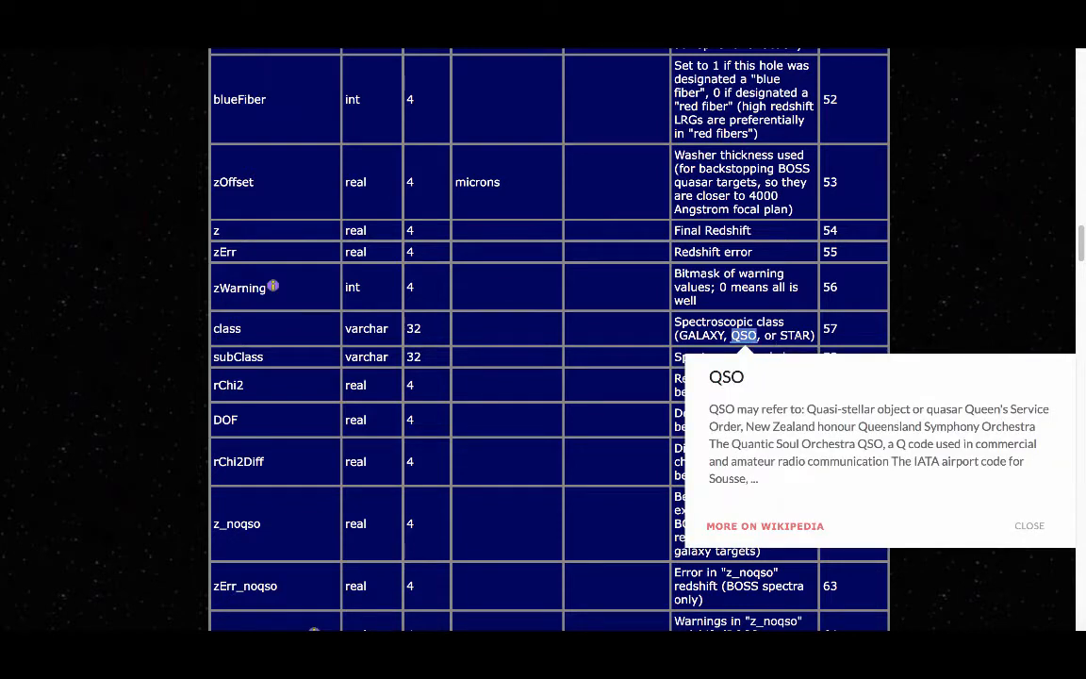
left_click(1030, 524)
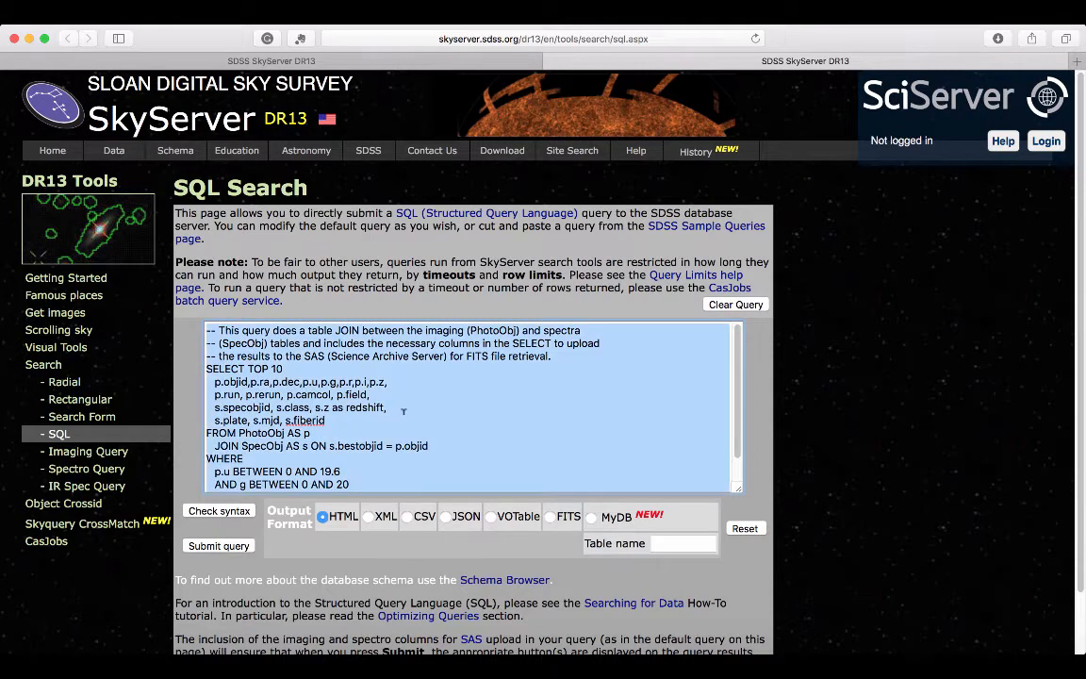
Enter SELECT TOP 1000 ra, dec, z, zErr for QSOs from SpecObj, check syntax and choose HTML output.
type("SELECT TOP 1000 ra, dec, z, zErr")
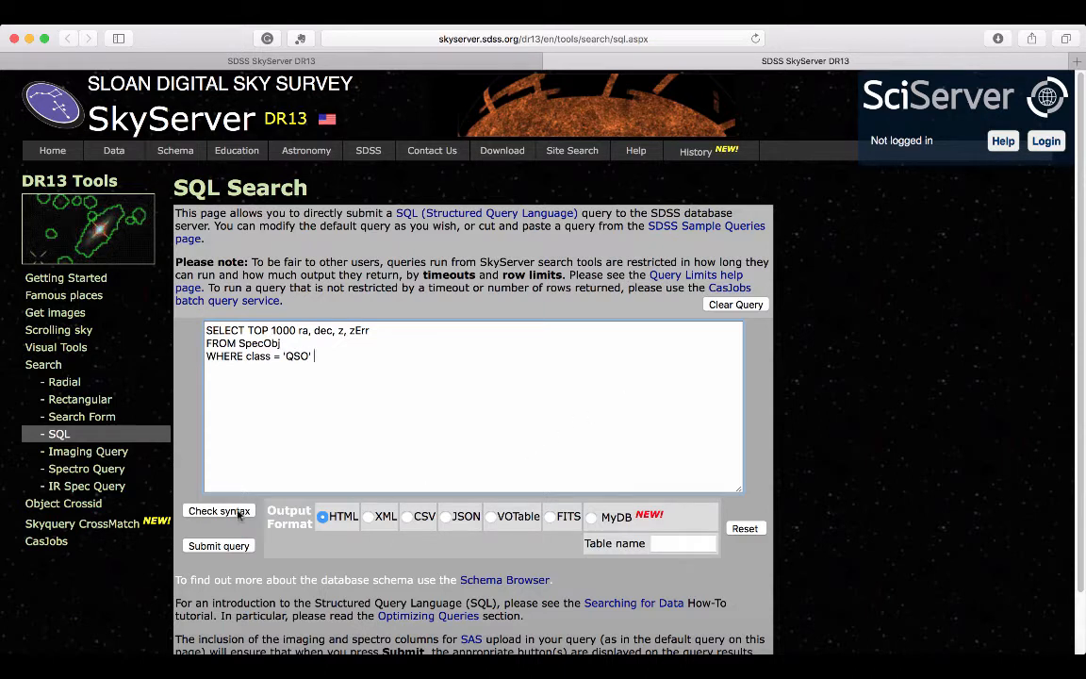
left_click(219, 509)
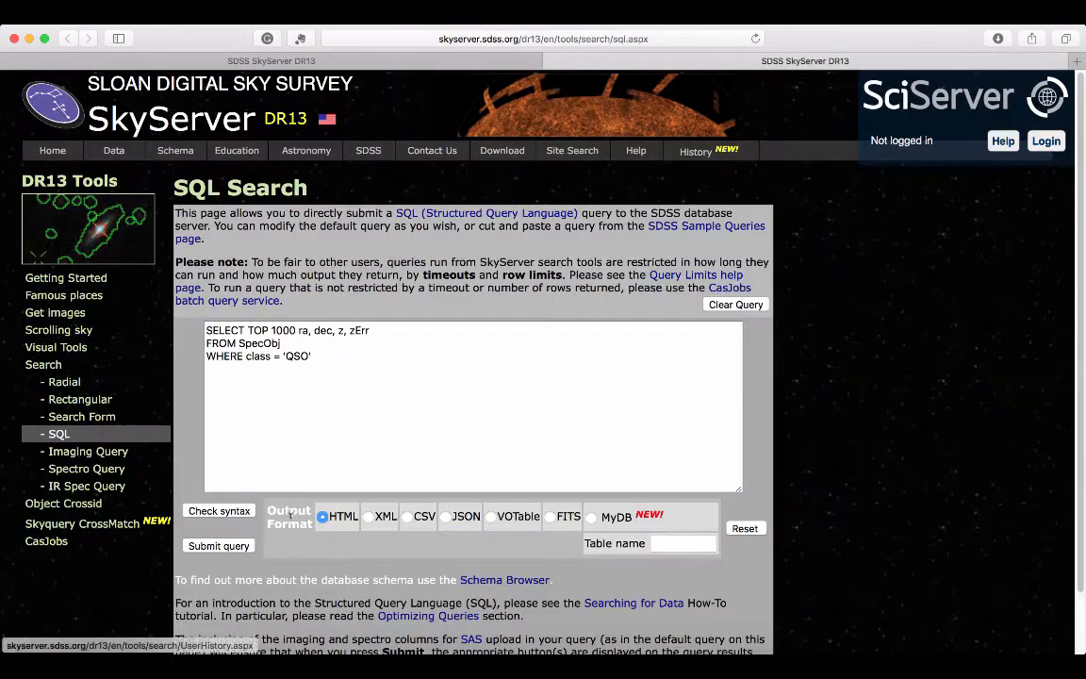
mouse_move(328, 536)
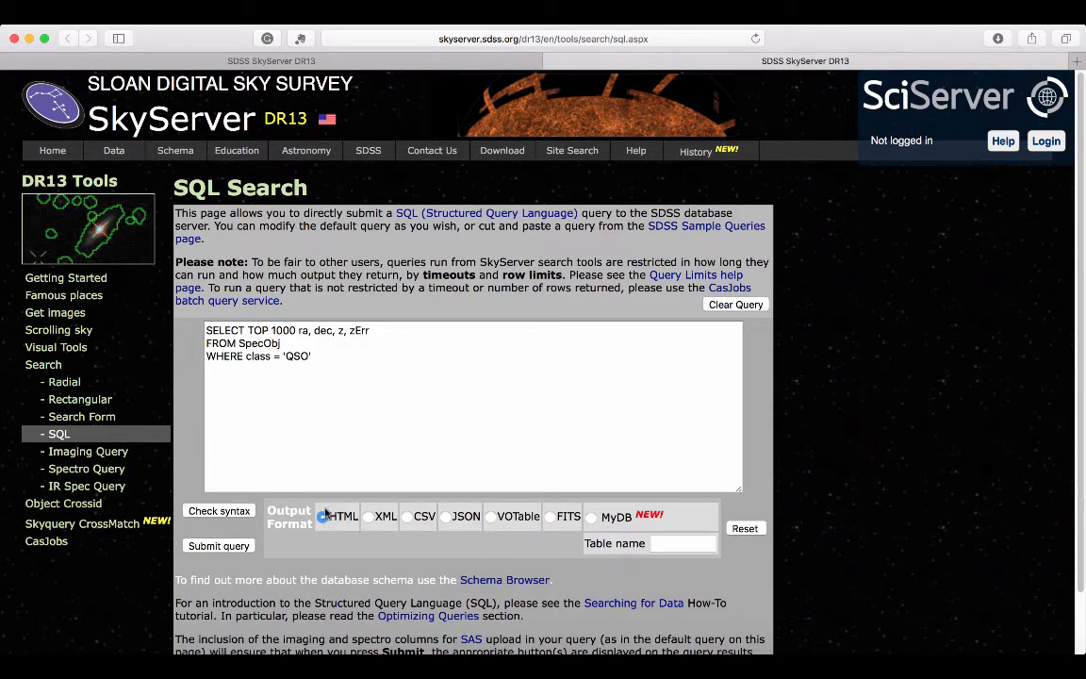
left_click(322, 517)
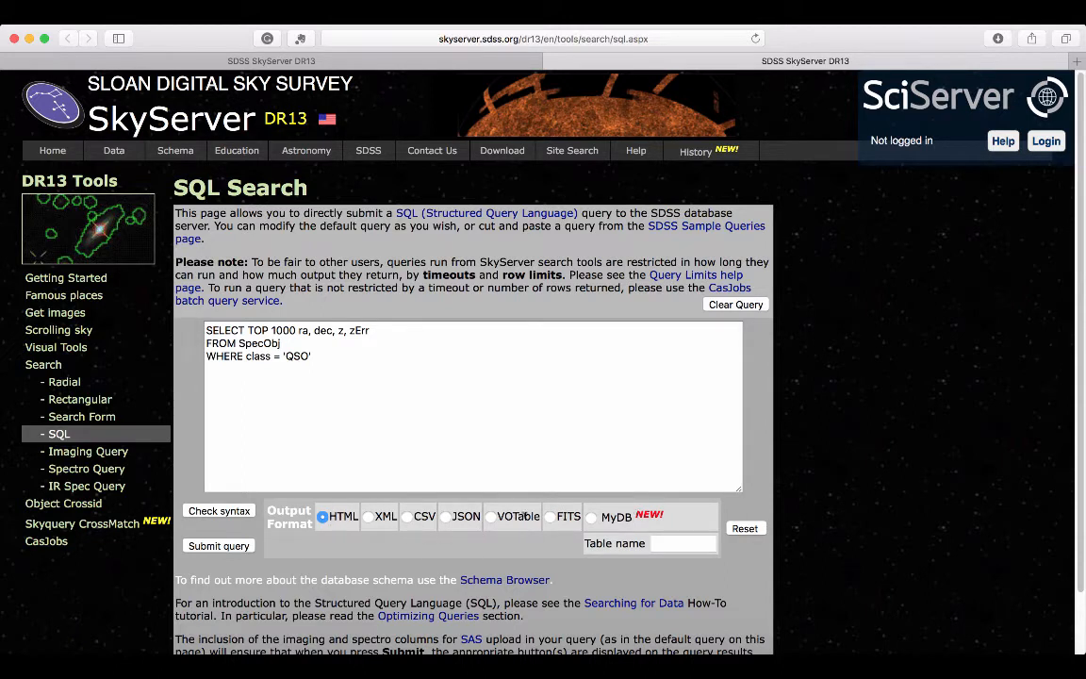
mouse_move(219, 544)
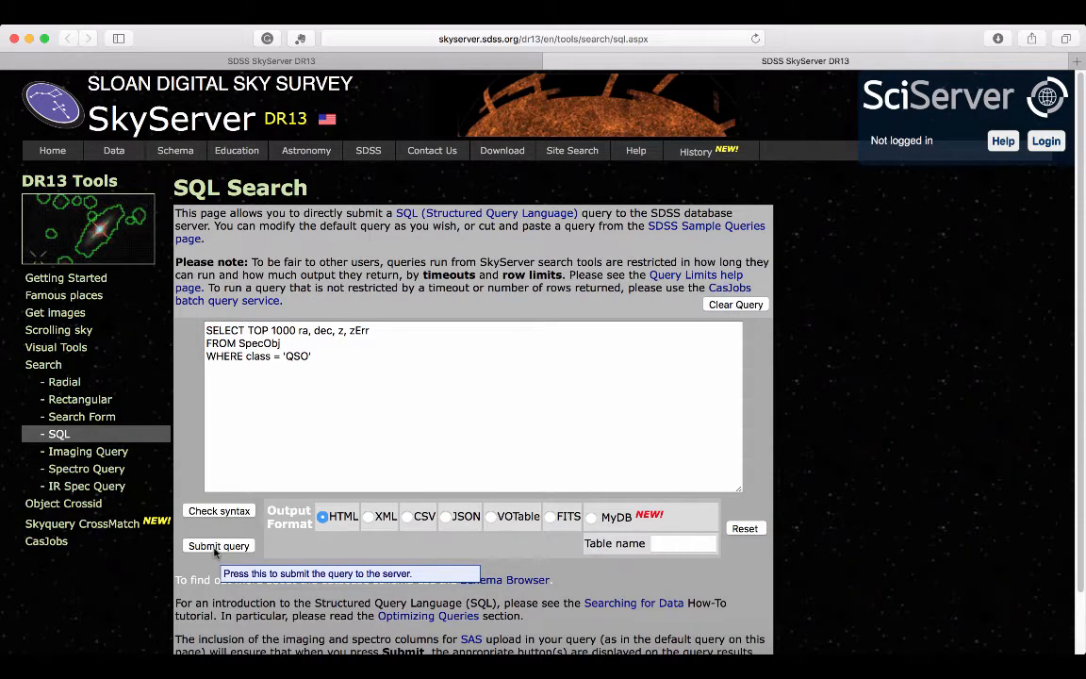
Run the quasar query and scroll through the 1000 rows of ra, dec, z and zErr.
left_click(219, 546)
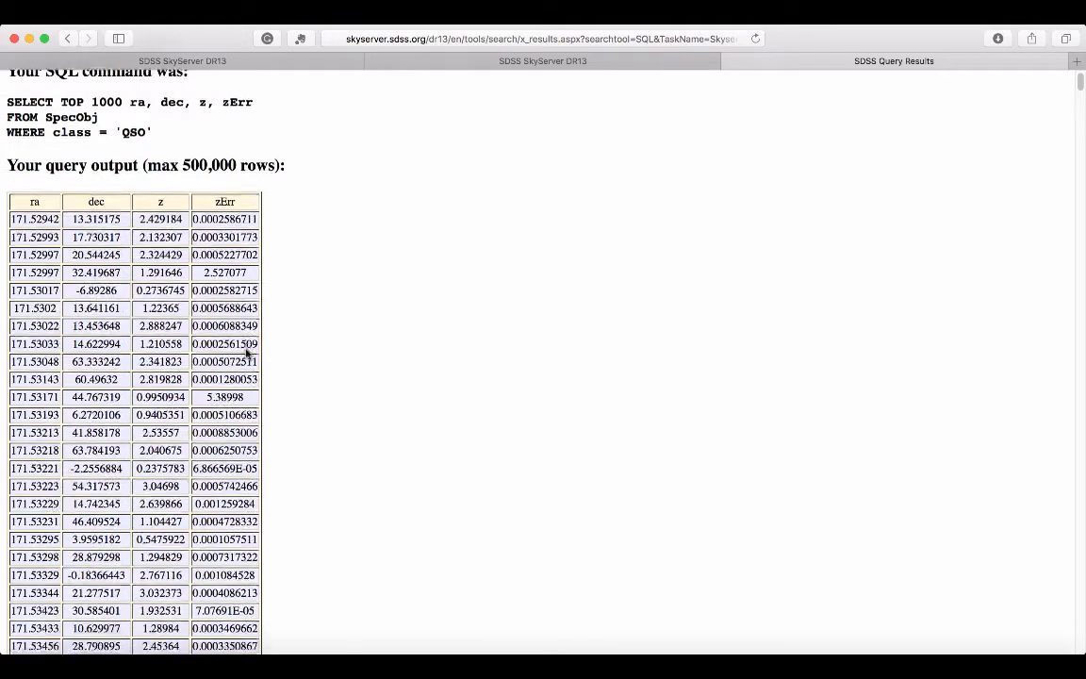
scroll("up", 3)
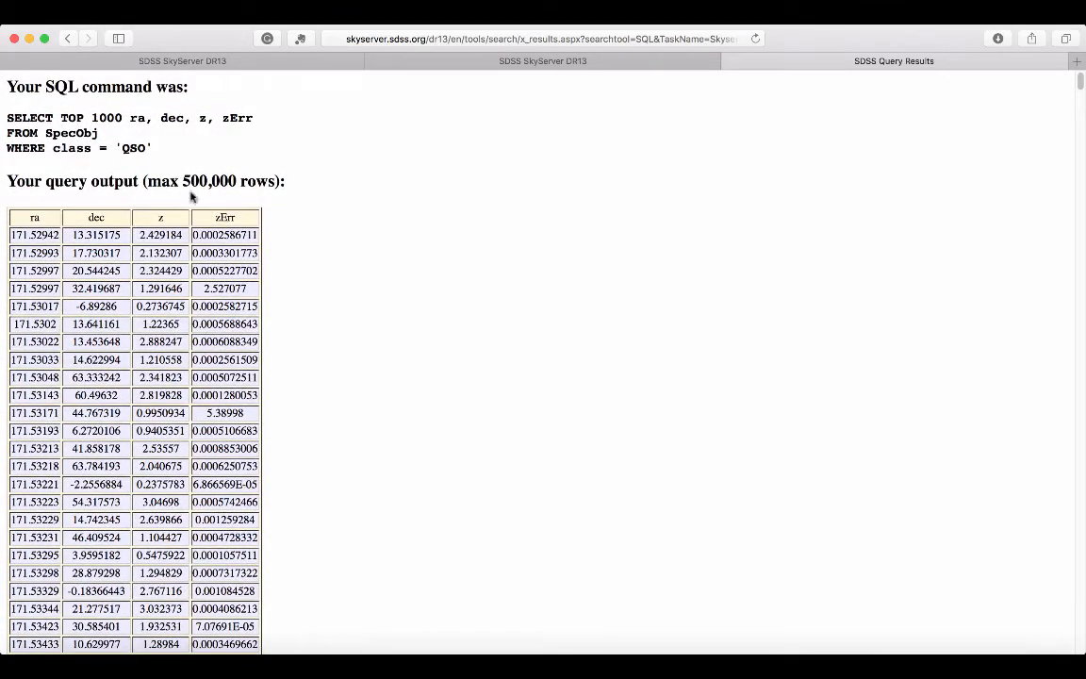
scroll("down", 3)
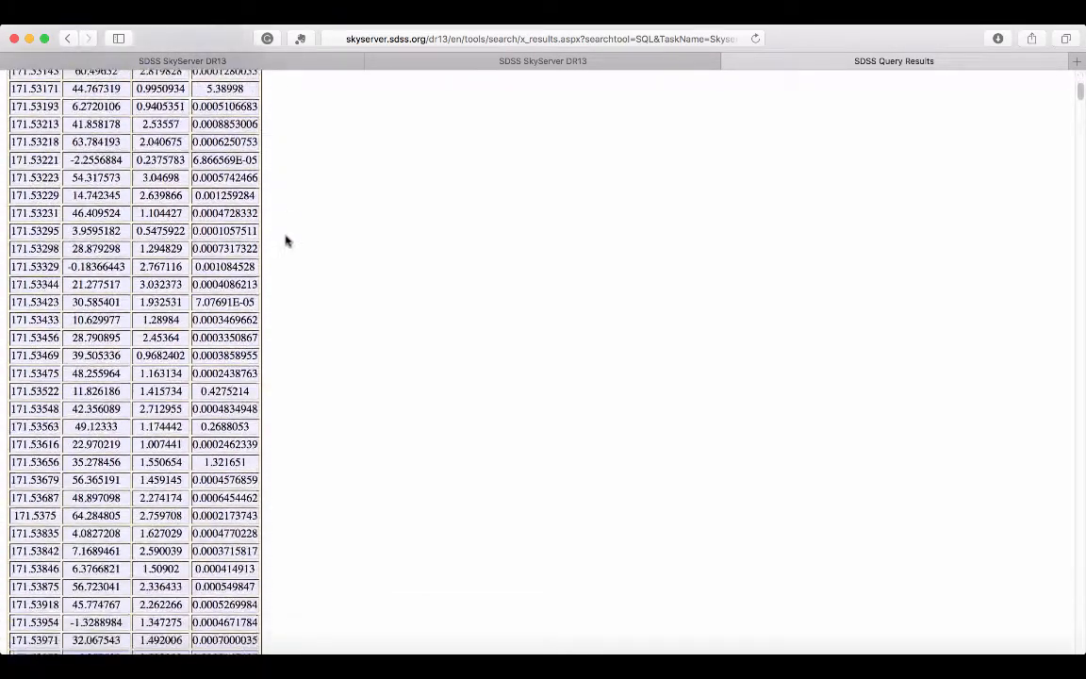
scroll("down", 3)
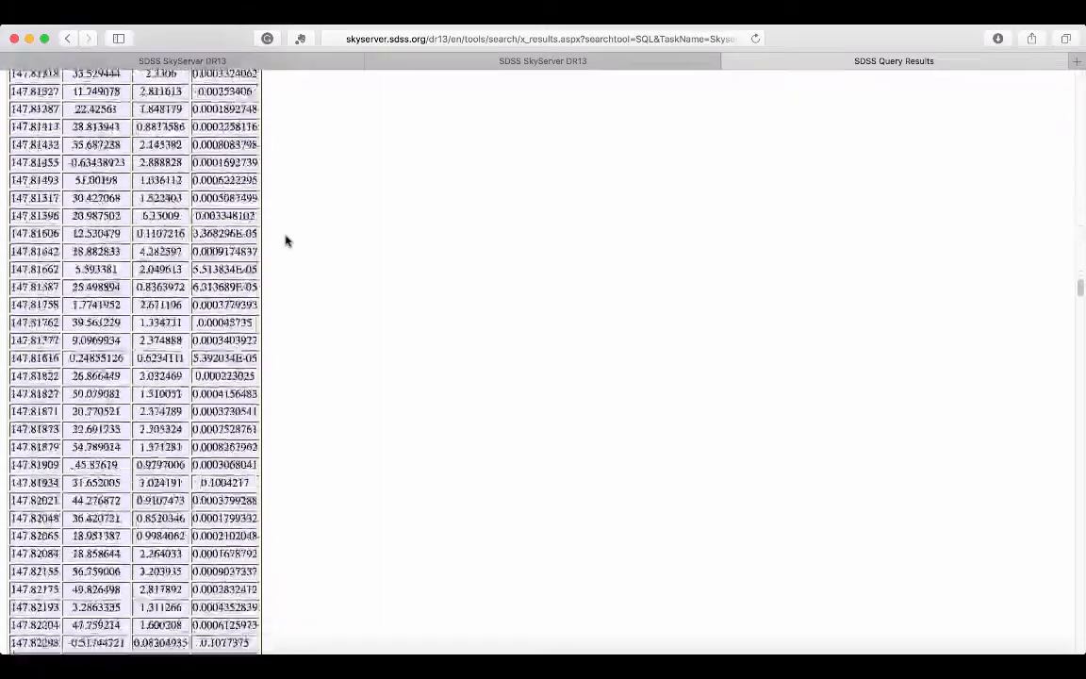
scroll("down", 3)
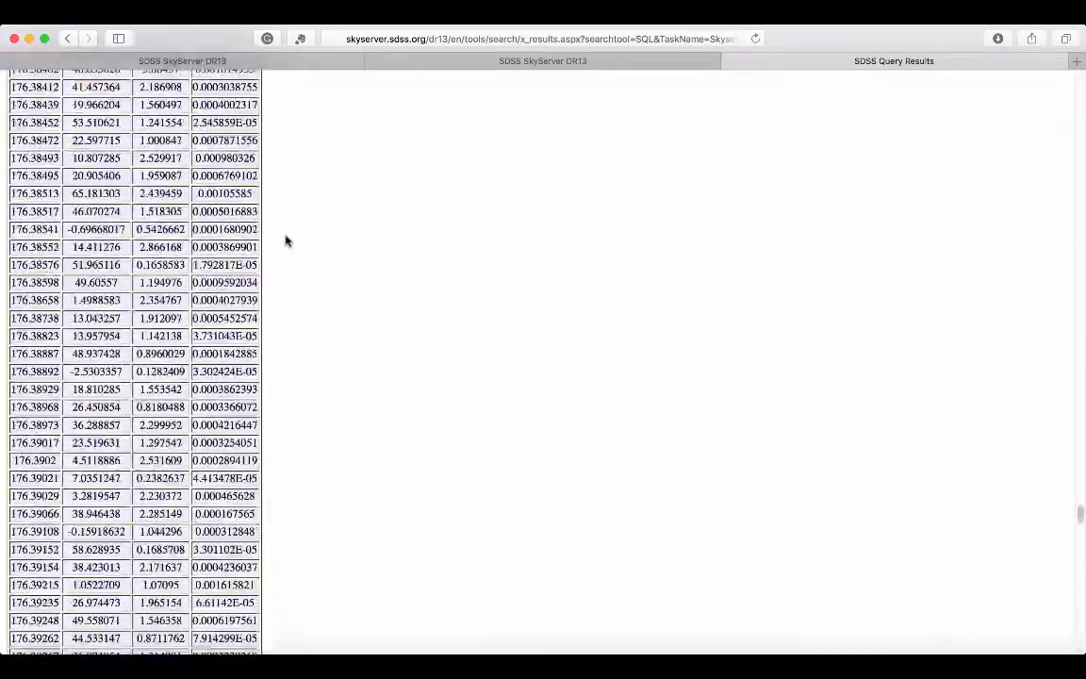
scroll("up", 3)
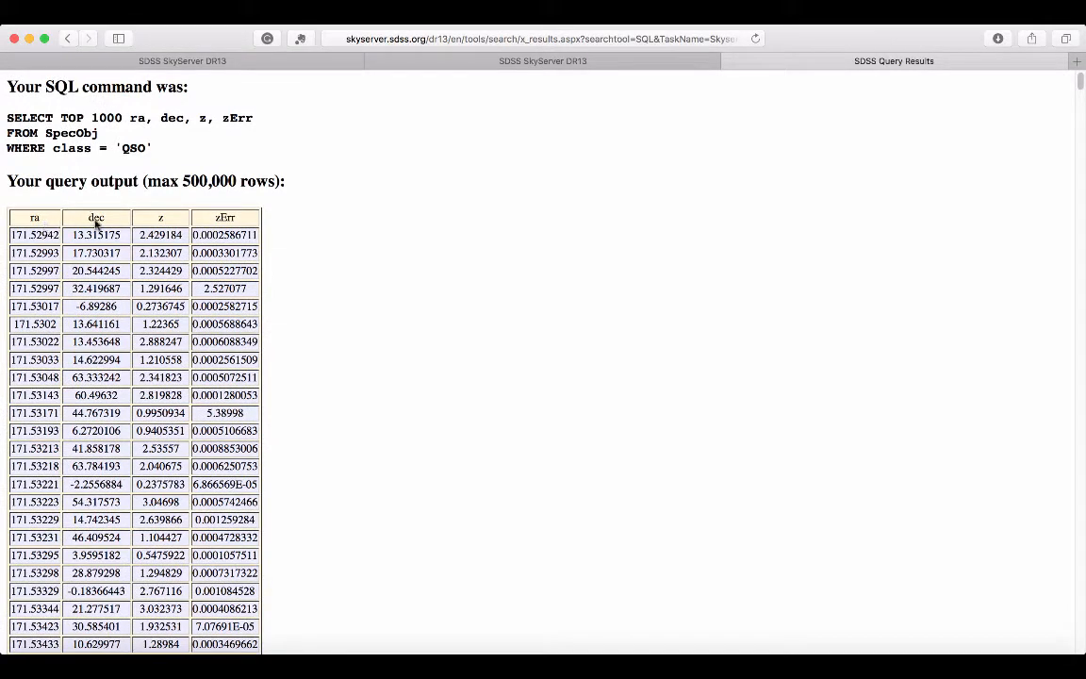
mouse_move(254, 224)
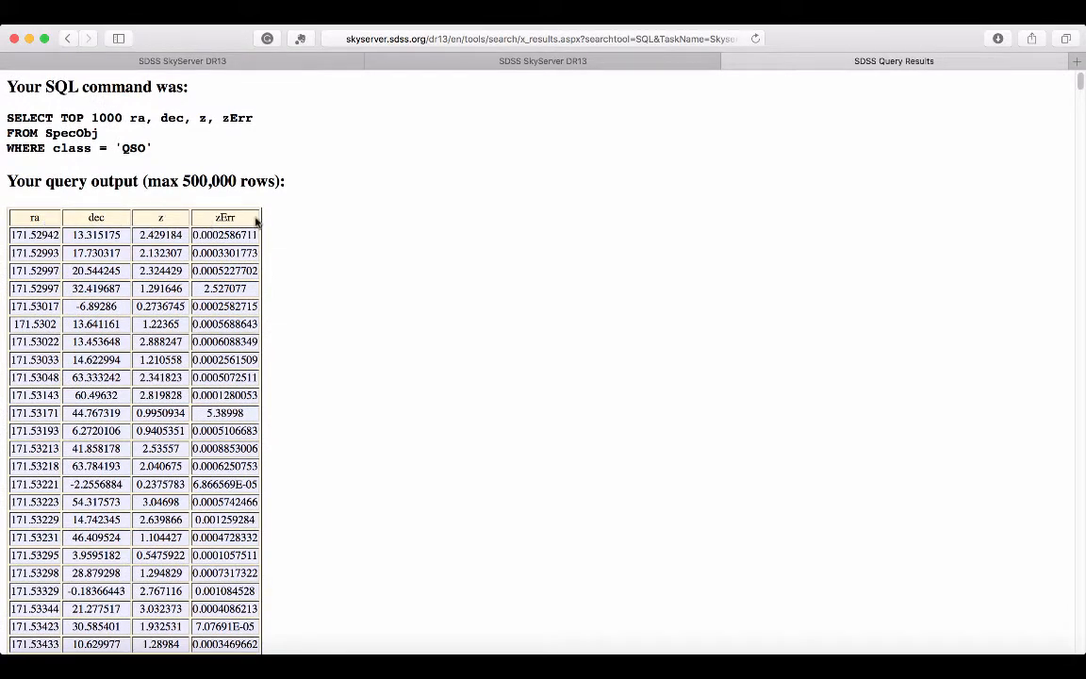
mouse_move(356, 354)
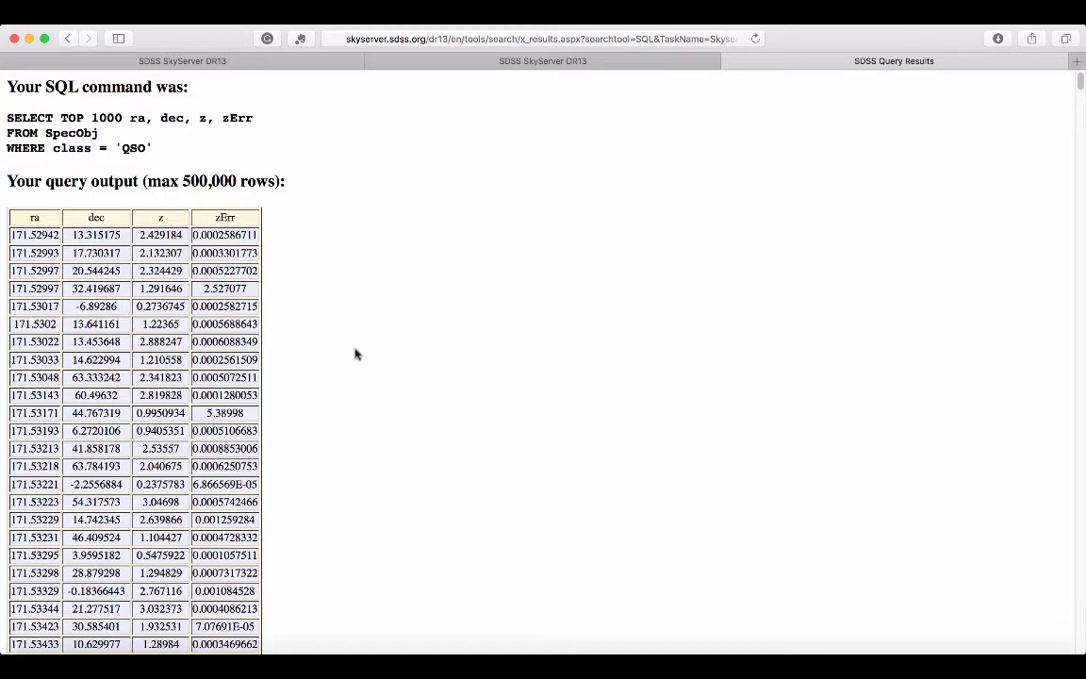
mouse_move(343, 366)
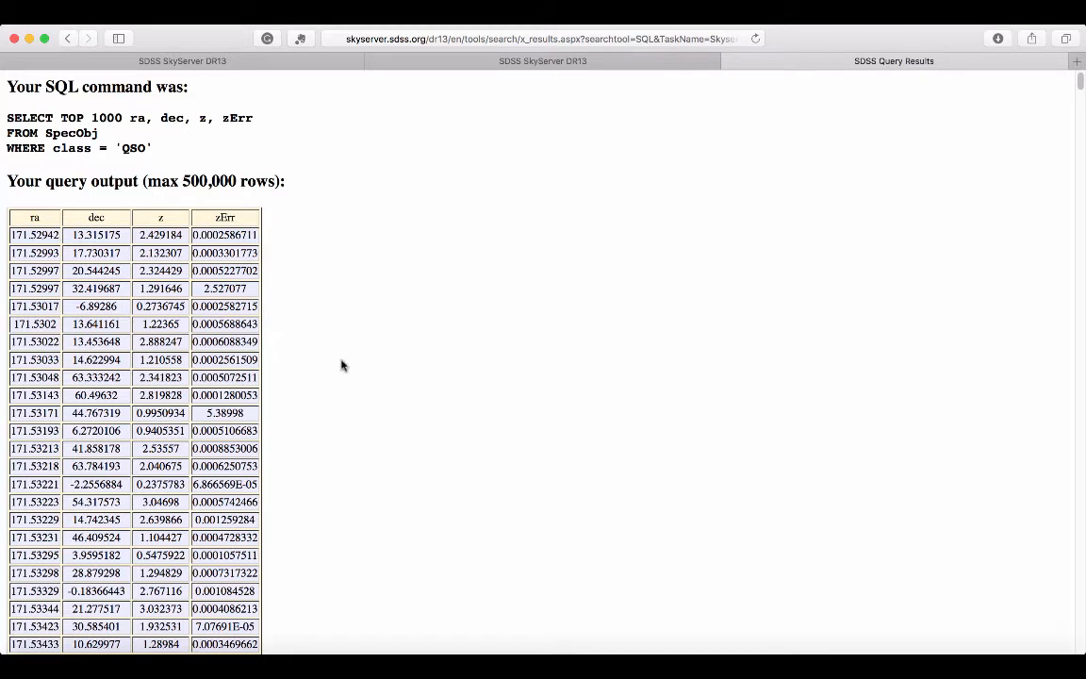
mouse_move(411, 388)
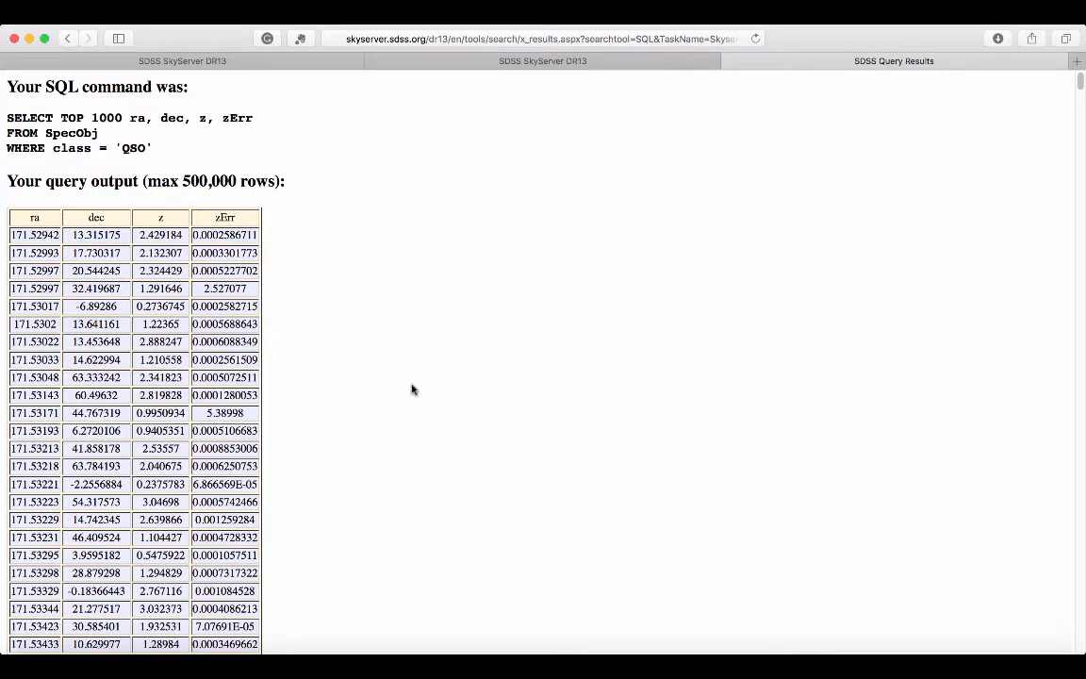
mouse_move(848, 541)
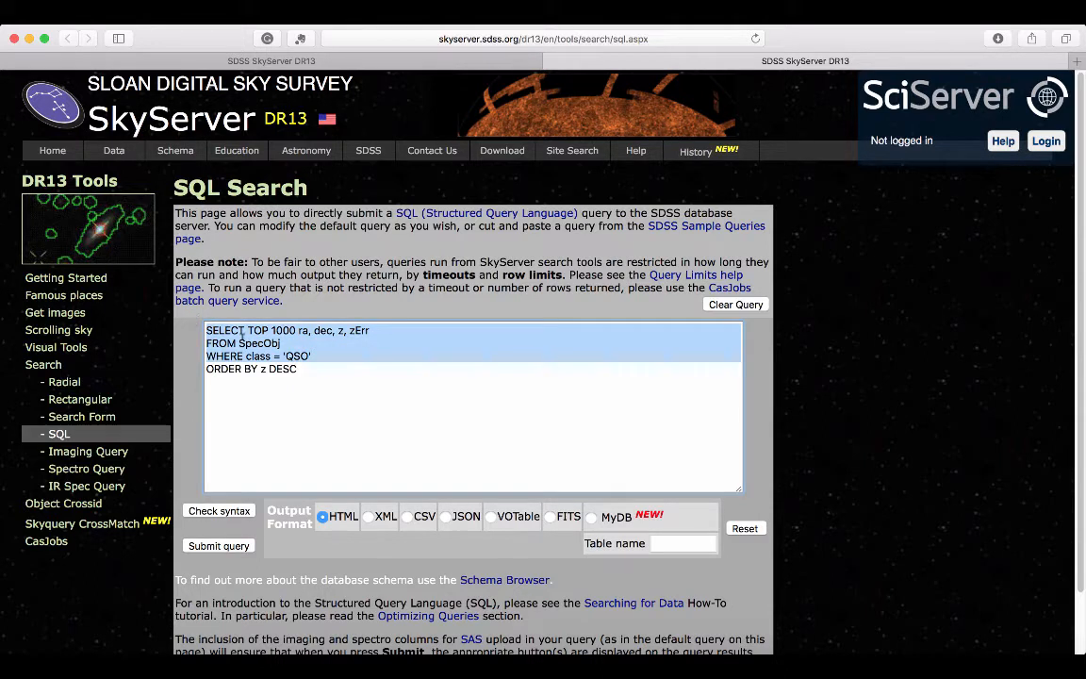
Run the query ordered by z descending and highlight the top redshift 7.05193.
left_click(317, 367)
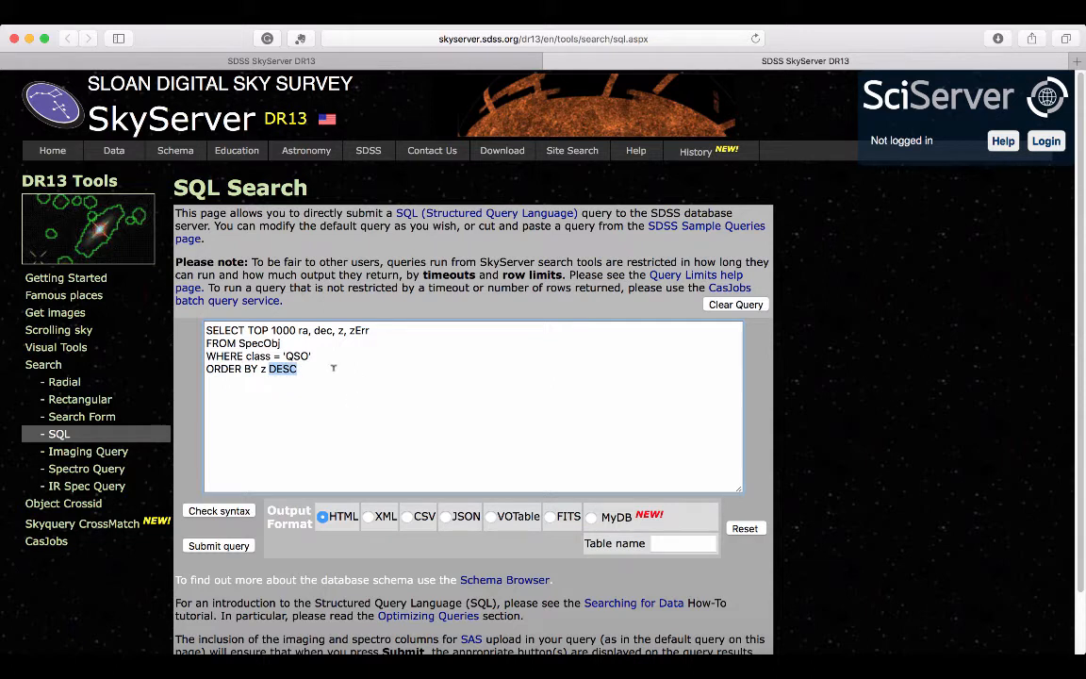
left_click(218, 547)
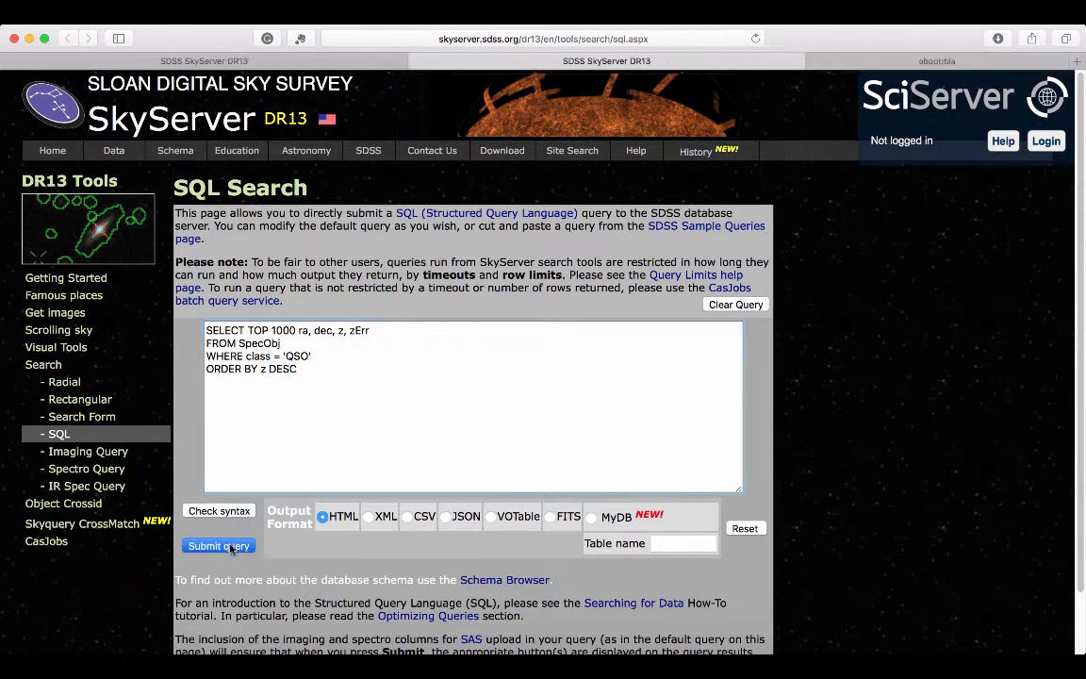
left_click(219, 546)
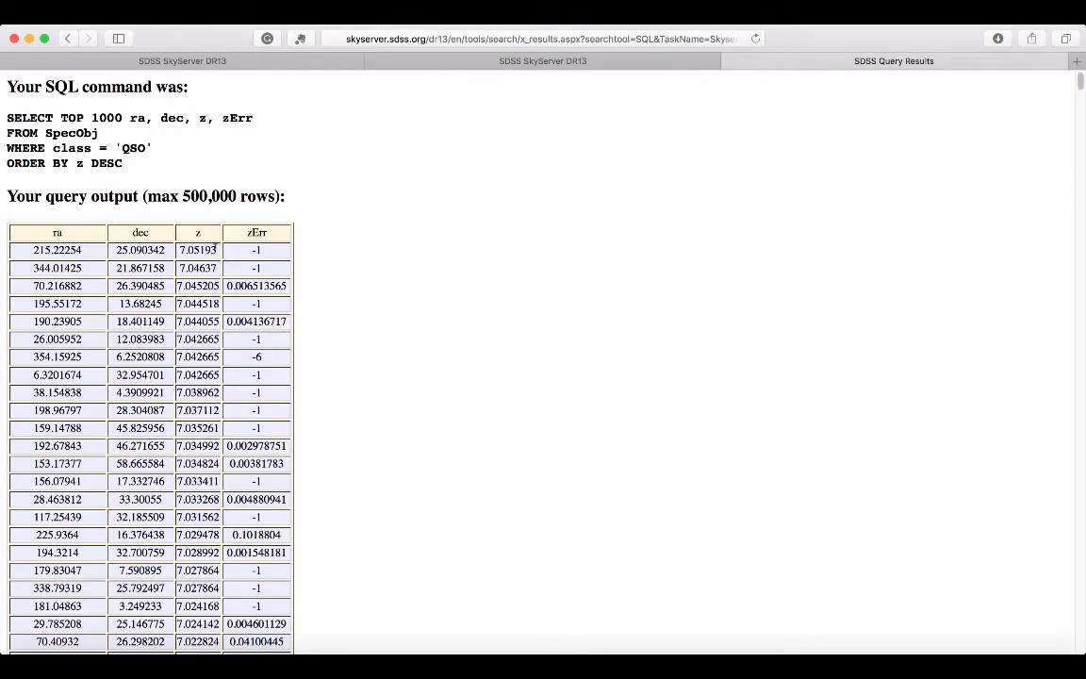
double_click(198, 249)
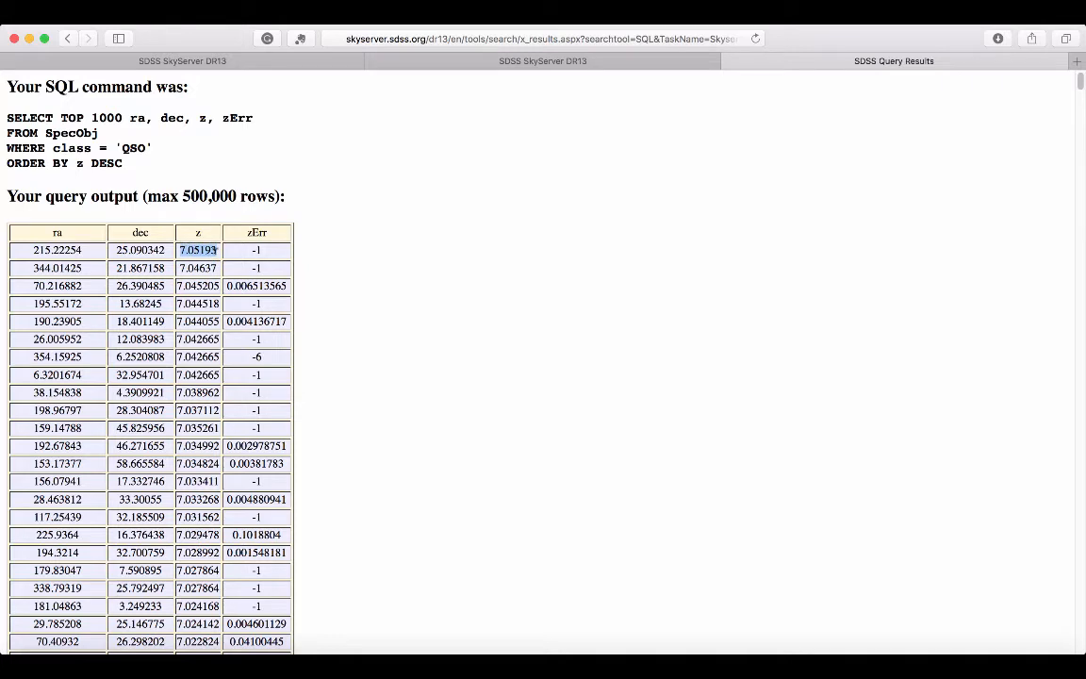
mouse_move(475, 366)
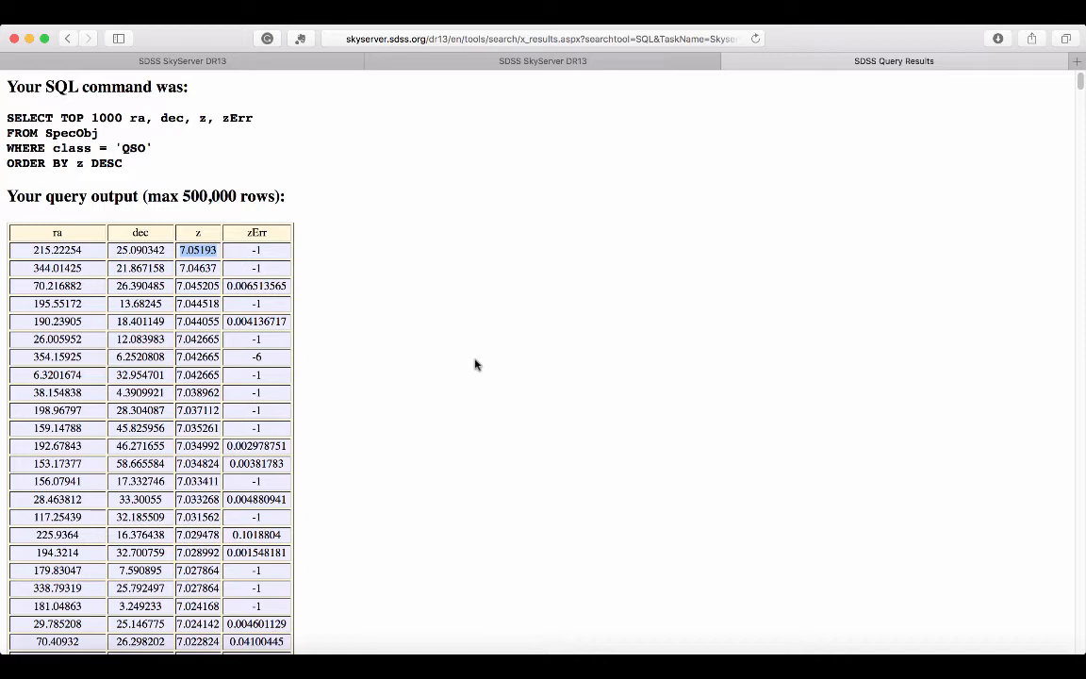
mouse_move(344, 268)
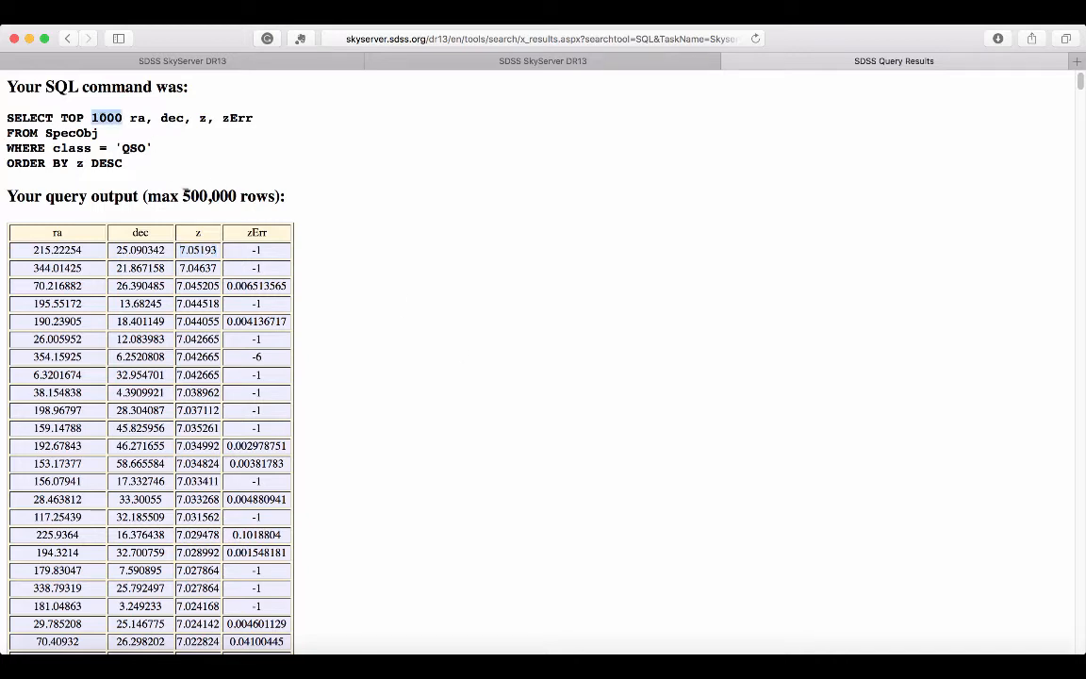
mouse_move(230, 262)
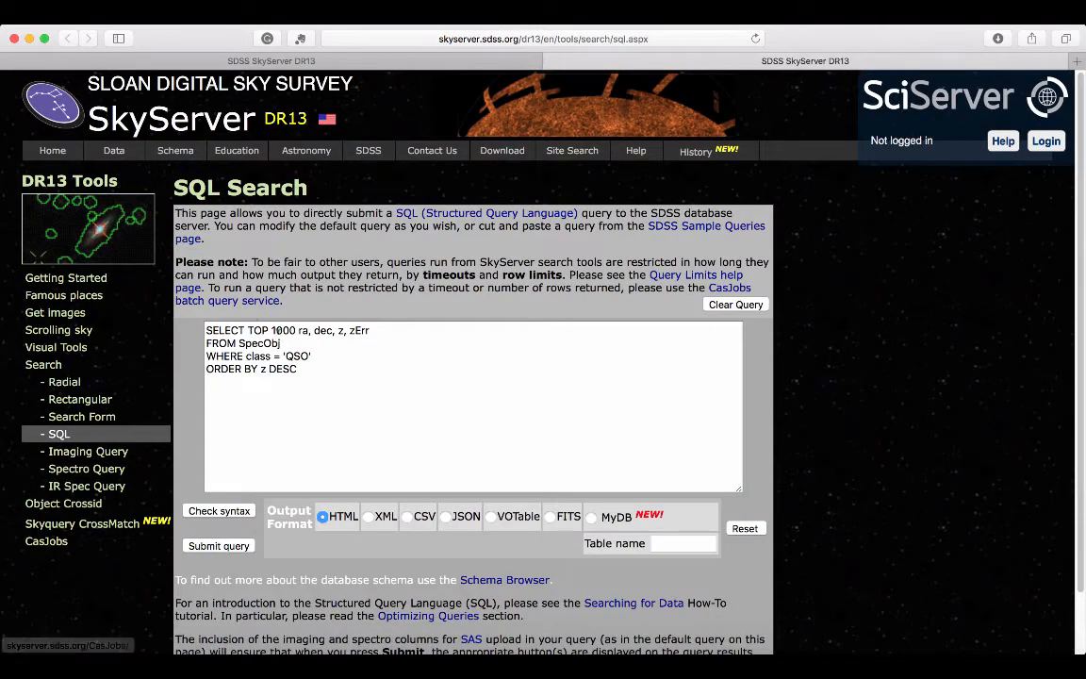
Edit the query to join SpecObj QSOs with FIRST on specObjID, selecting sp.ra, sp.dec, sp.z, f.ra, f.dec.
left_click(283, 330)
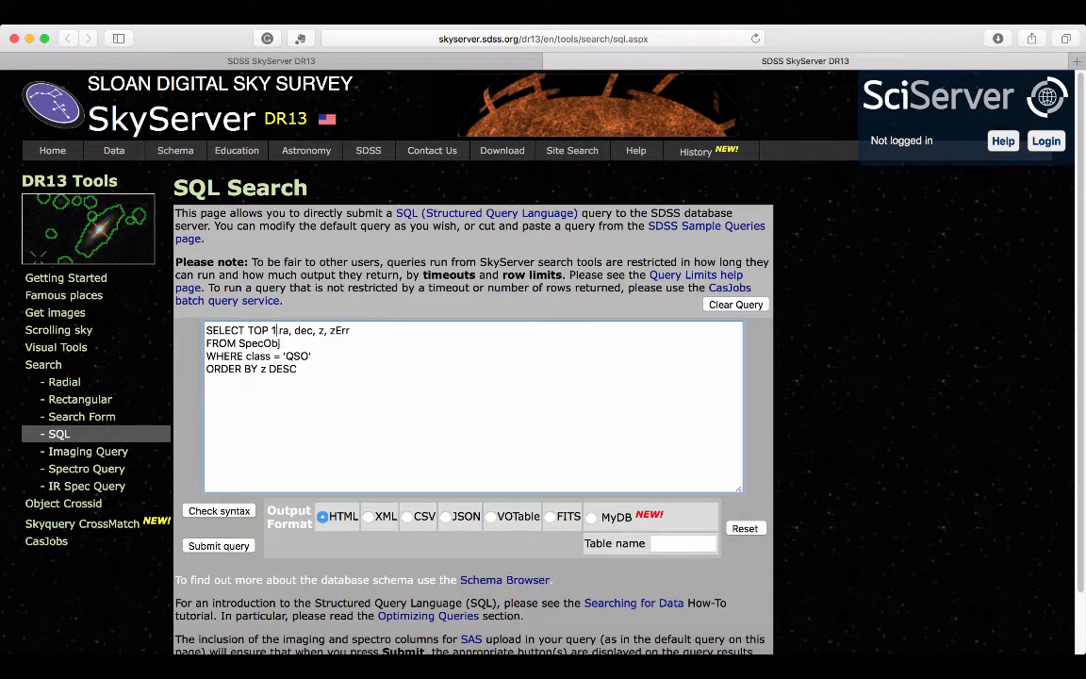
left_click(218, 544)
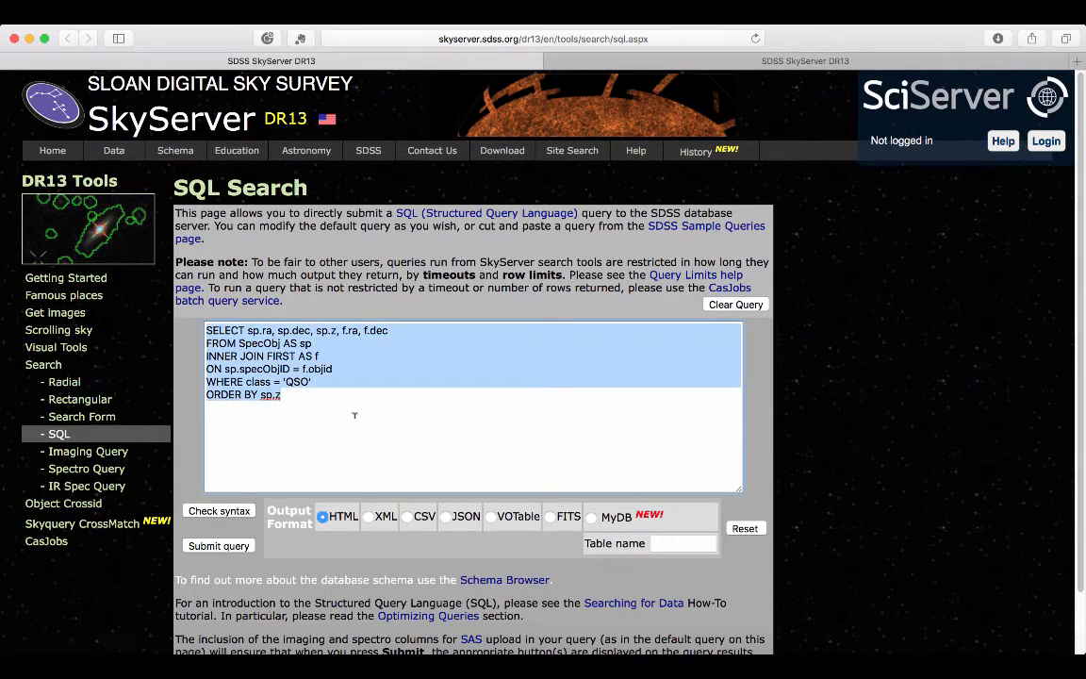
mouse_move(219, 509)
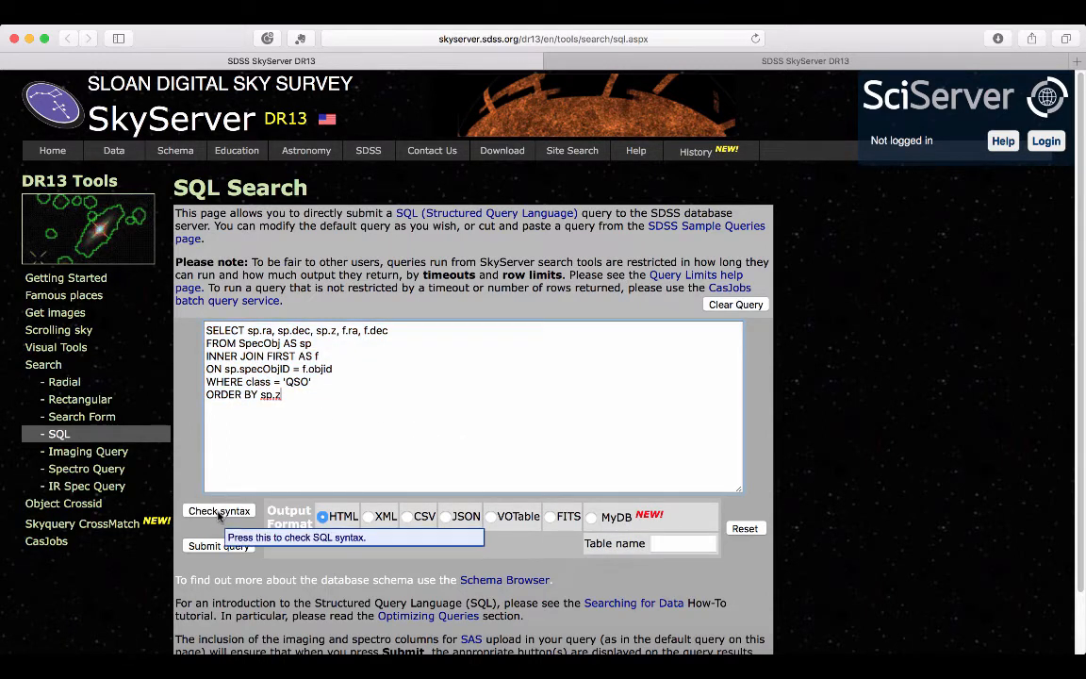
Check syntax and run the SpecObj–FIRST join, which returns 'No entries have been found'.
left_click(218, 509)
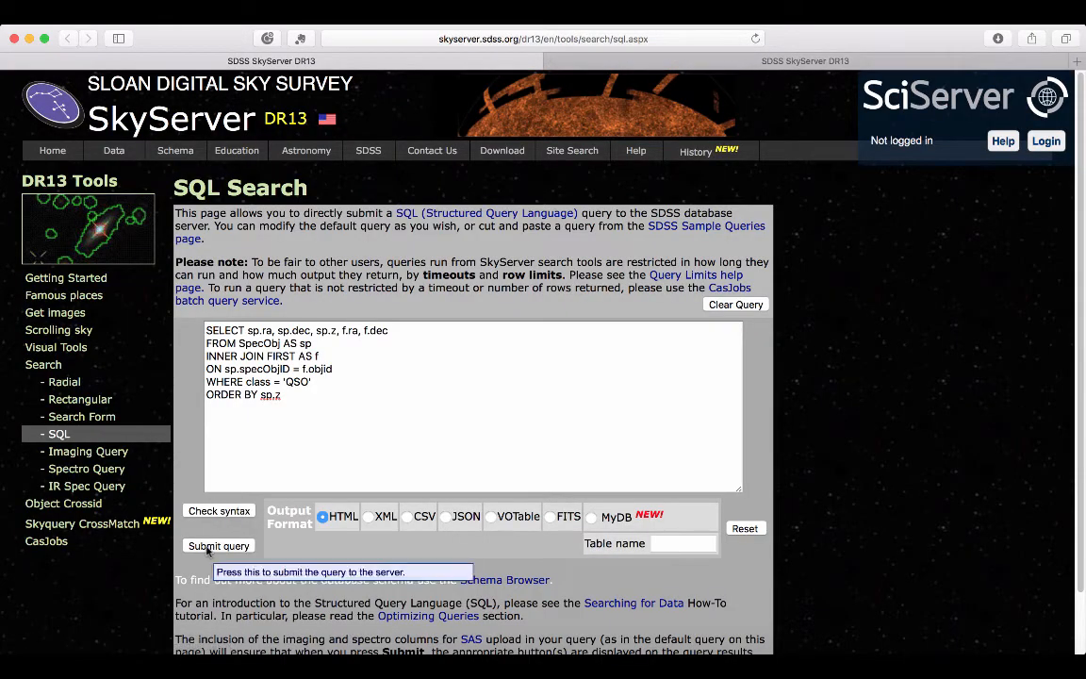
left_click(219, 545)
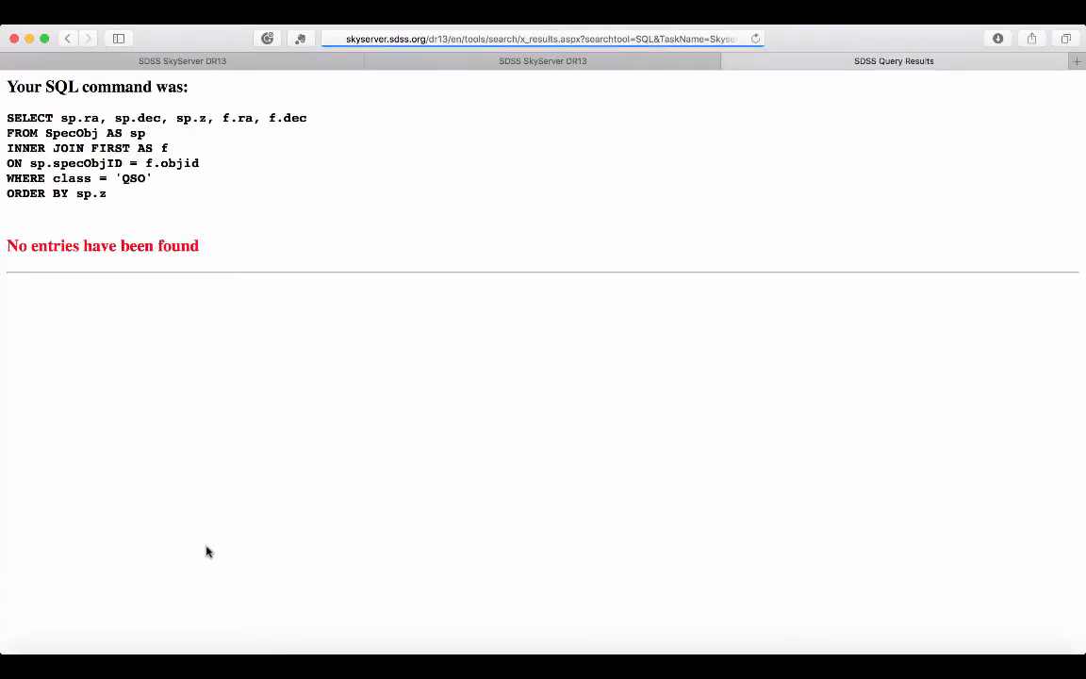
mouse_move(223, 260)
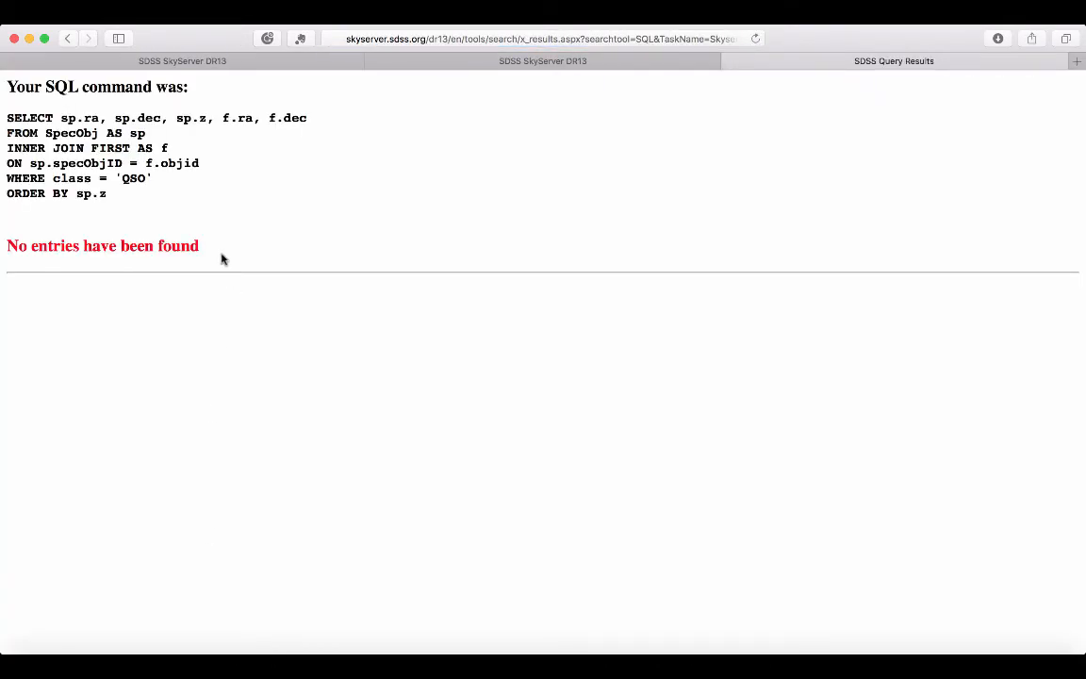
mouse_move(275, 328)
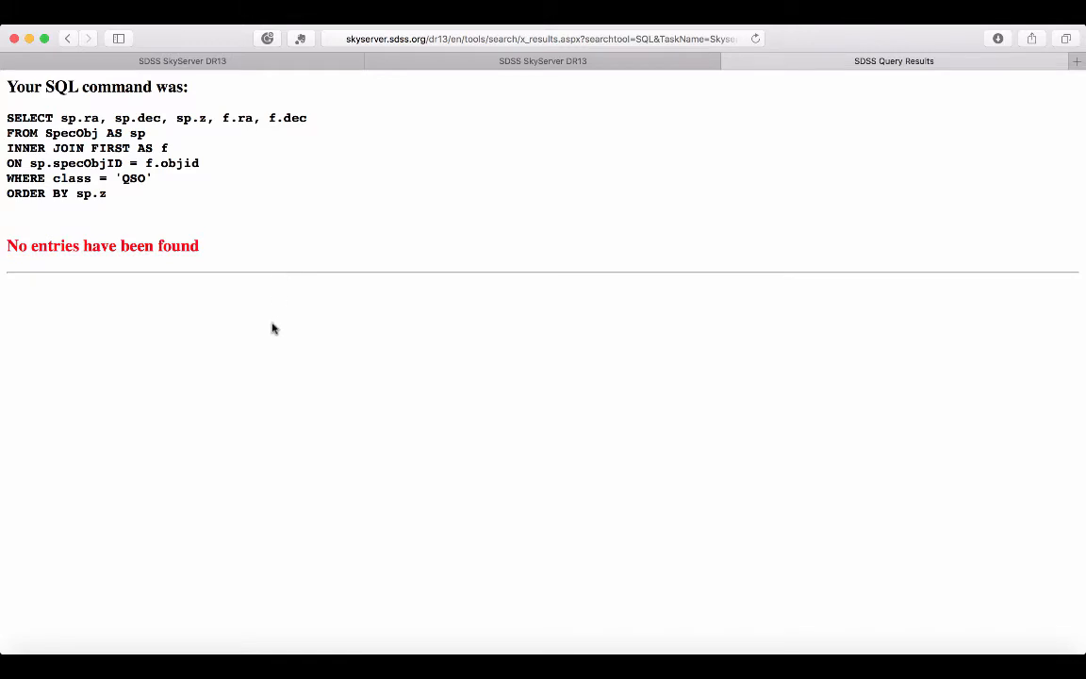
mouse_move(286, 243)
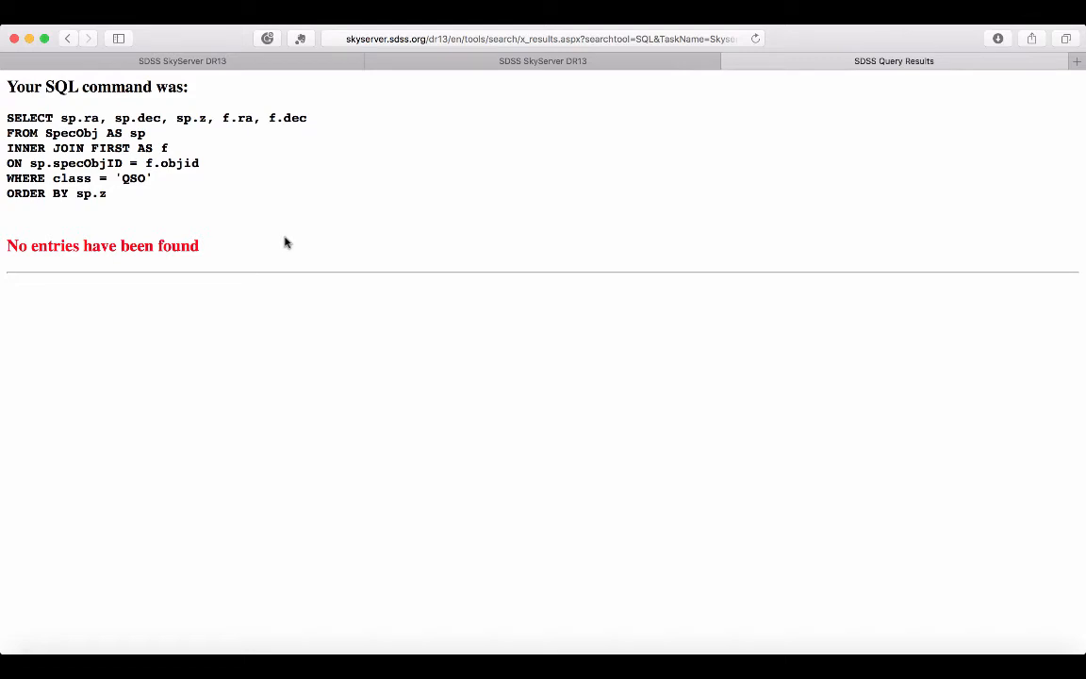
mouse_move(512, 230)
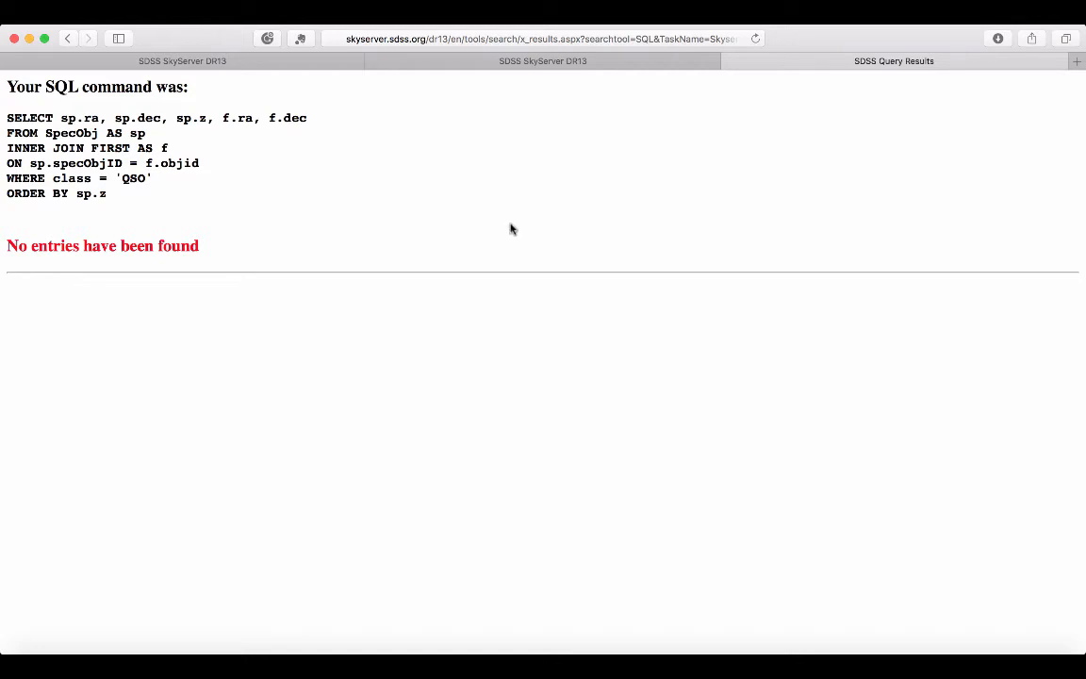
Search the Schema Browser for objID to see which tables carry that column.
left_click(543, 60)
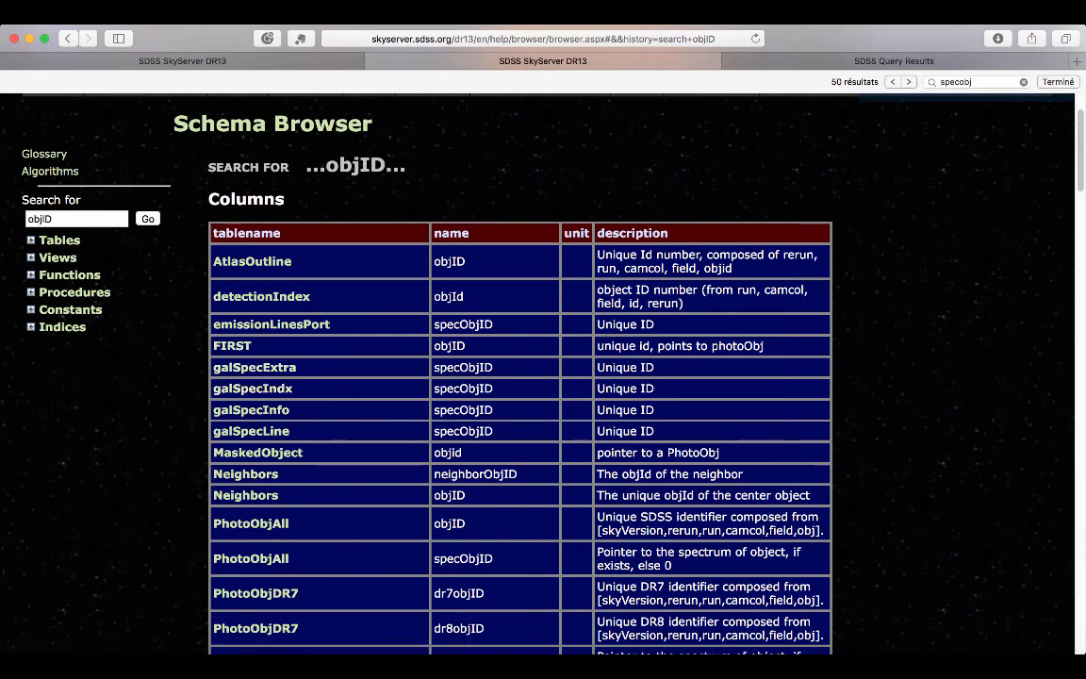
double_click(709, 345)
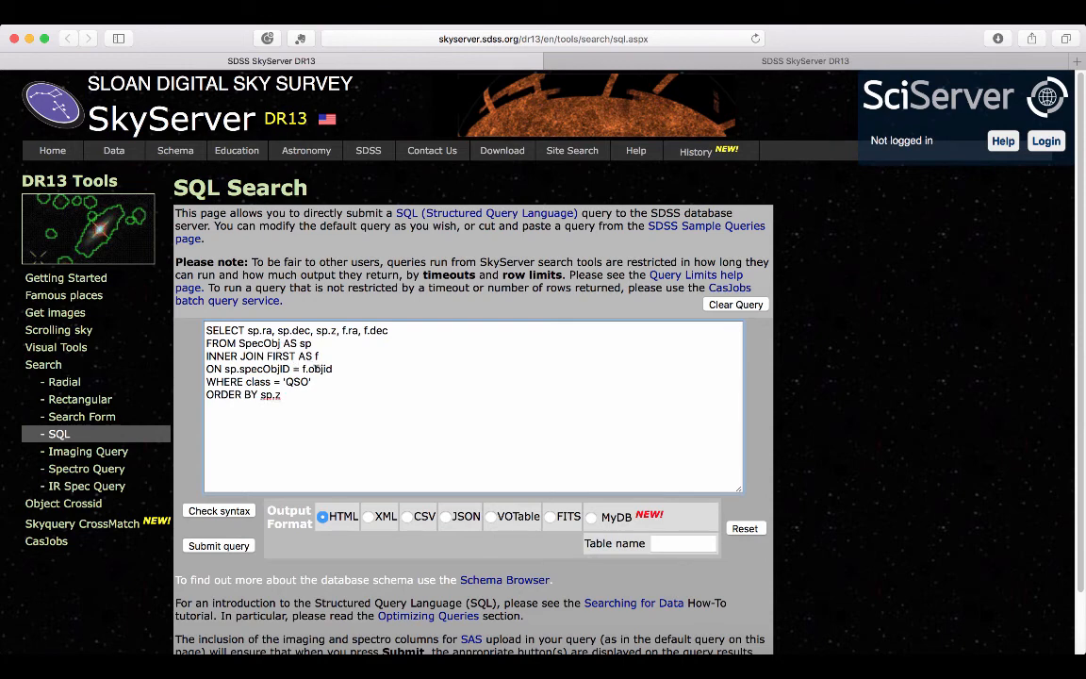
Revise the query to join SpecPhoto to FIRST on sp.ObjID = f.objid, check syntax and submit it.
left_click(267, 343)
type("Photo")
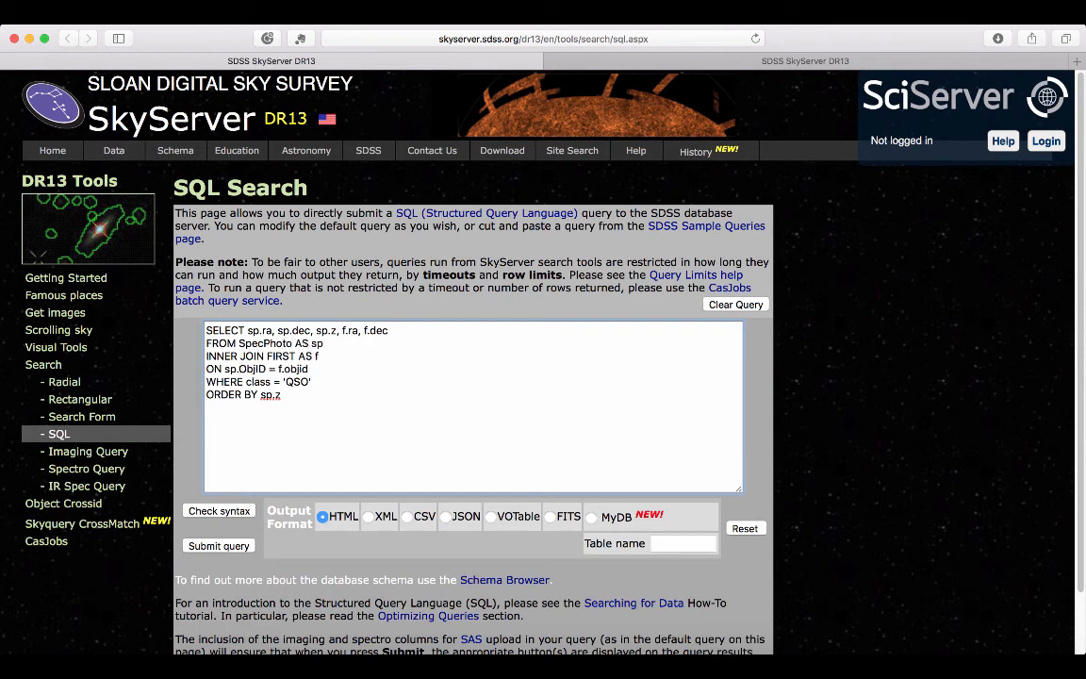
mouse_move(218, 509)
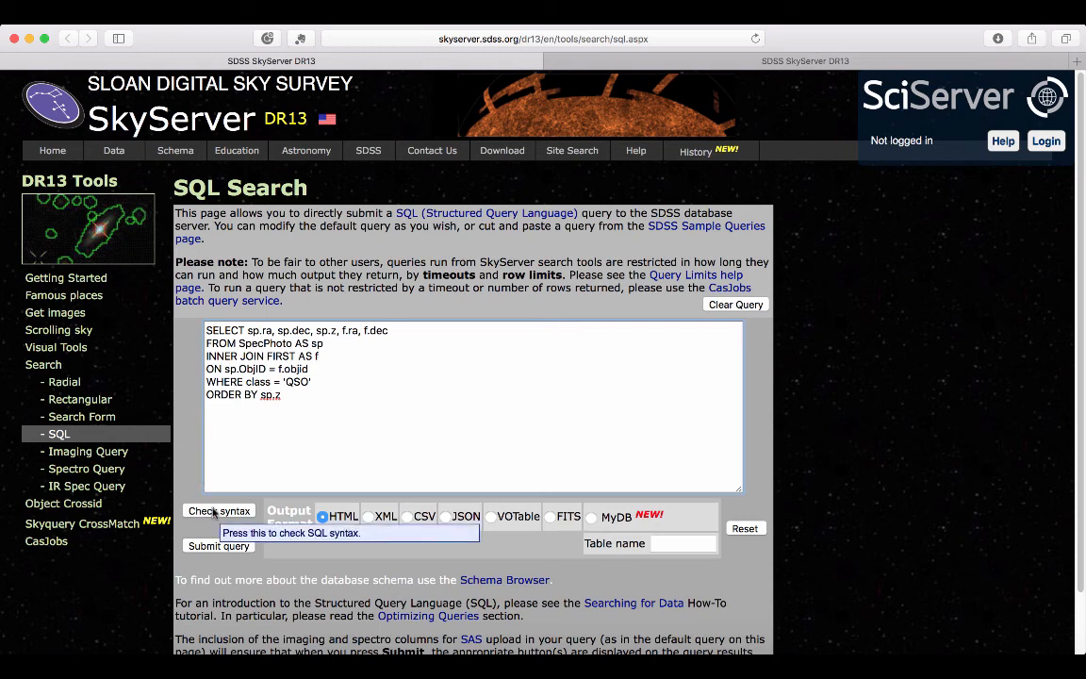
left_click(218, 509)
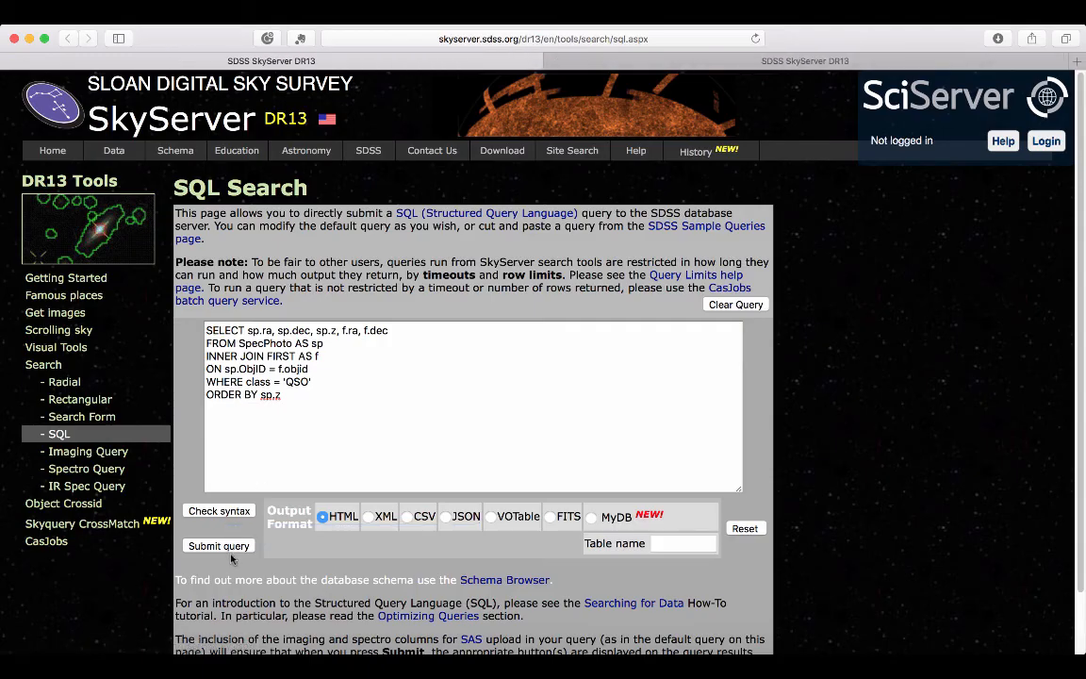
left_click(218, 545)
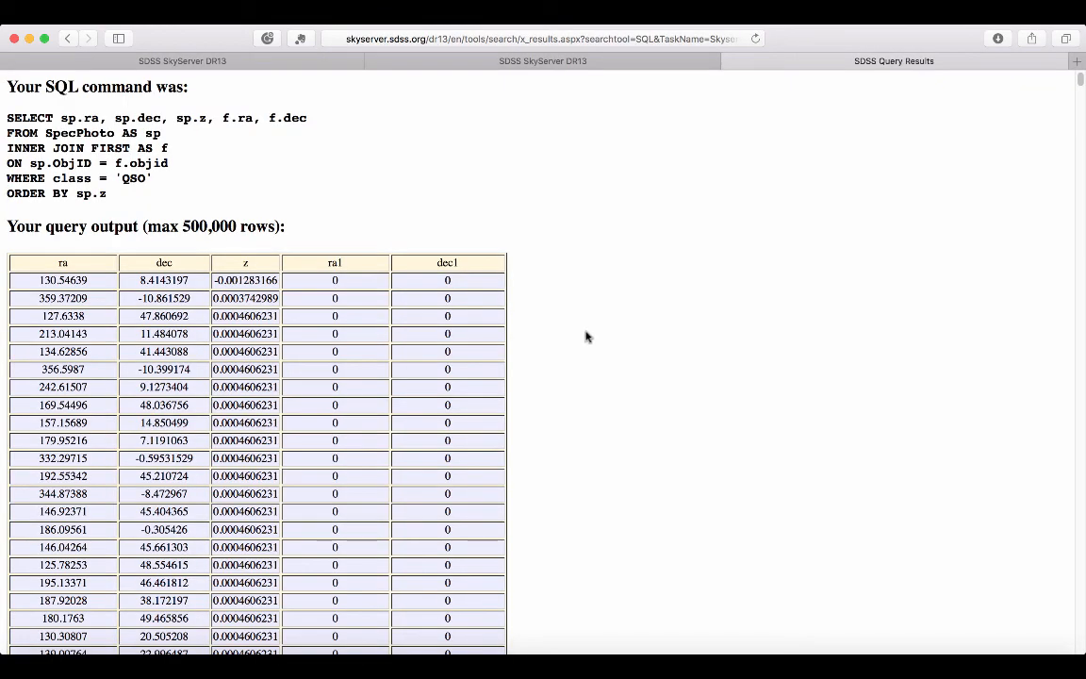
mouse_move(354, 311)
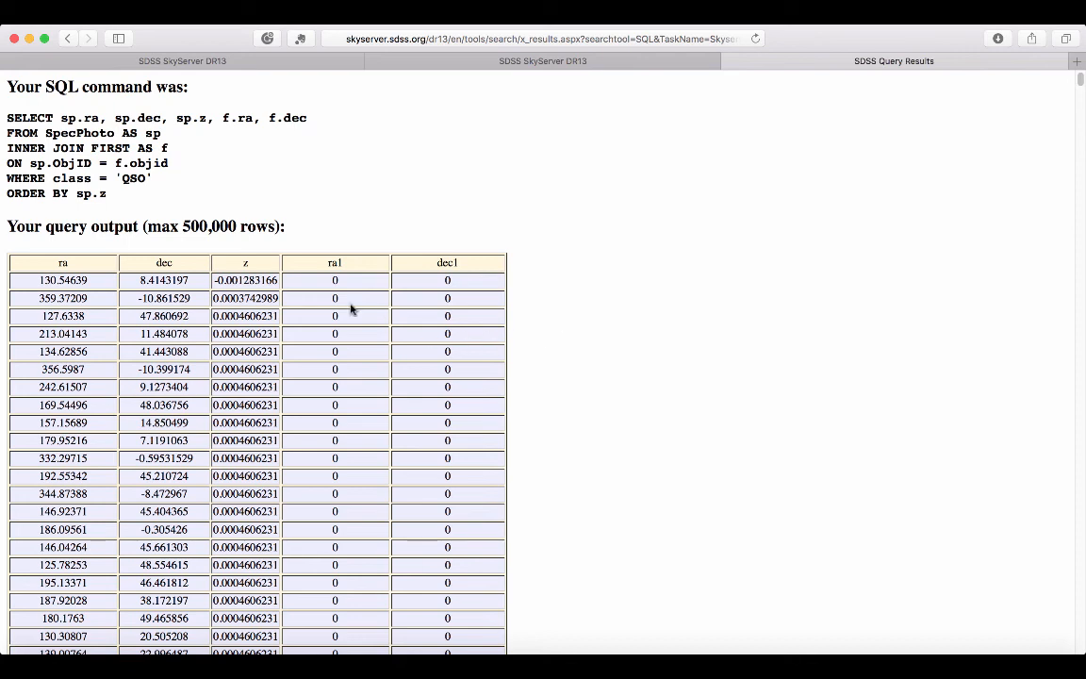
mouse_move(321, 179)
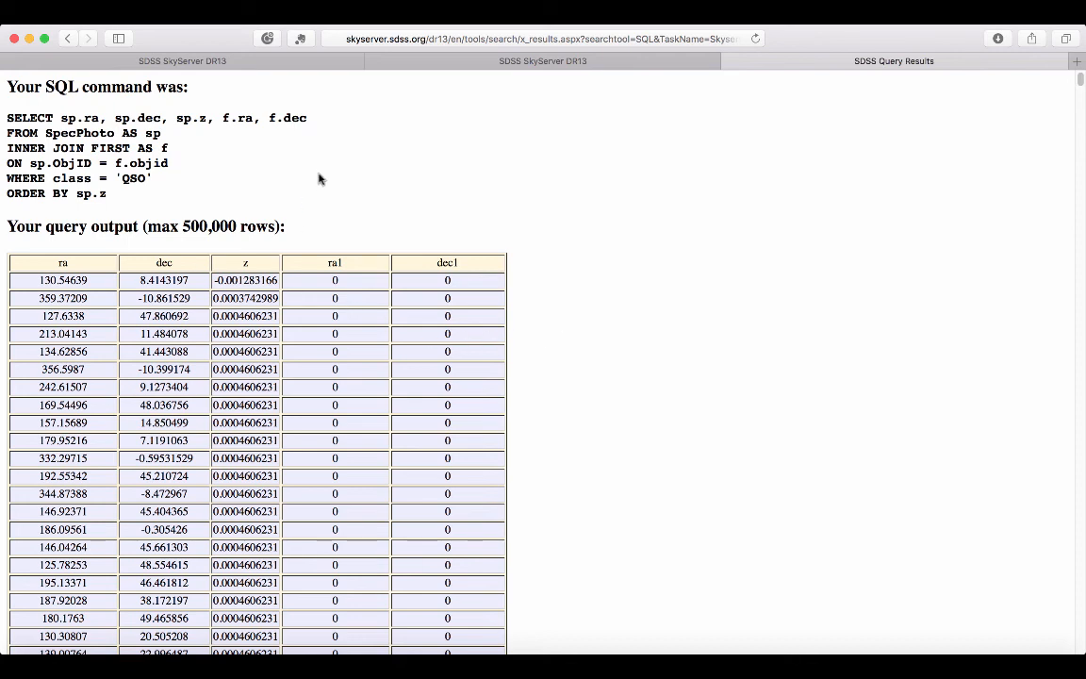
mouse_move(498, 449)
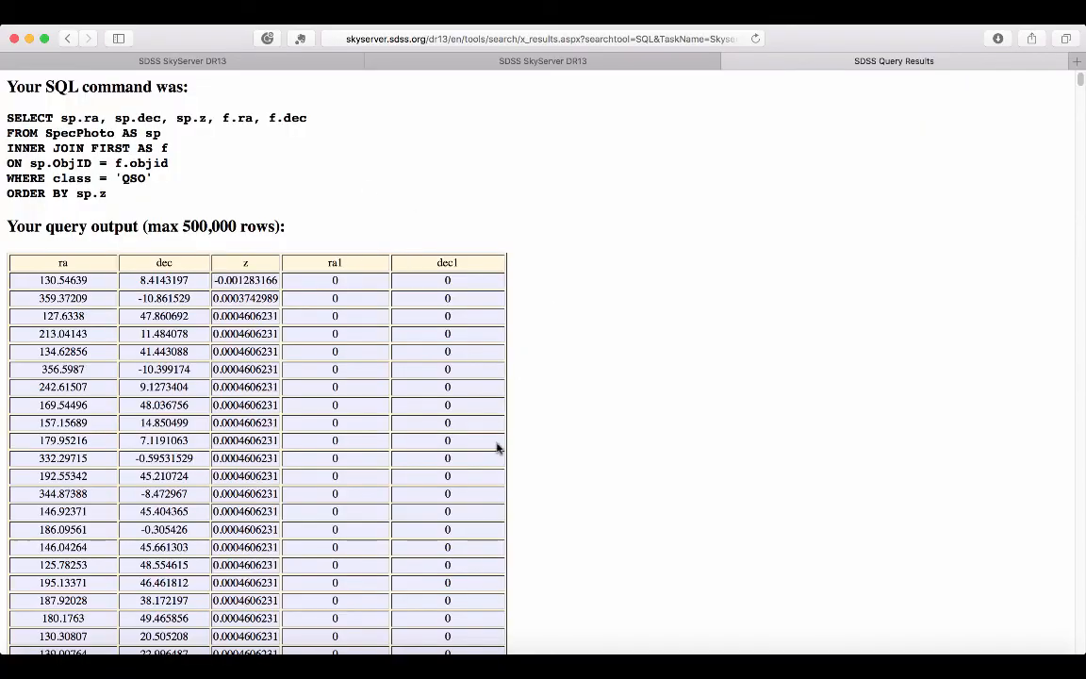
Scroll through the returned quasar rows listing ra, dec, z and FIRST ra/dec.
scroll("down", 3)
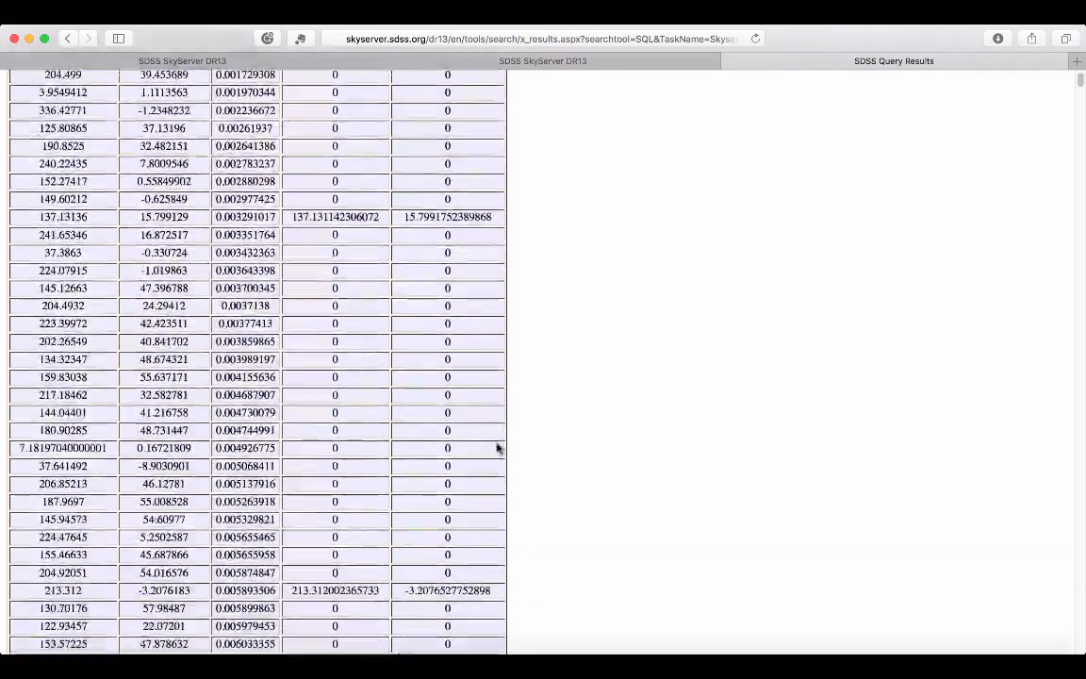
scroll("down", 3)
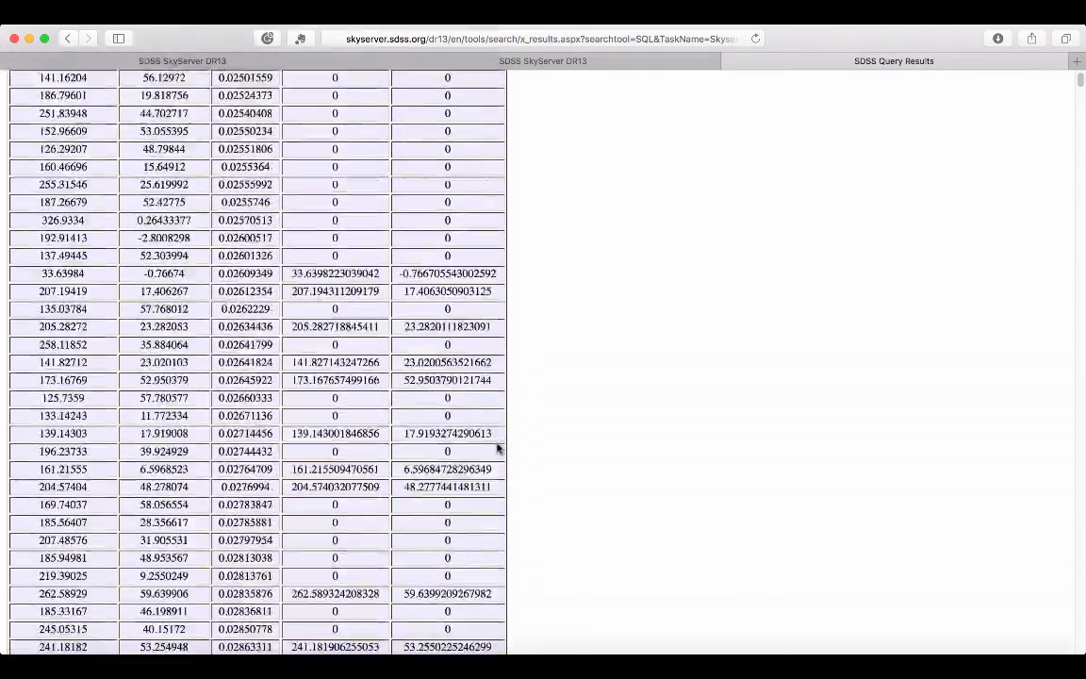
scroll("down", 3)
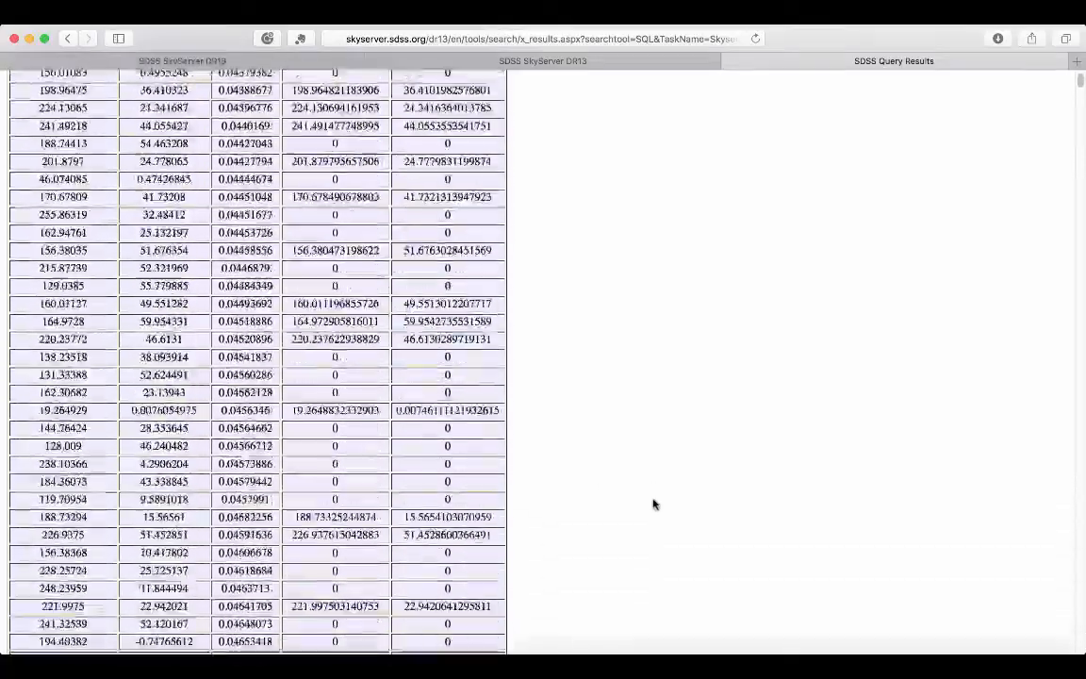
scroll("up", 3)
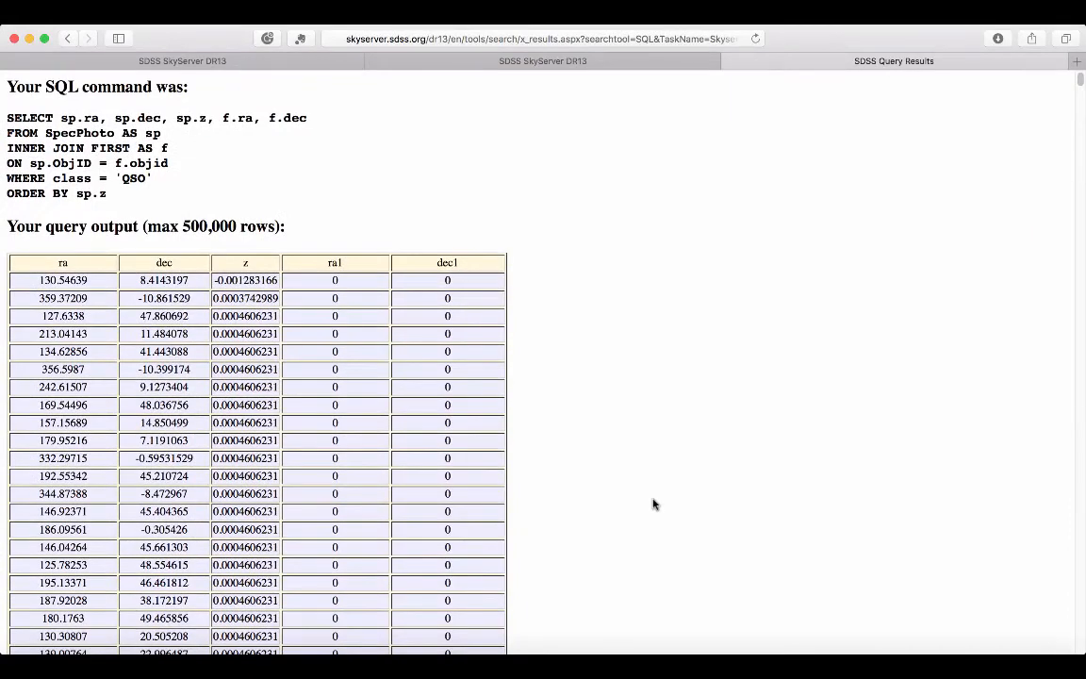
mouse_move(639, 535)
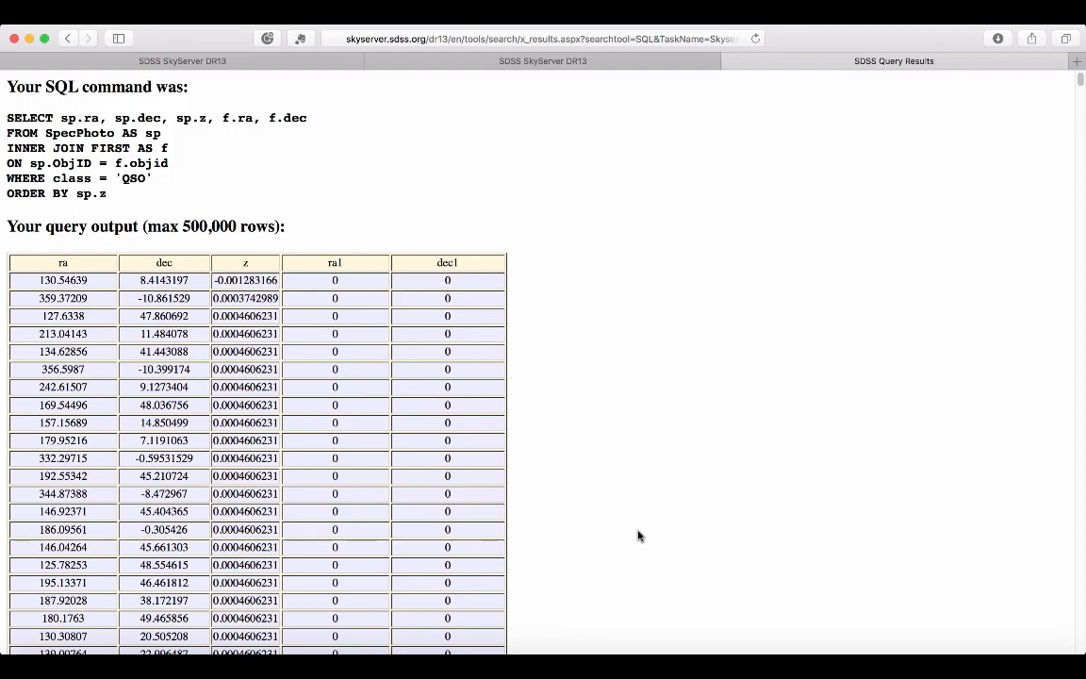
scroll("down", 3)
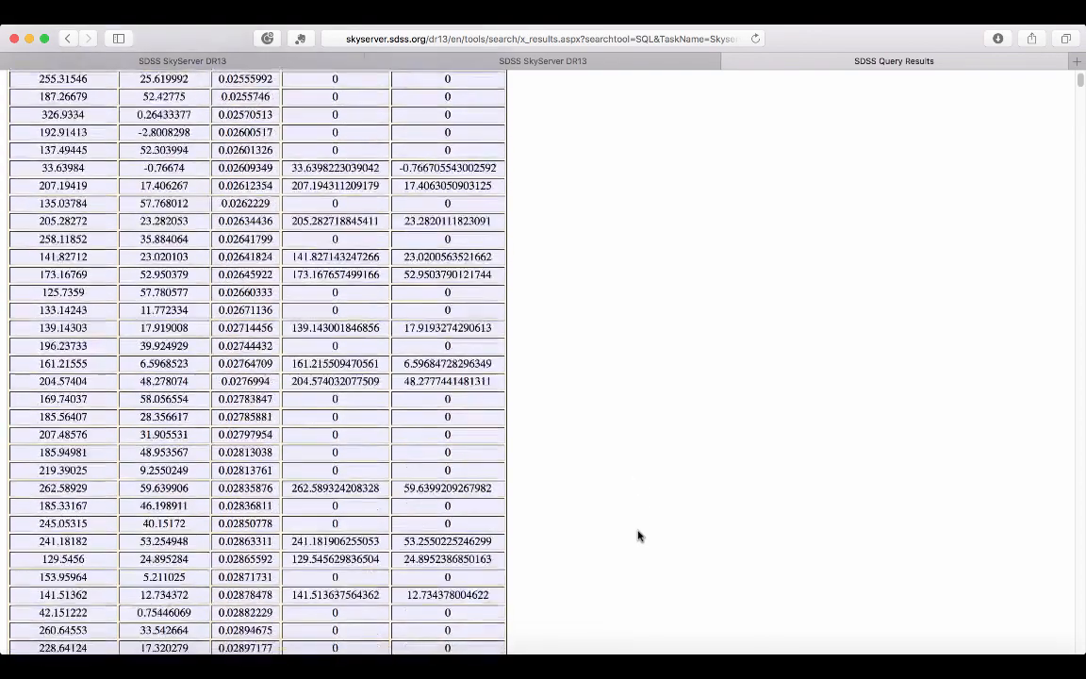